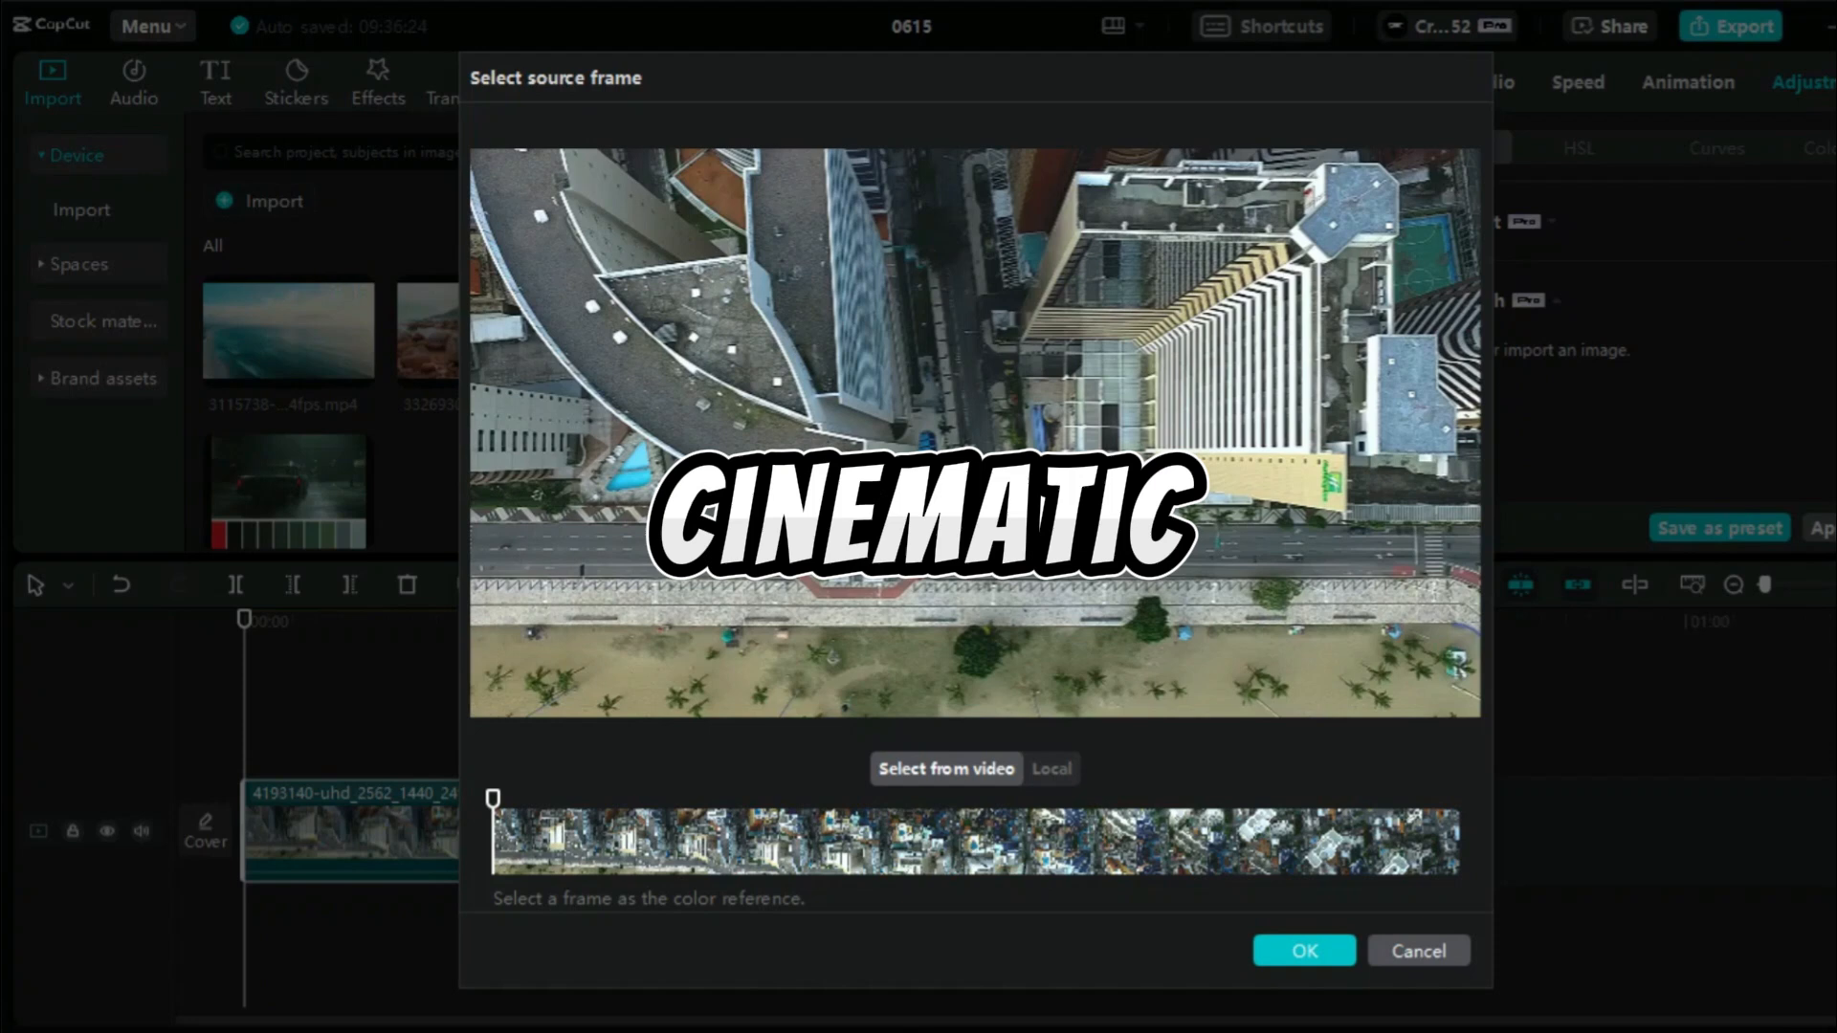
Leave the project editor and return to CapCut's home Start page
click(1048, 770)
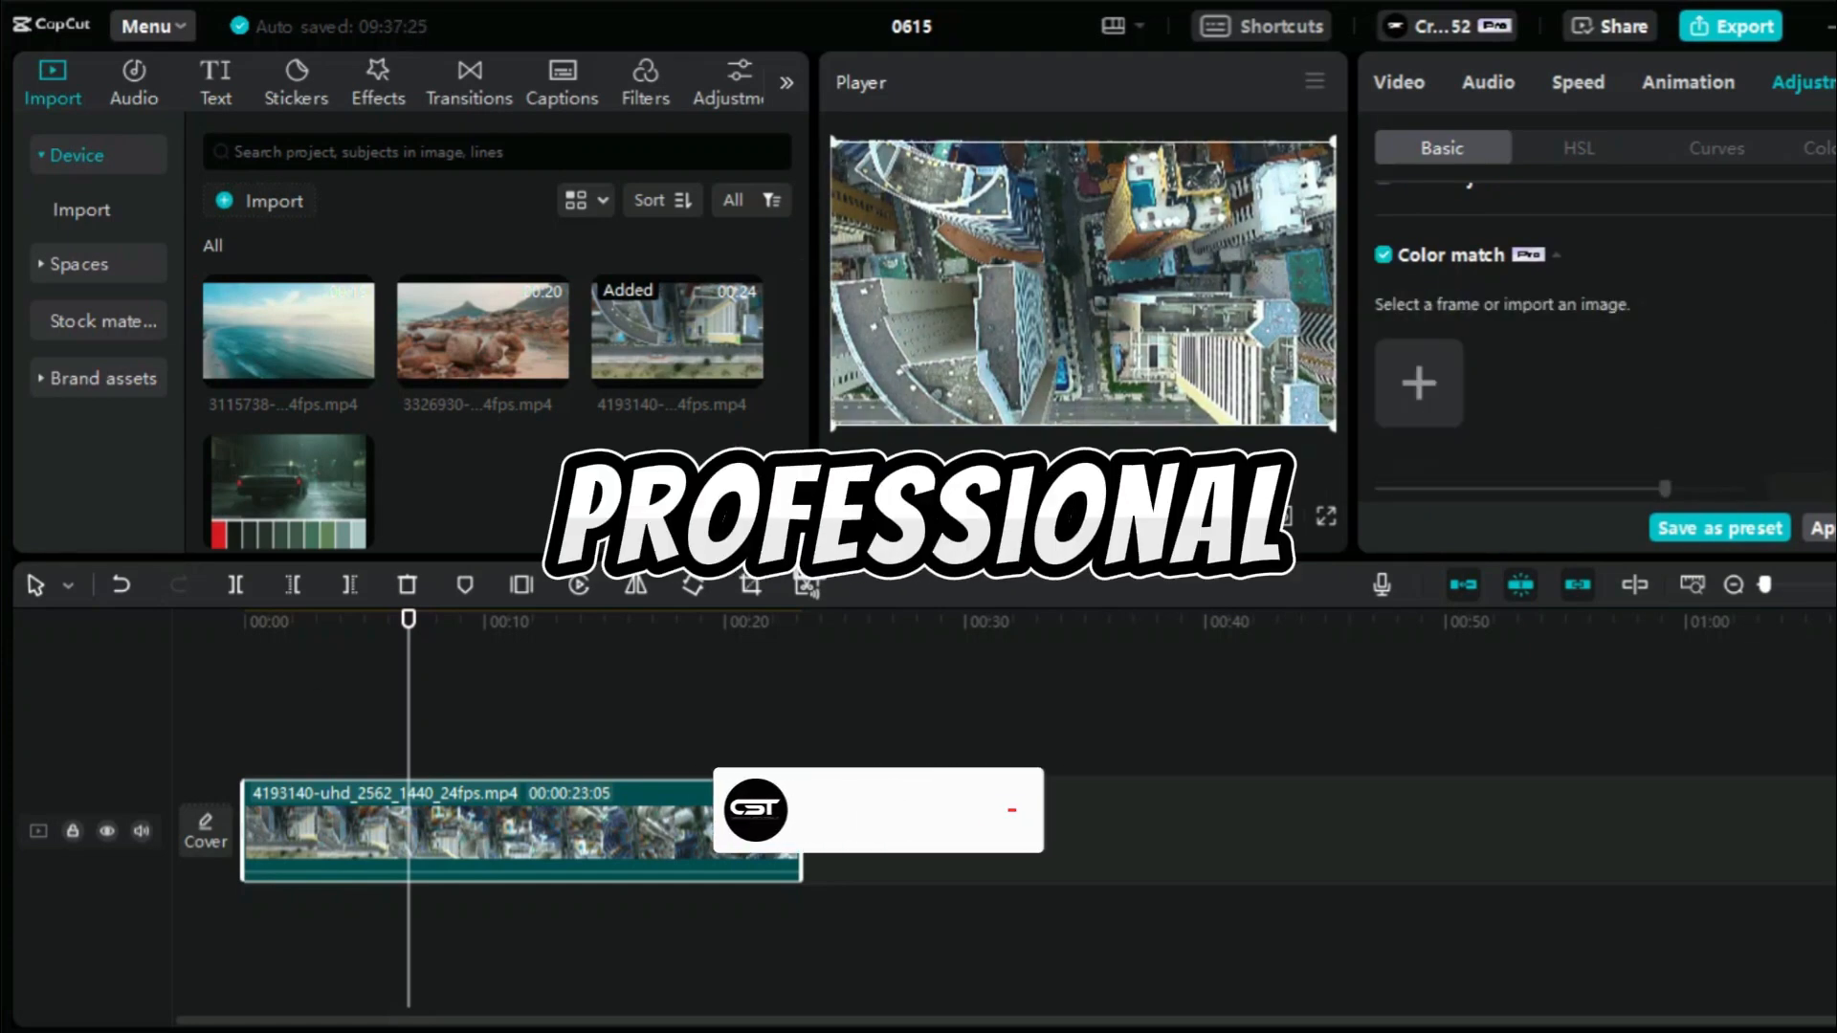
click(1418, 382)
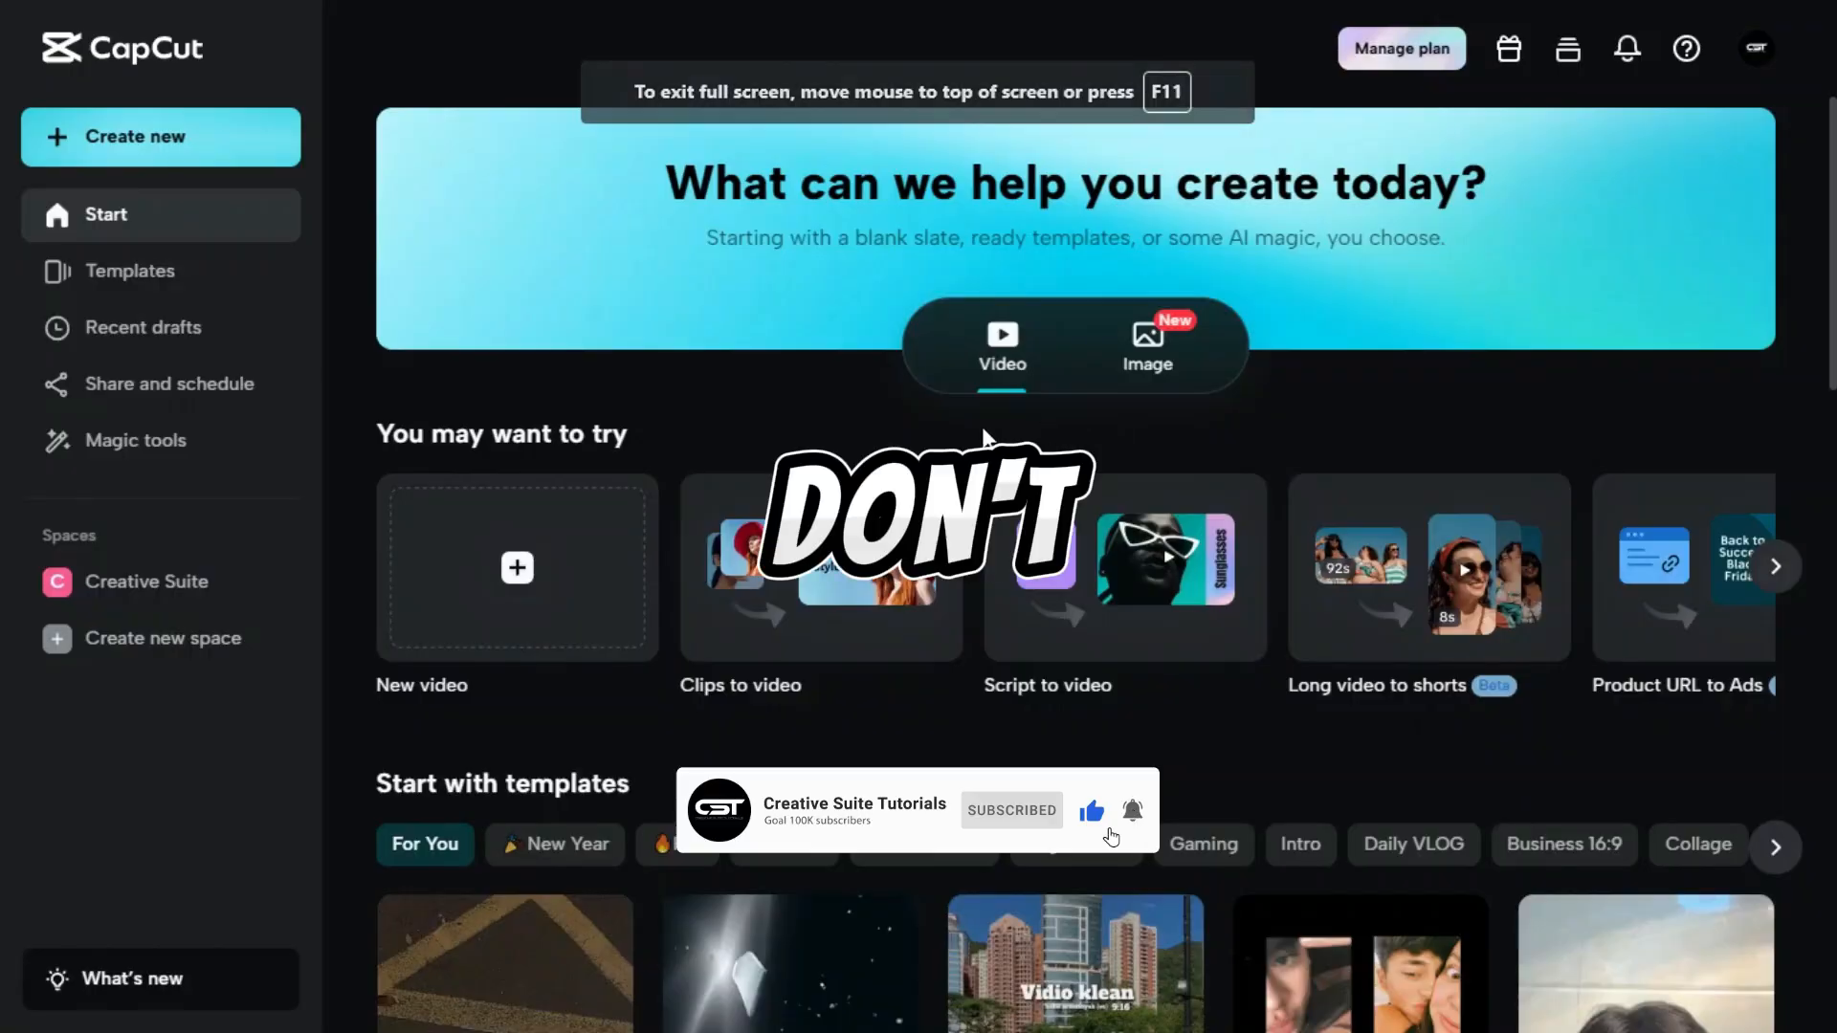
Show the Magic tools collection on its For business section
scroll(down, 3)
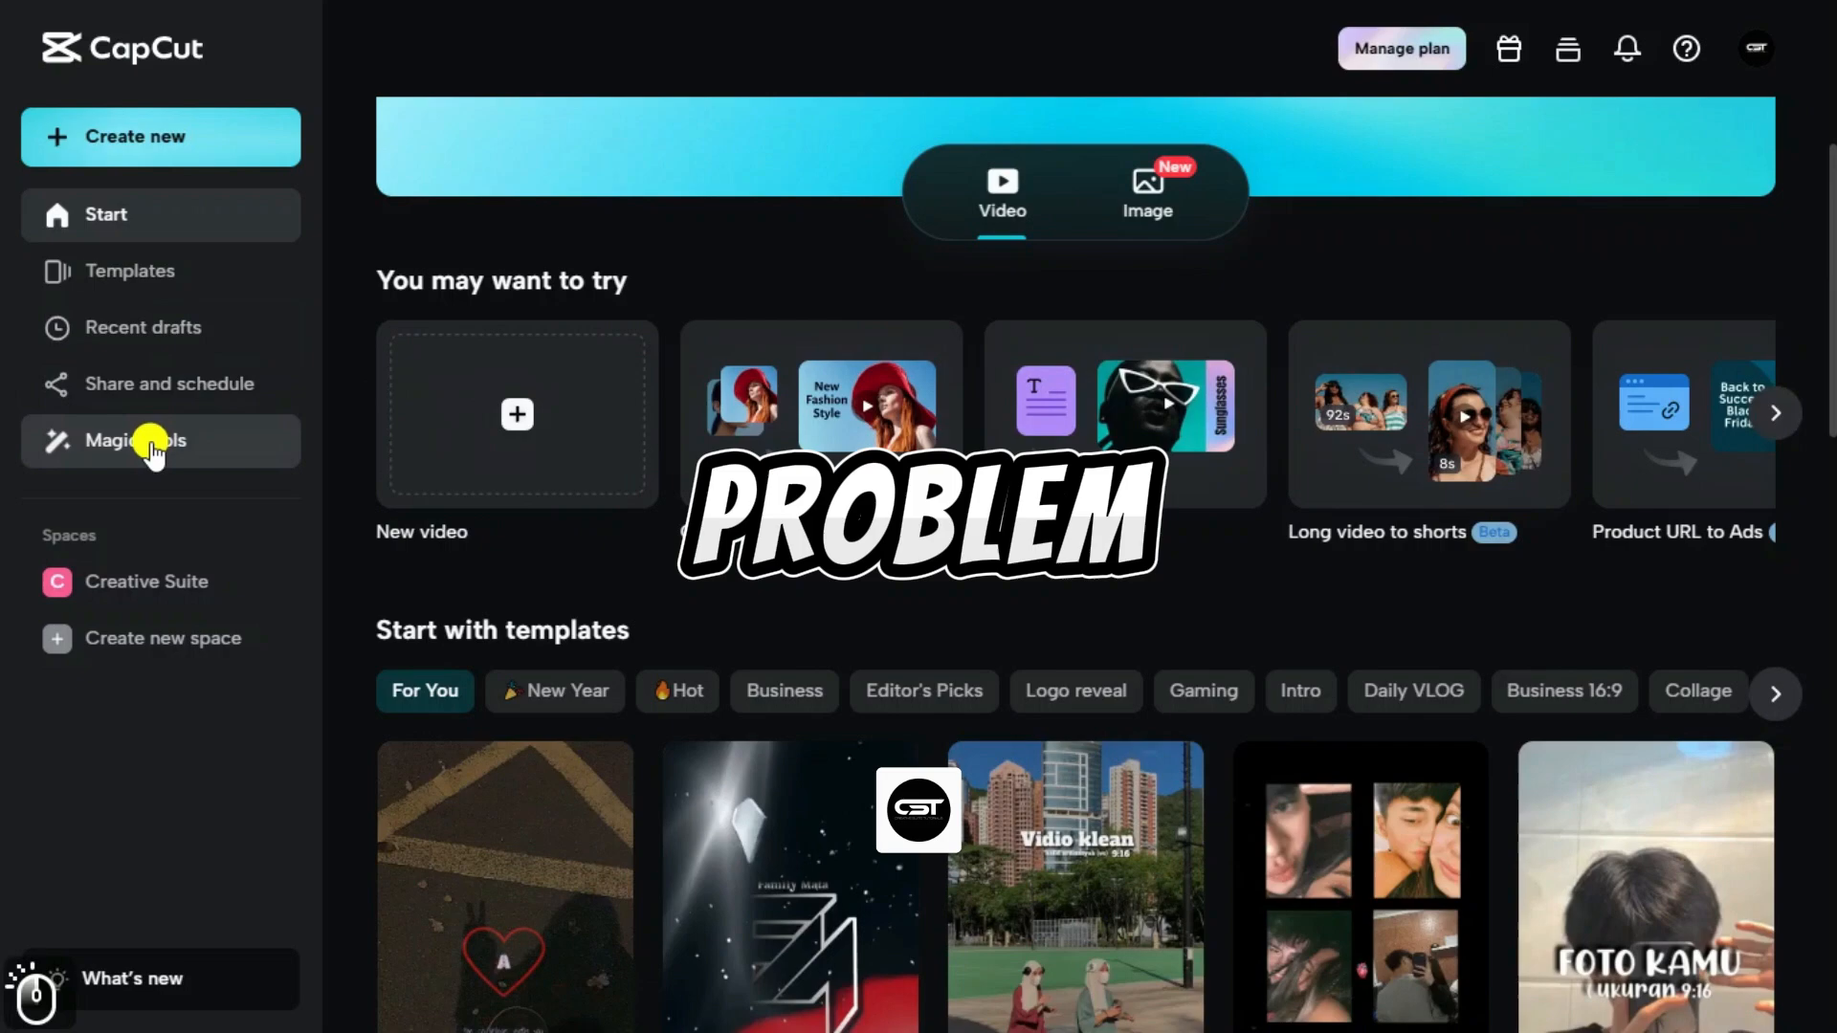
click(136, 441)
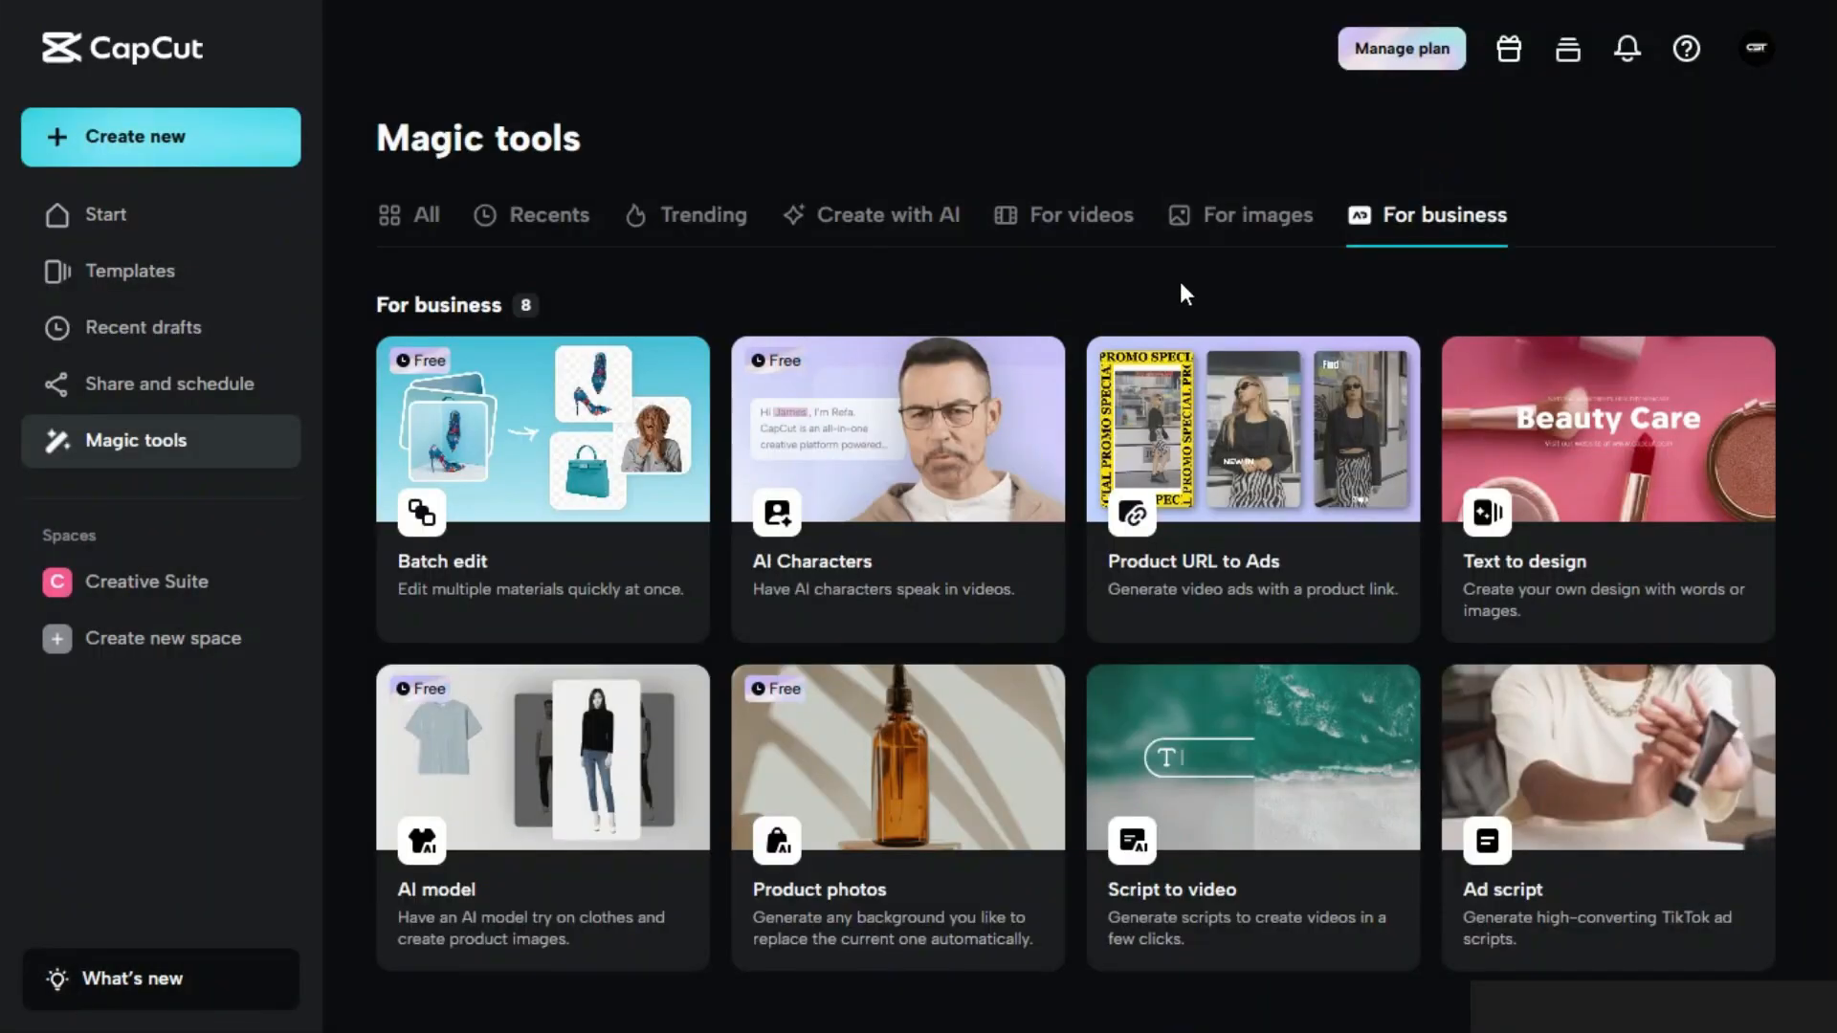
click(957, 1006)
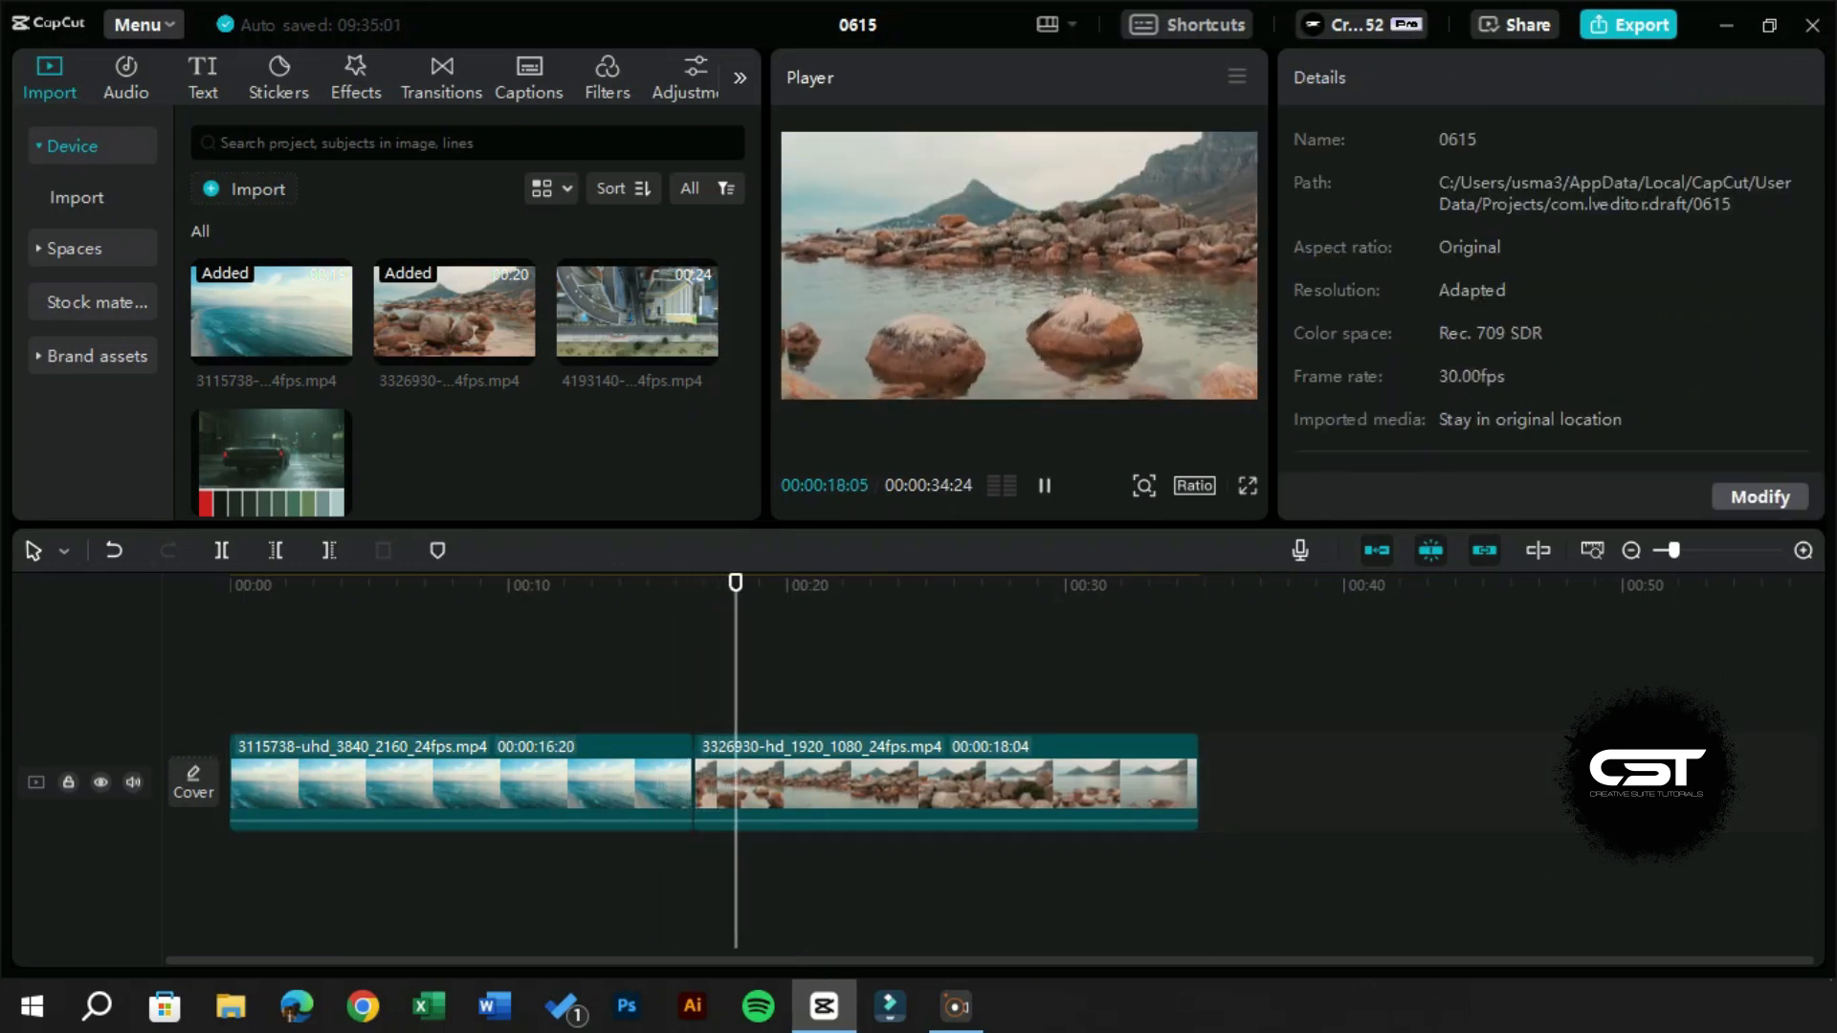
Pause playback and select the ocean clip to show its Video properties
click(1043, 484)
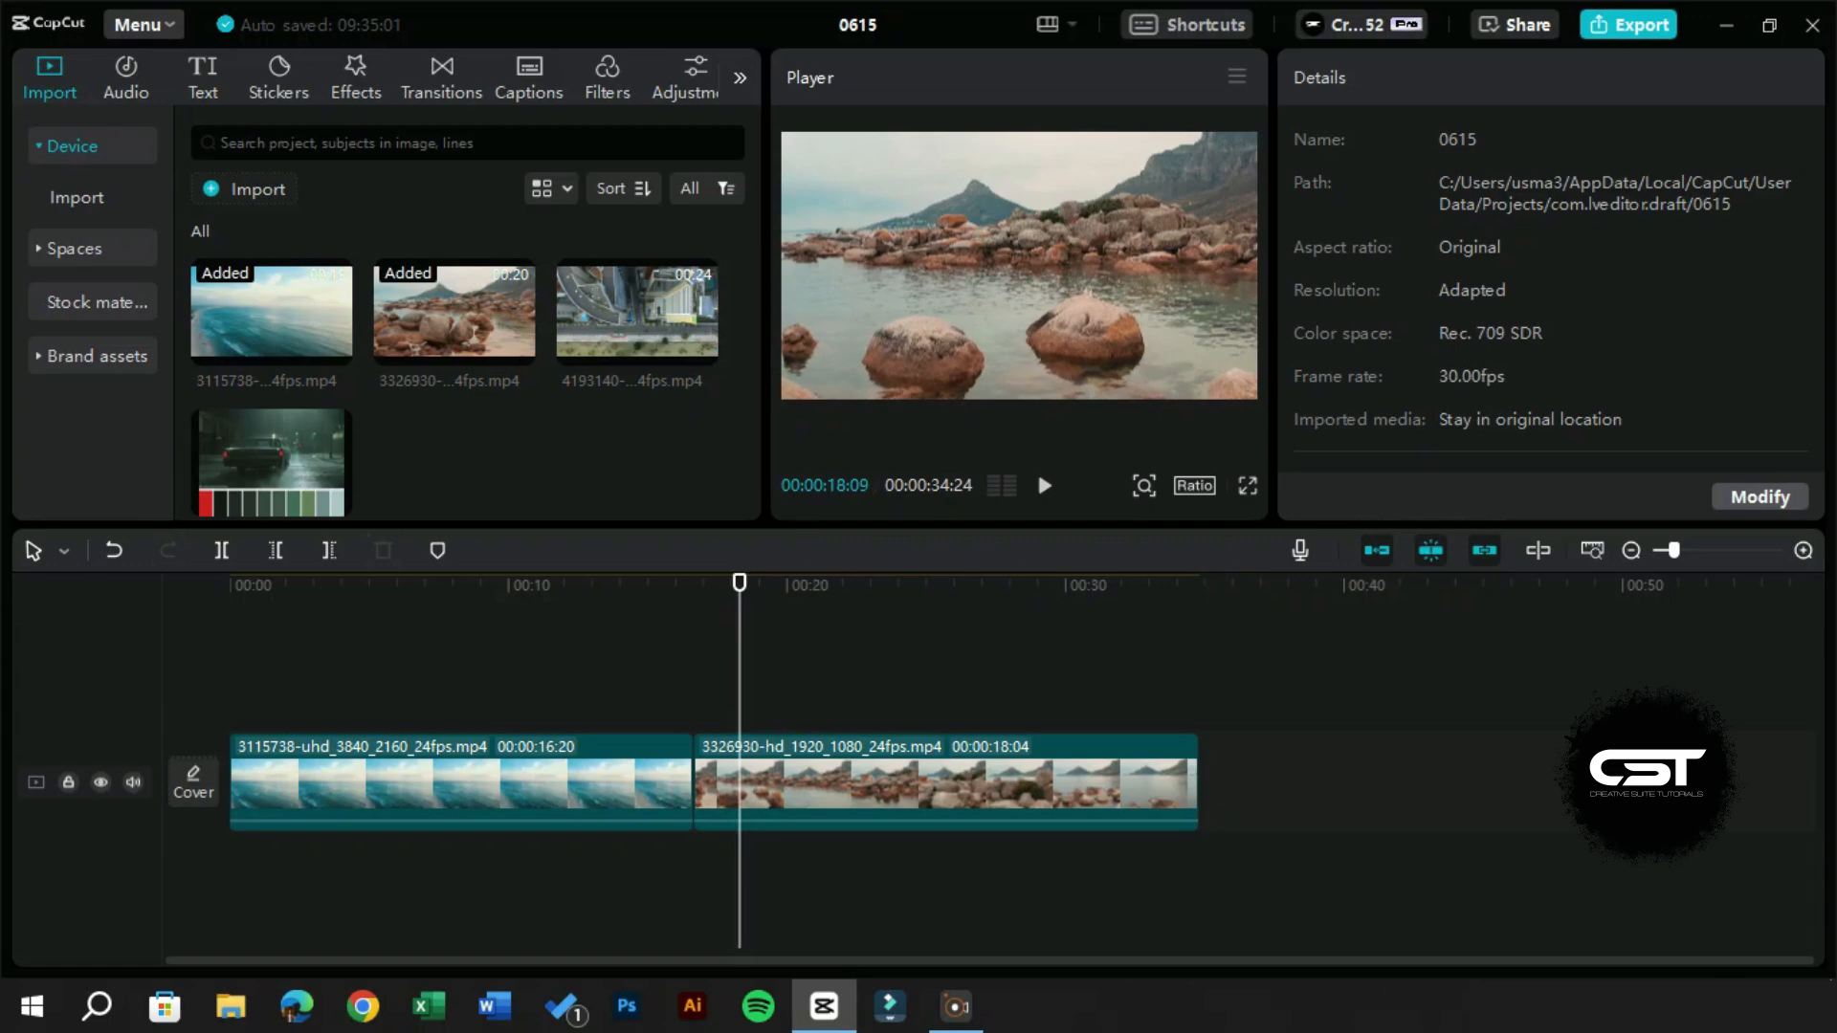
click(458, 782)
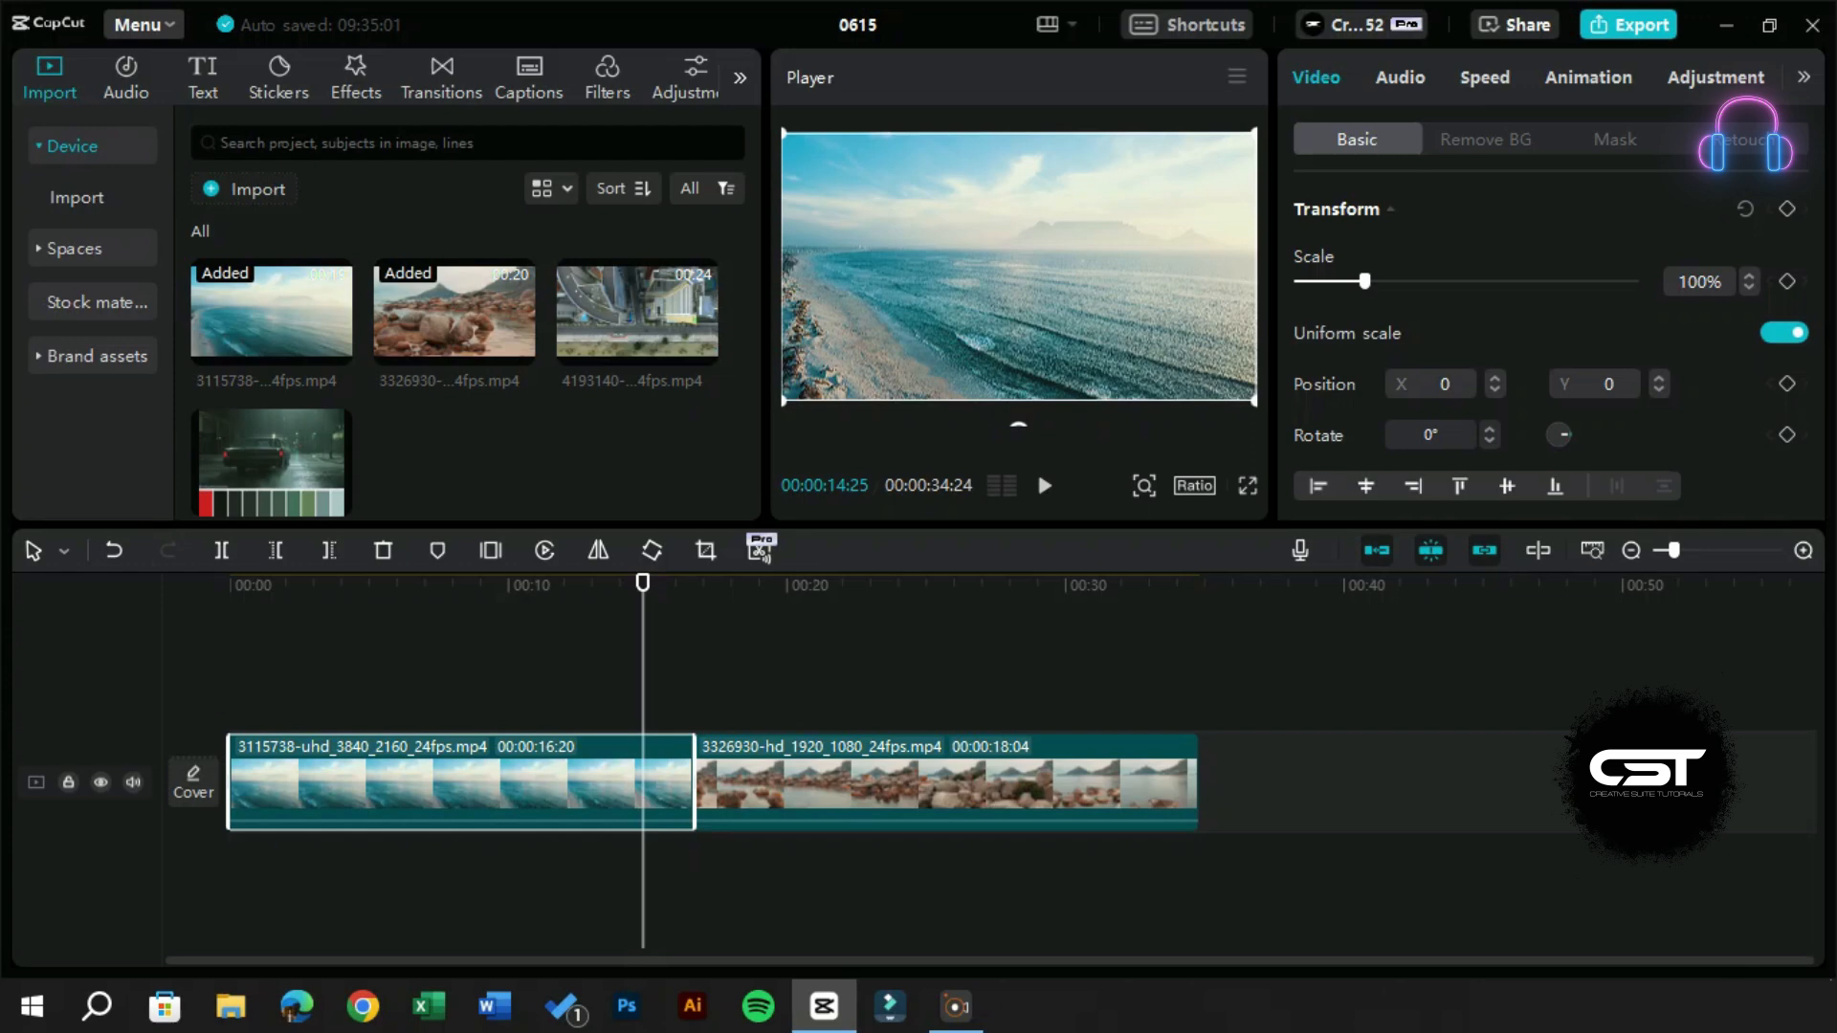
Show the ocean clip's Adjustment > Basic settings where Color match lives
click(1713, 76)
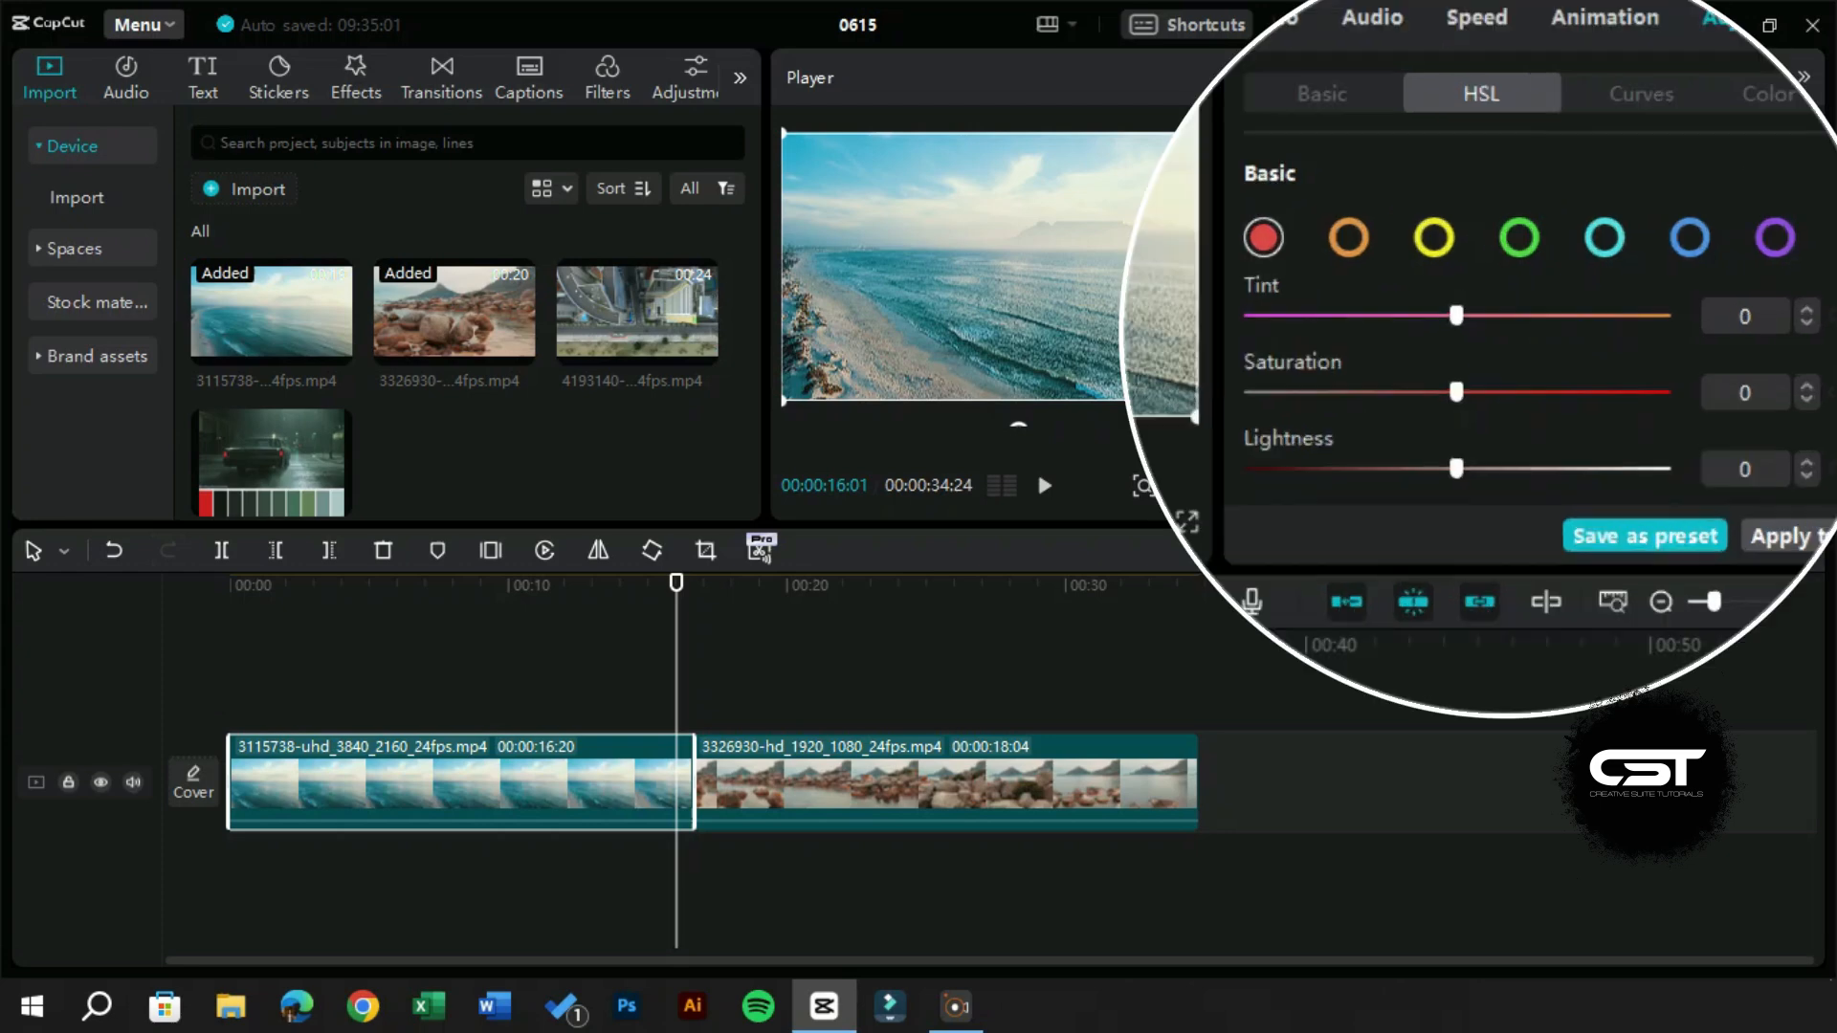
click(1323, 92)
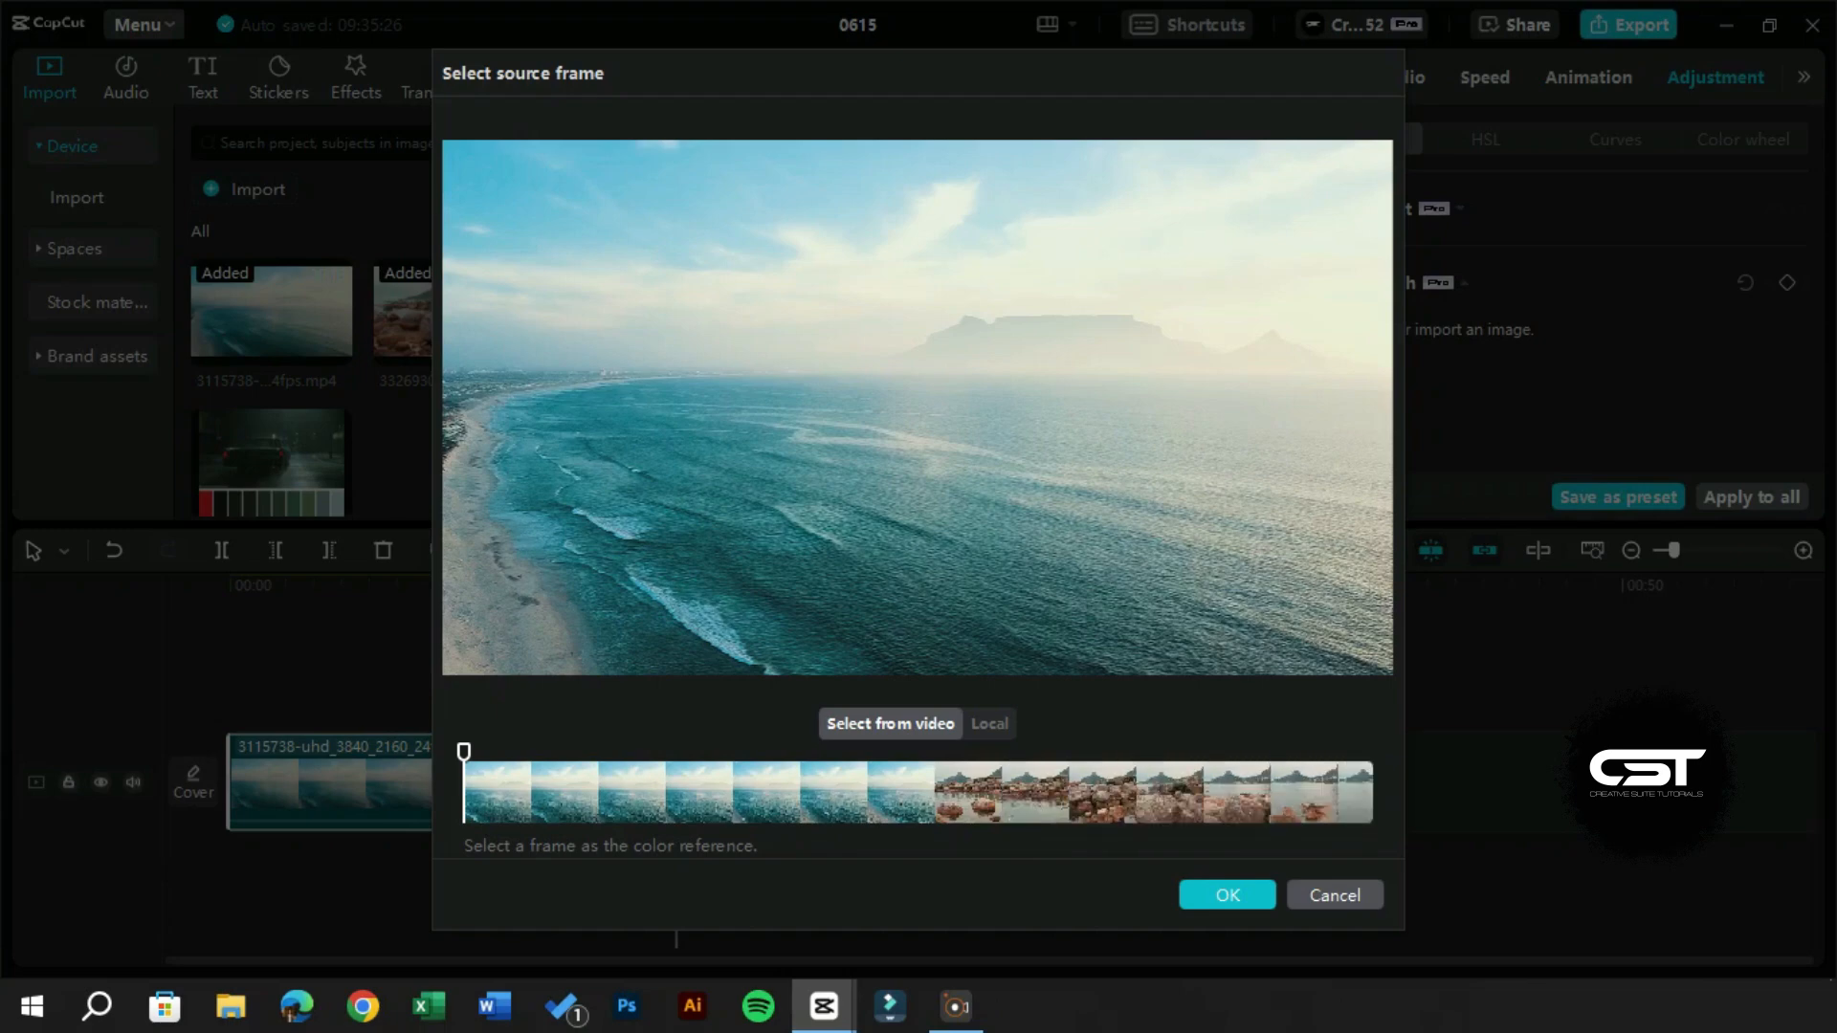
Apply Color match to the ocean clip from a rocks-clip frame at intensity 80
click(1120, 790)
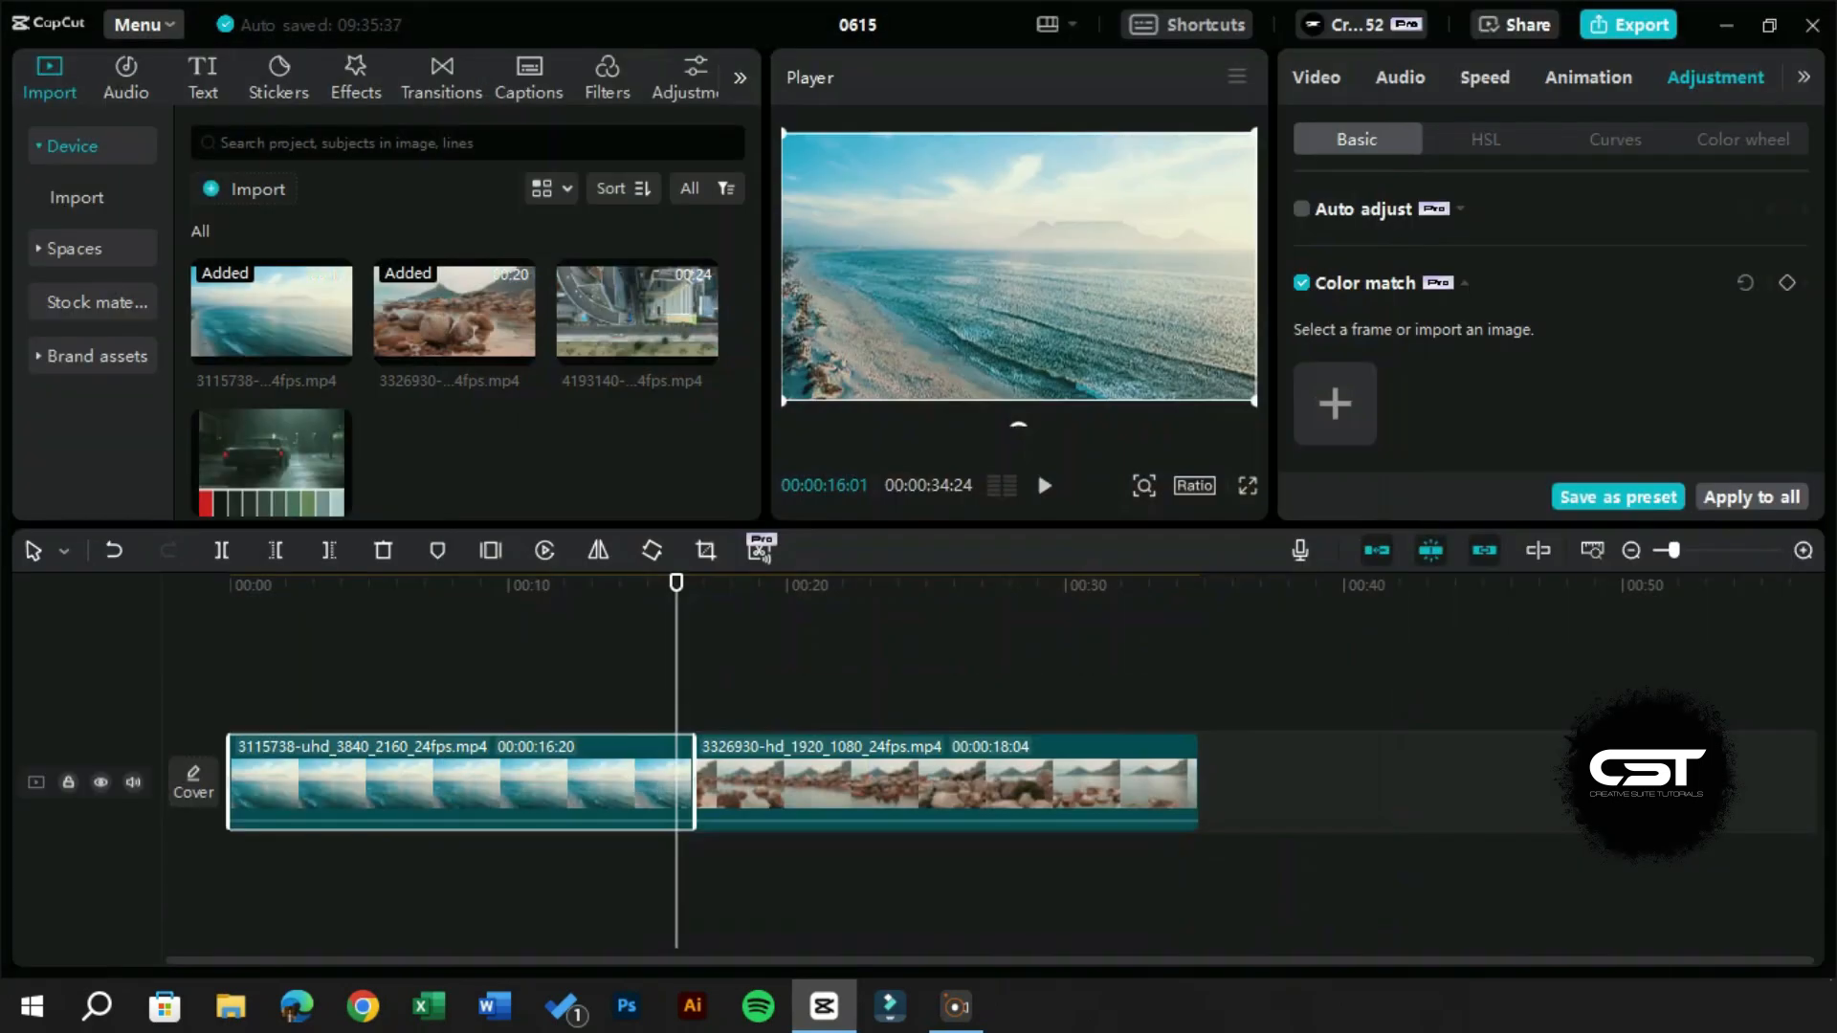
click(1334, 404)
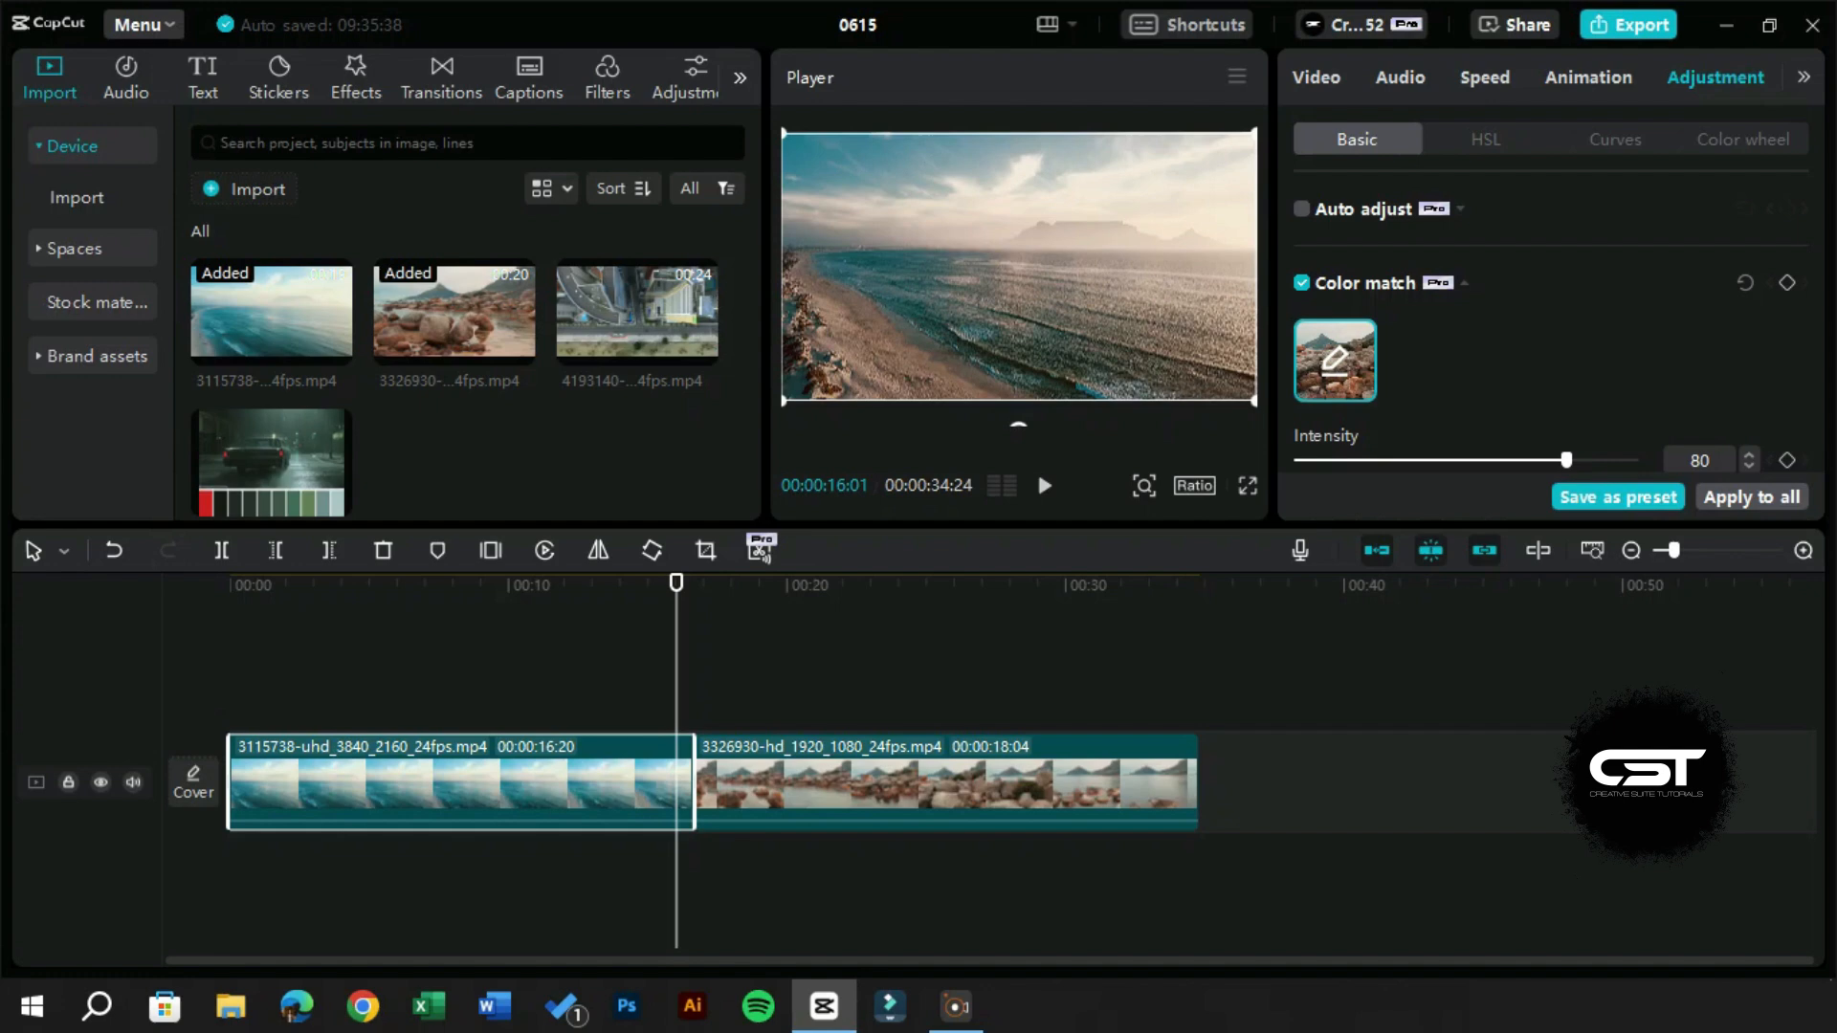
click(948, 783)
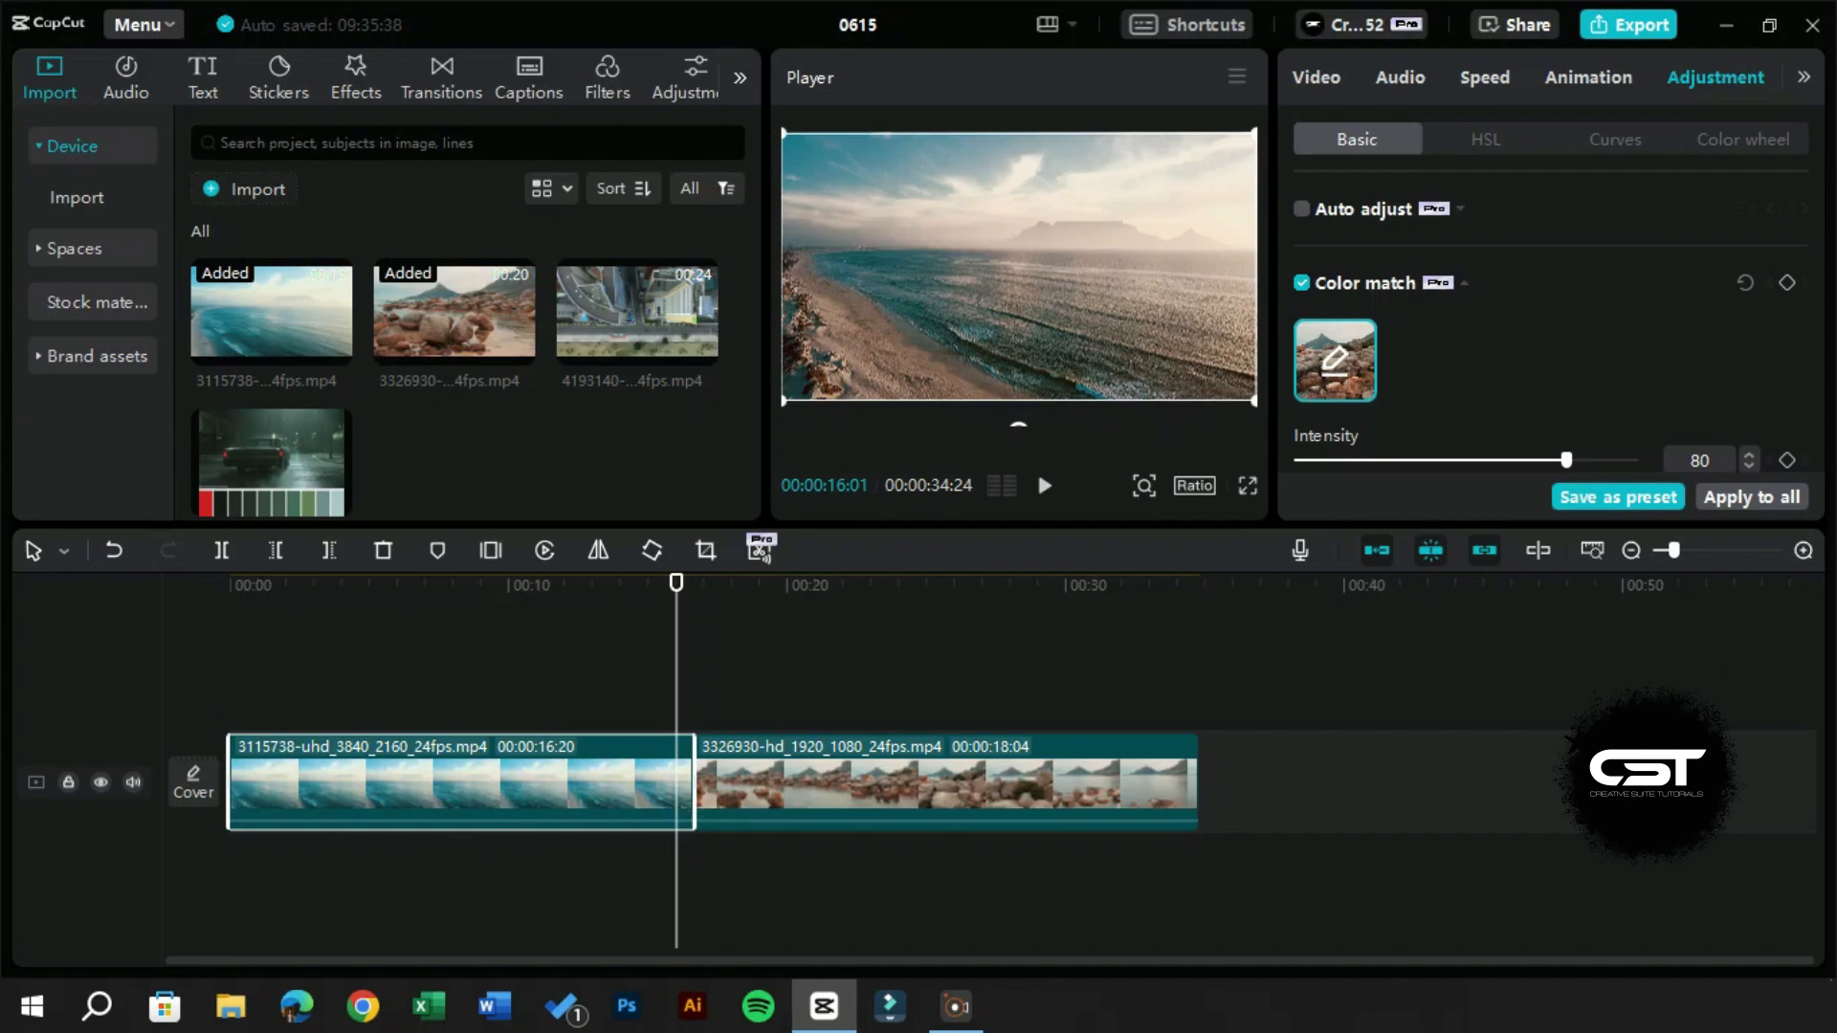
Compare Color match intensity at 38, then settle it back at 79
scroll(down, 3)
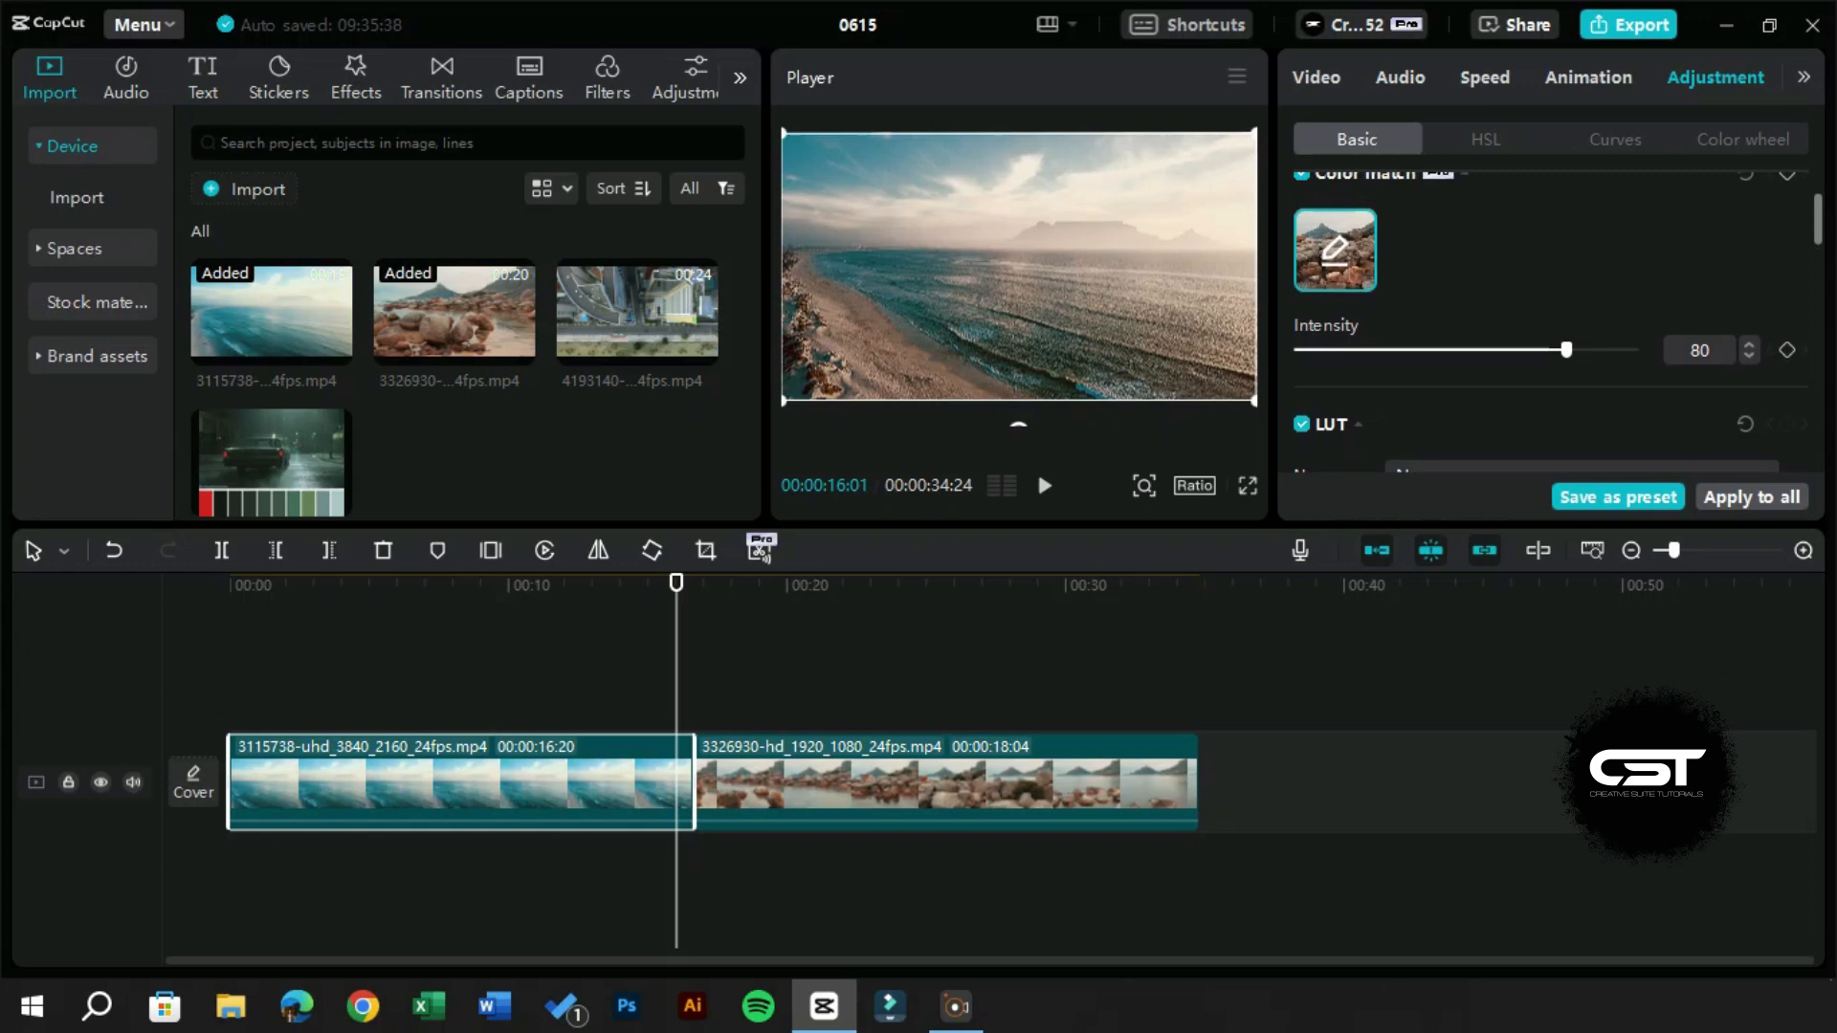
drag(1565, 349, 1424, 348)
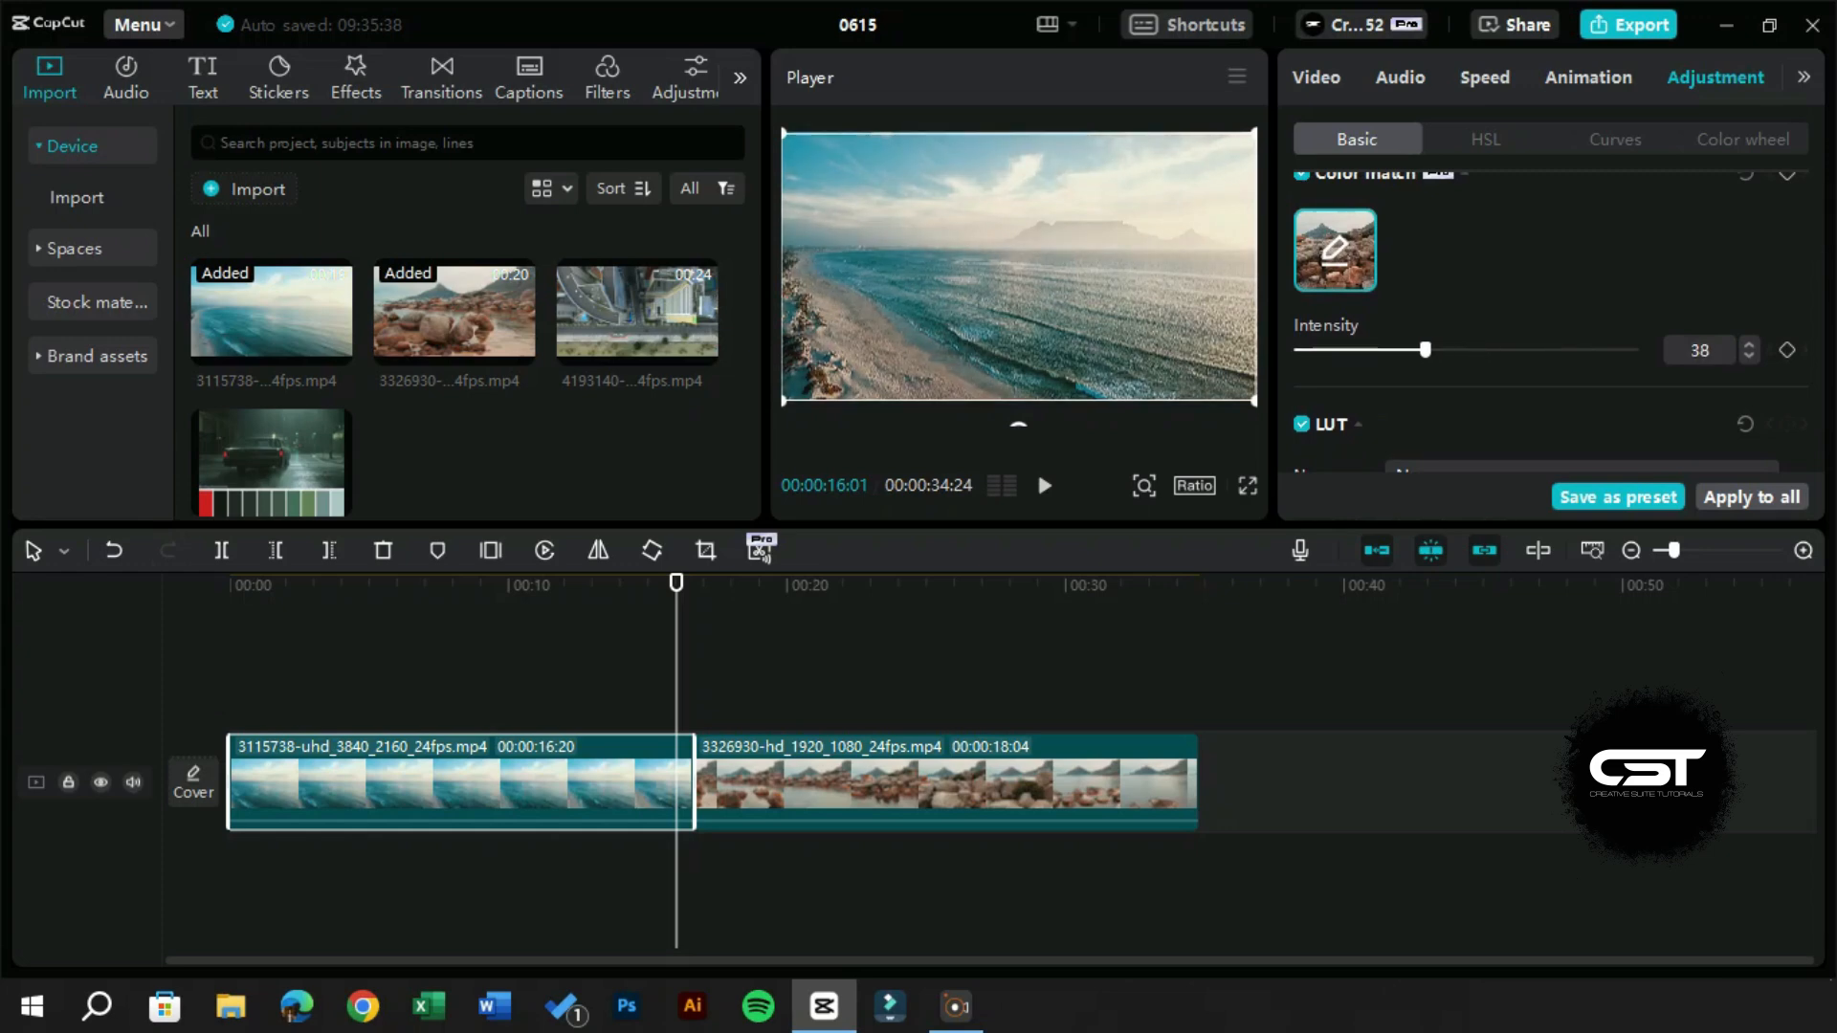
drag(1425, 349, 1564, 348)
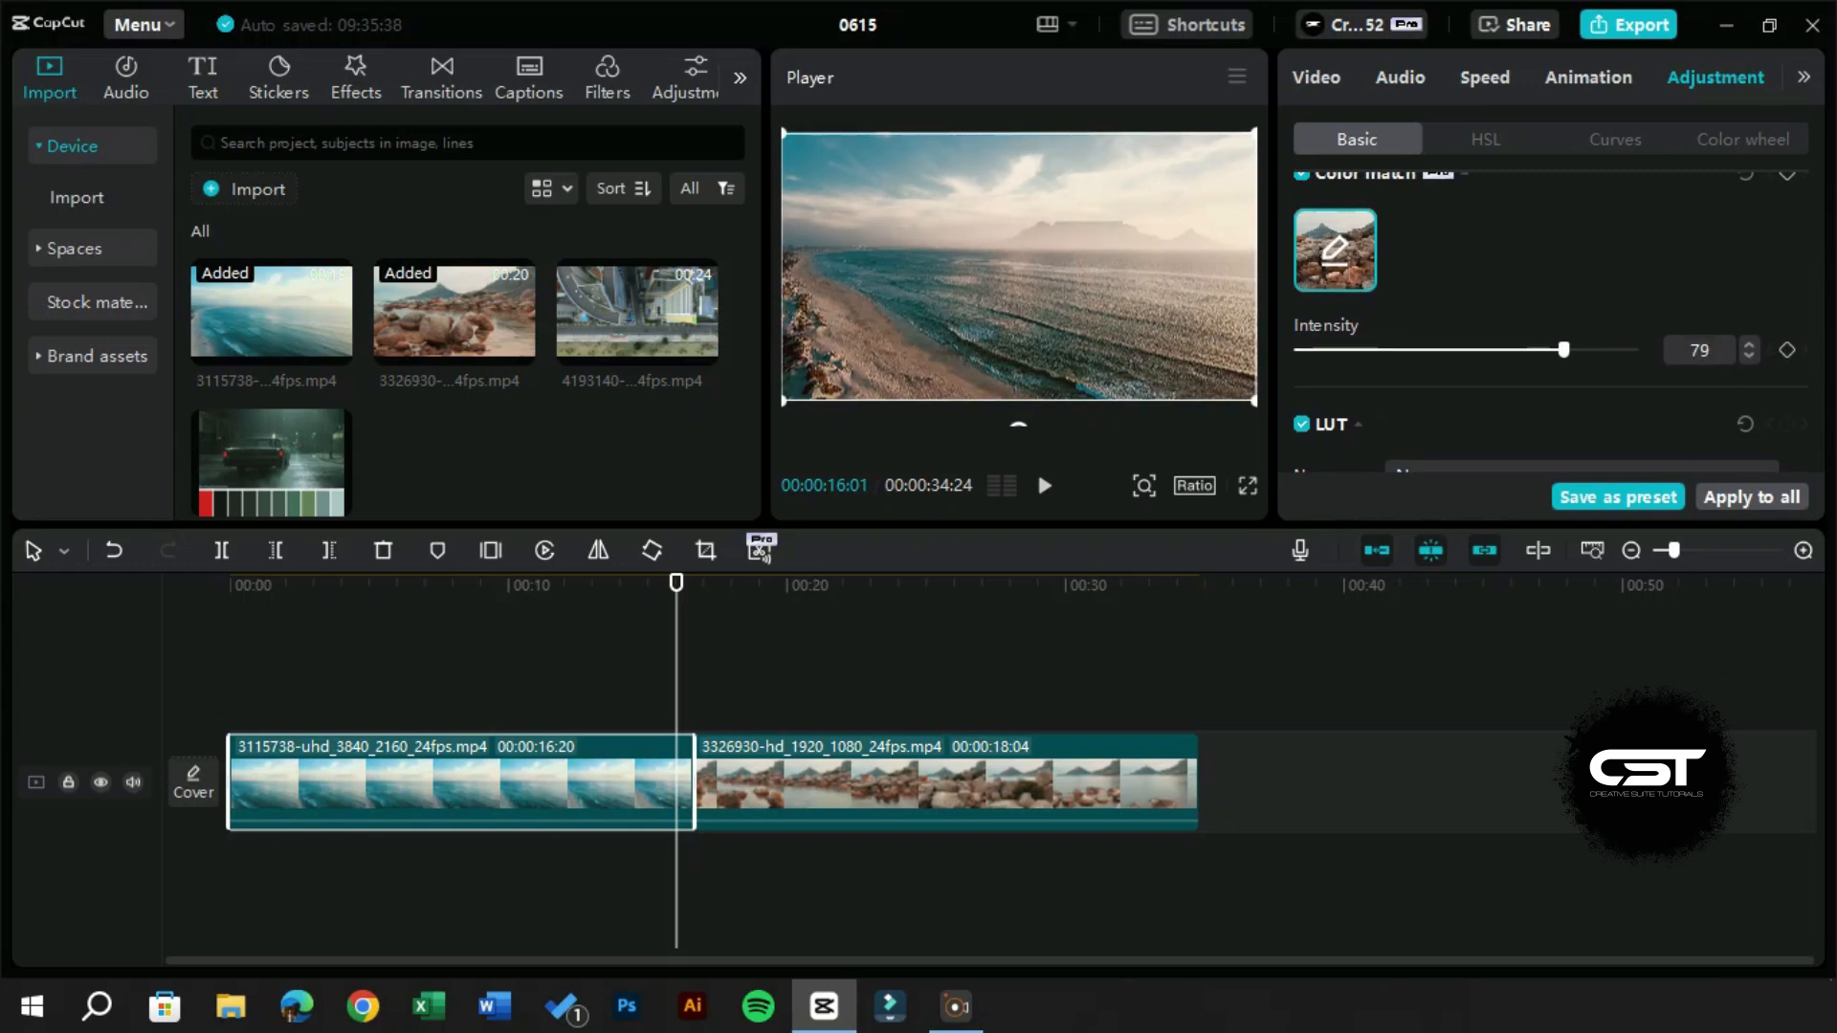
drag(1561, 348, 1583, 348)
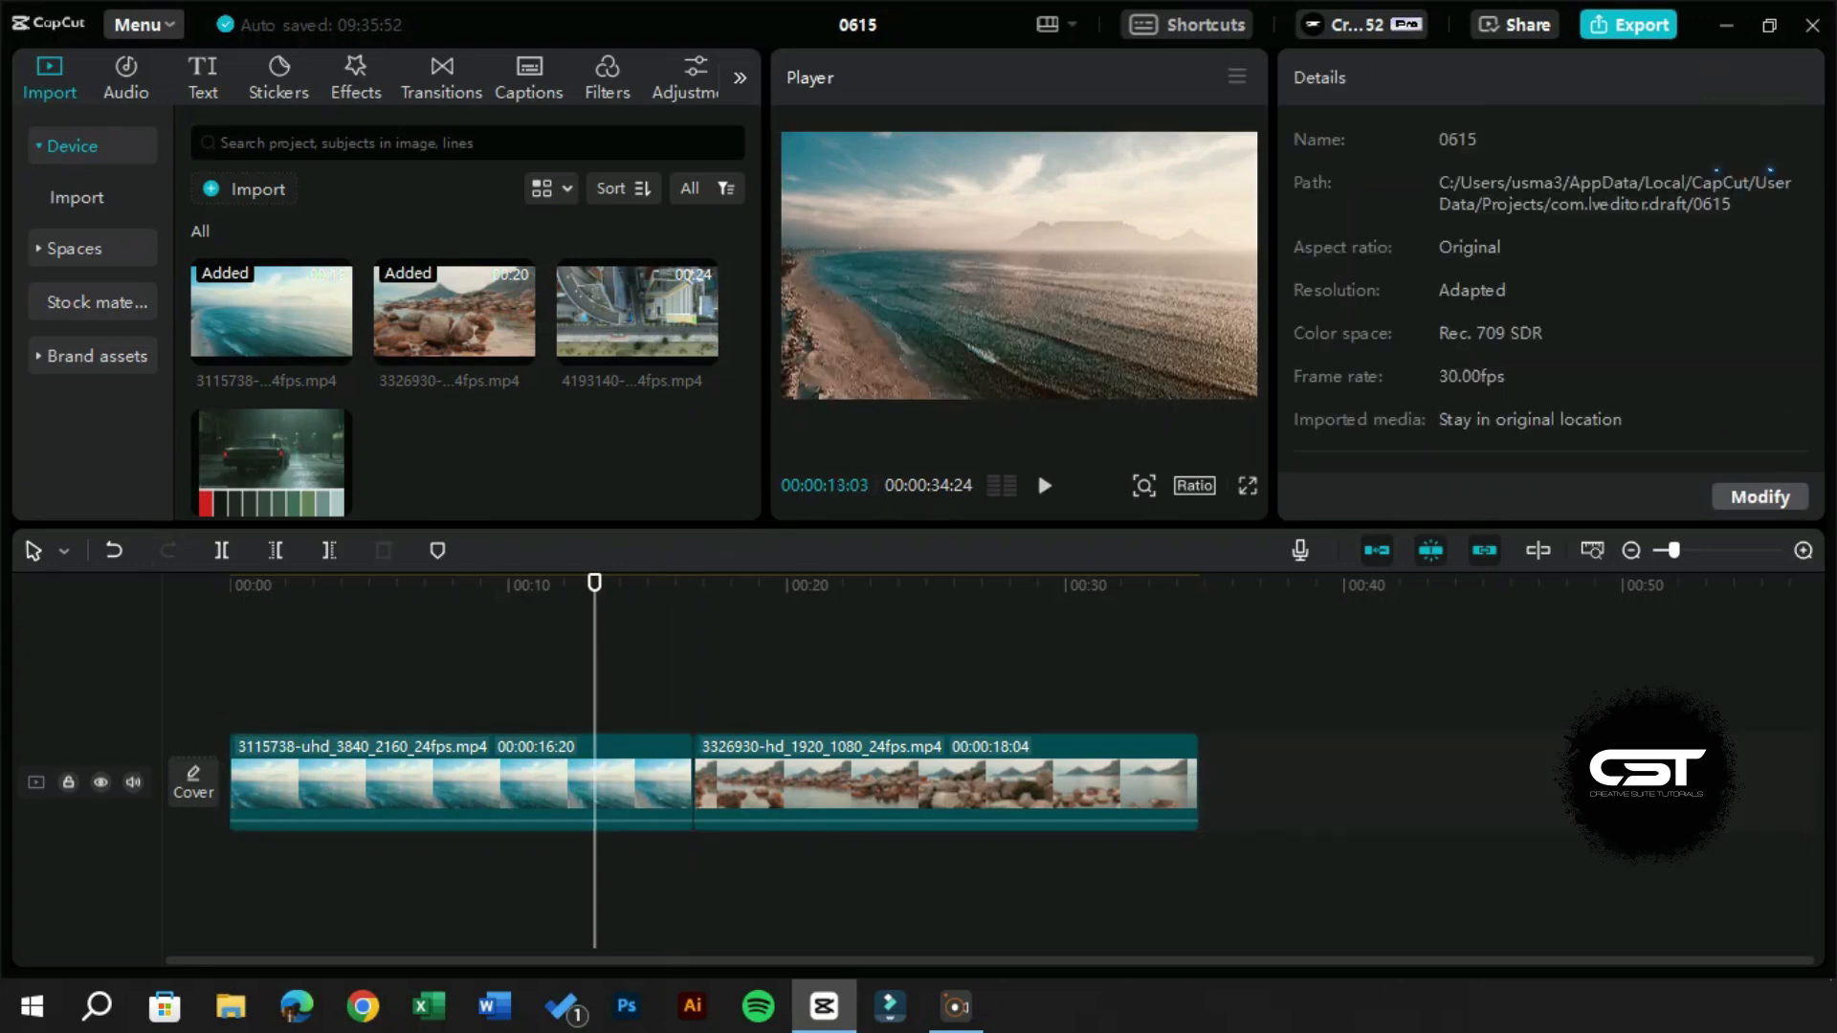
click(1246, 484)
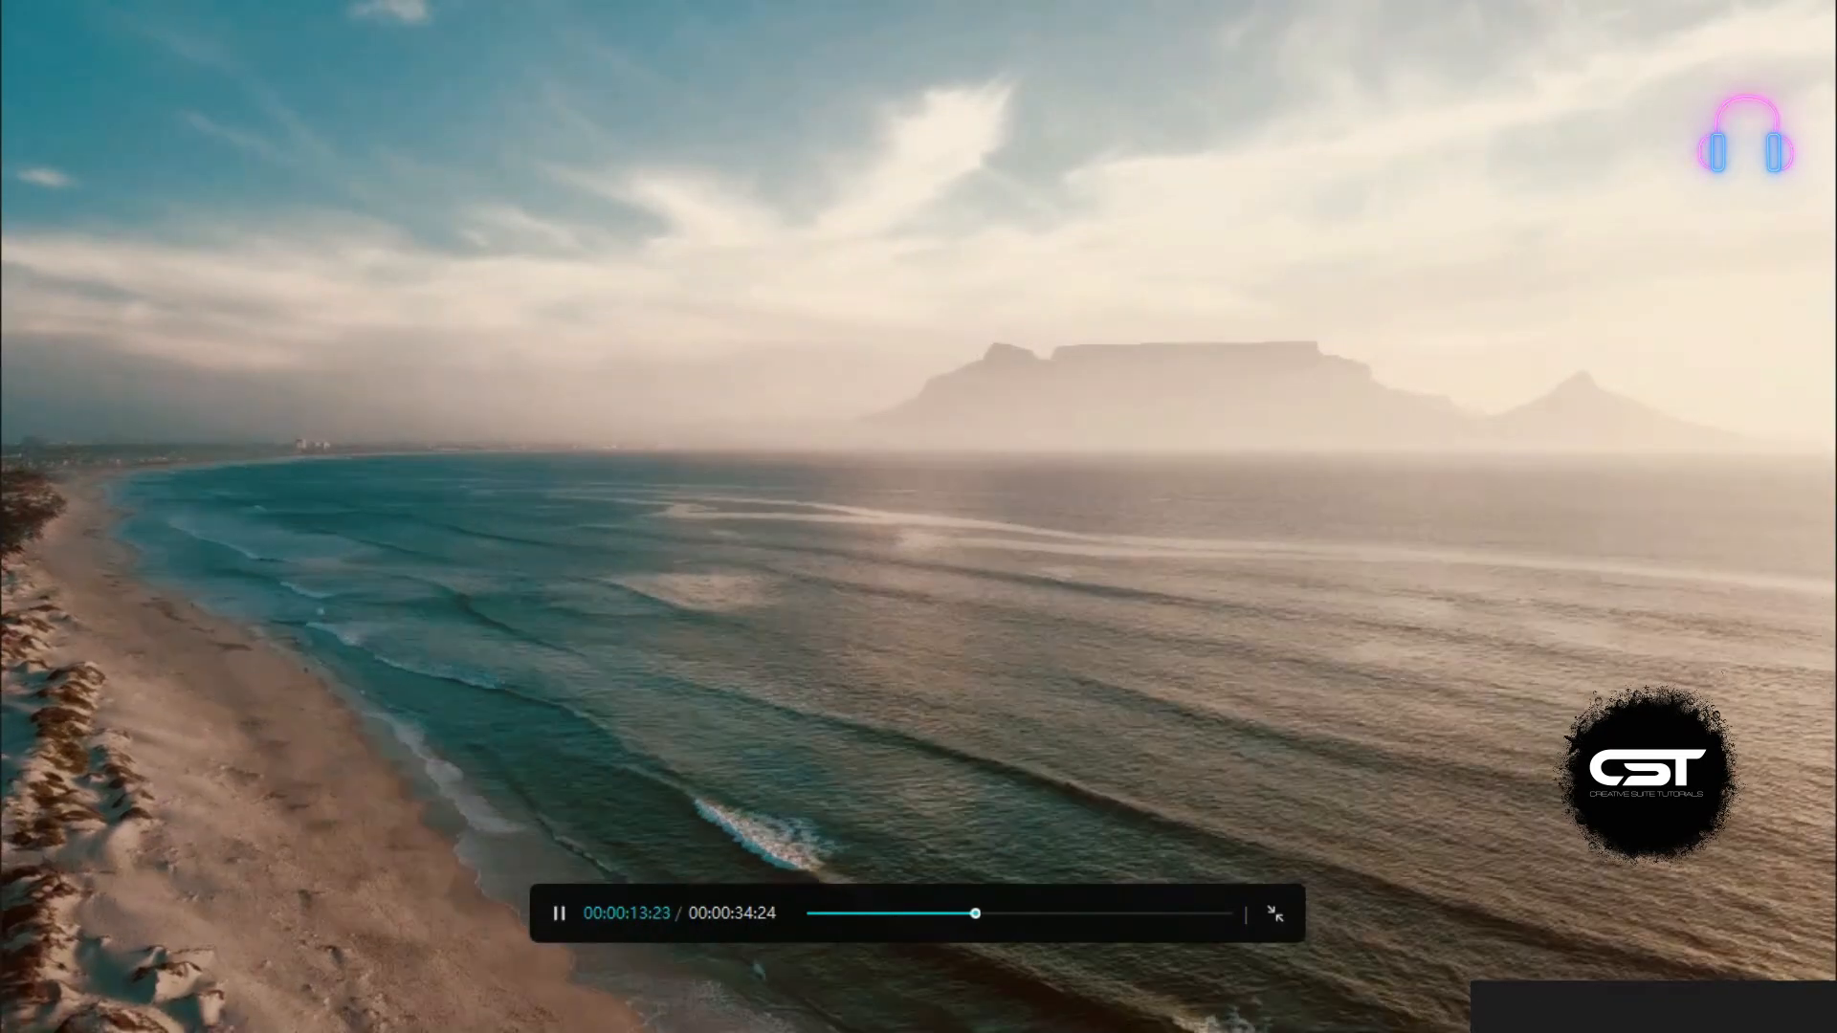
click(1277, 915)
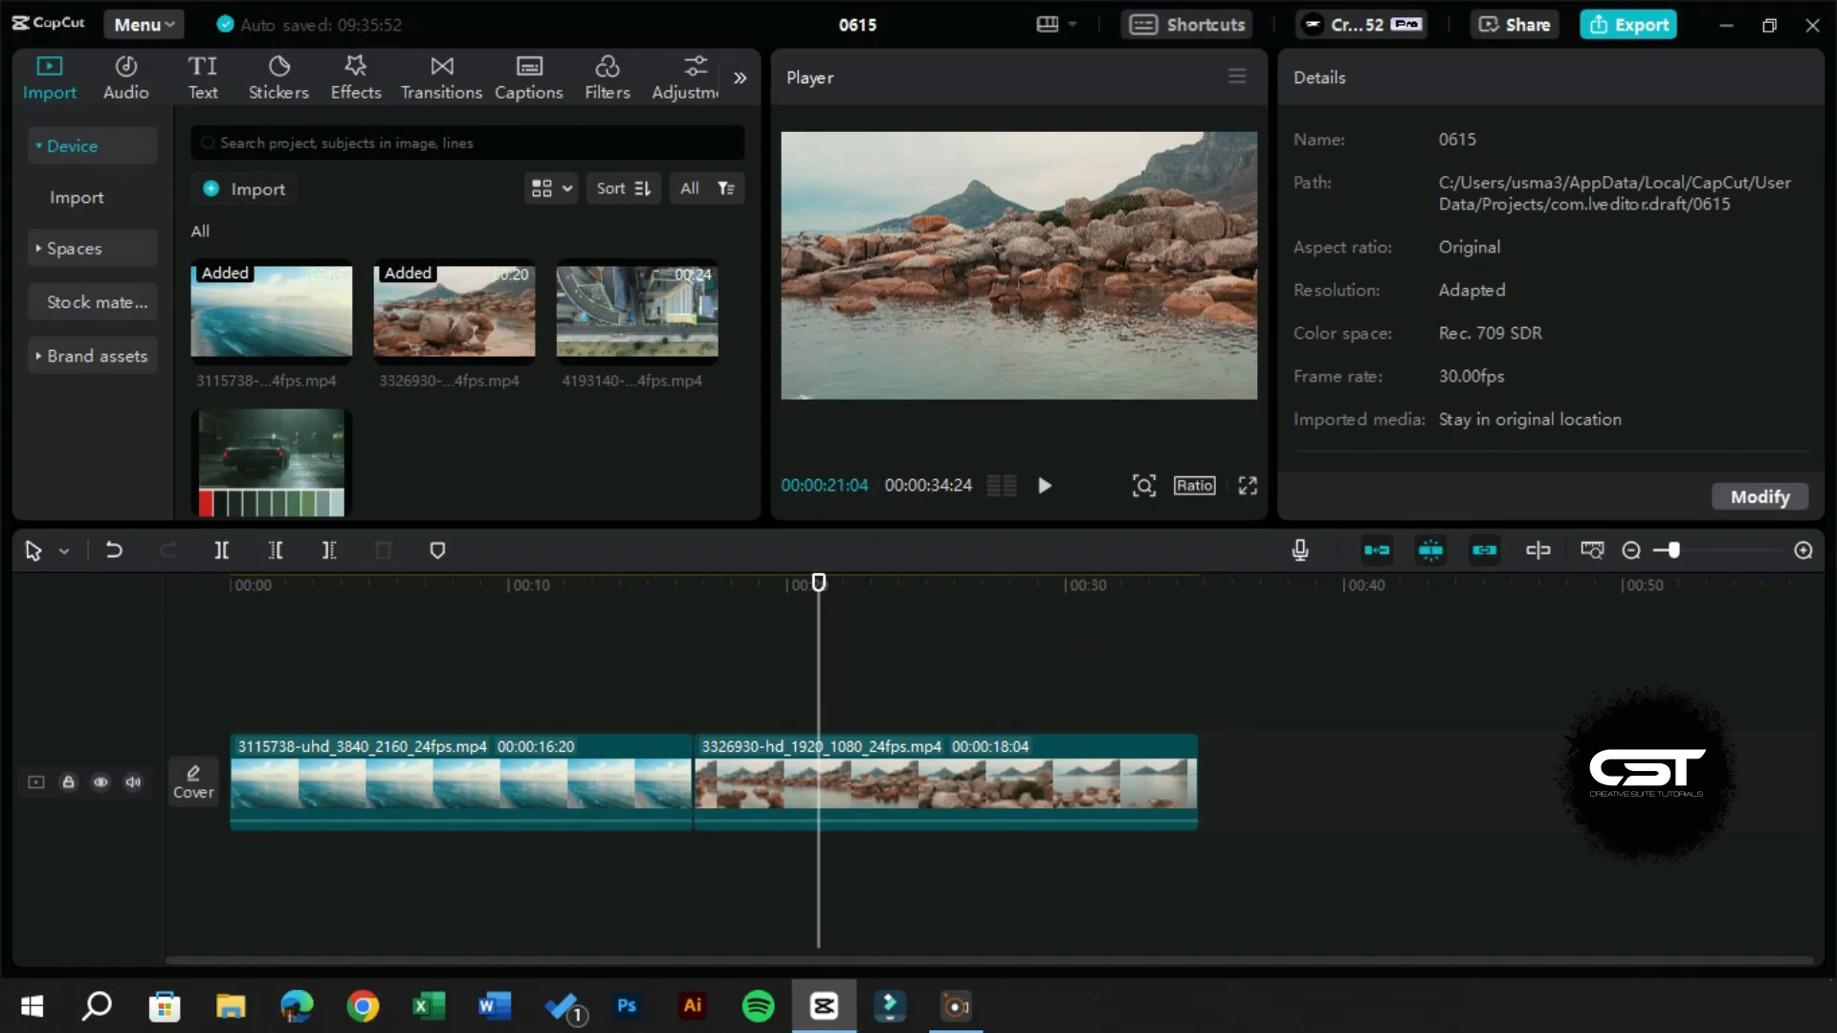
drag(817, 581, 626, 582)
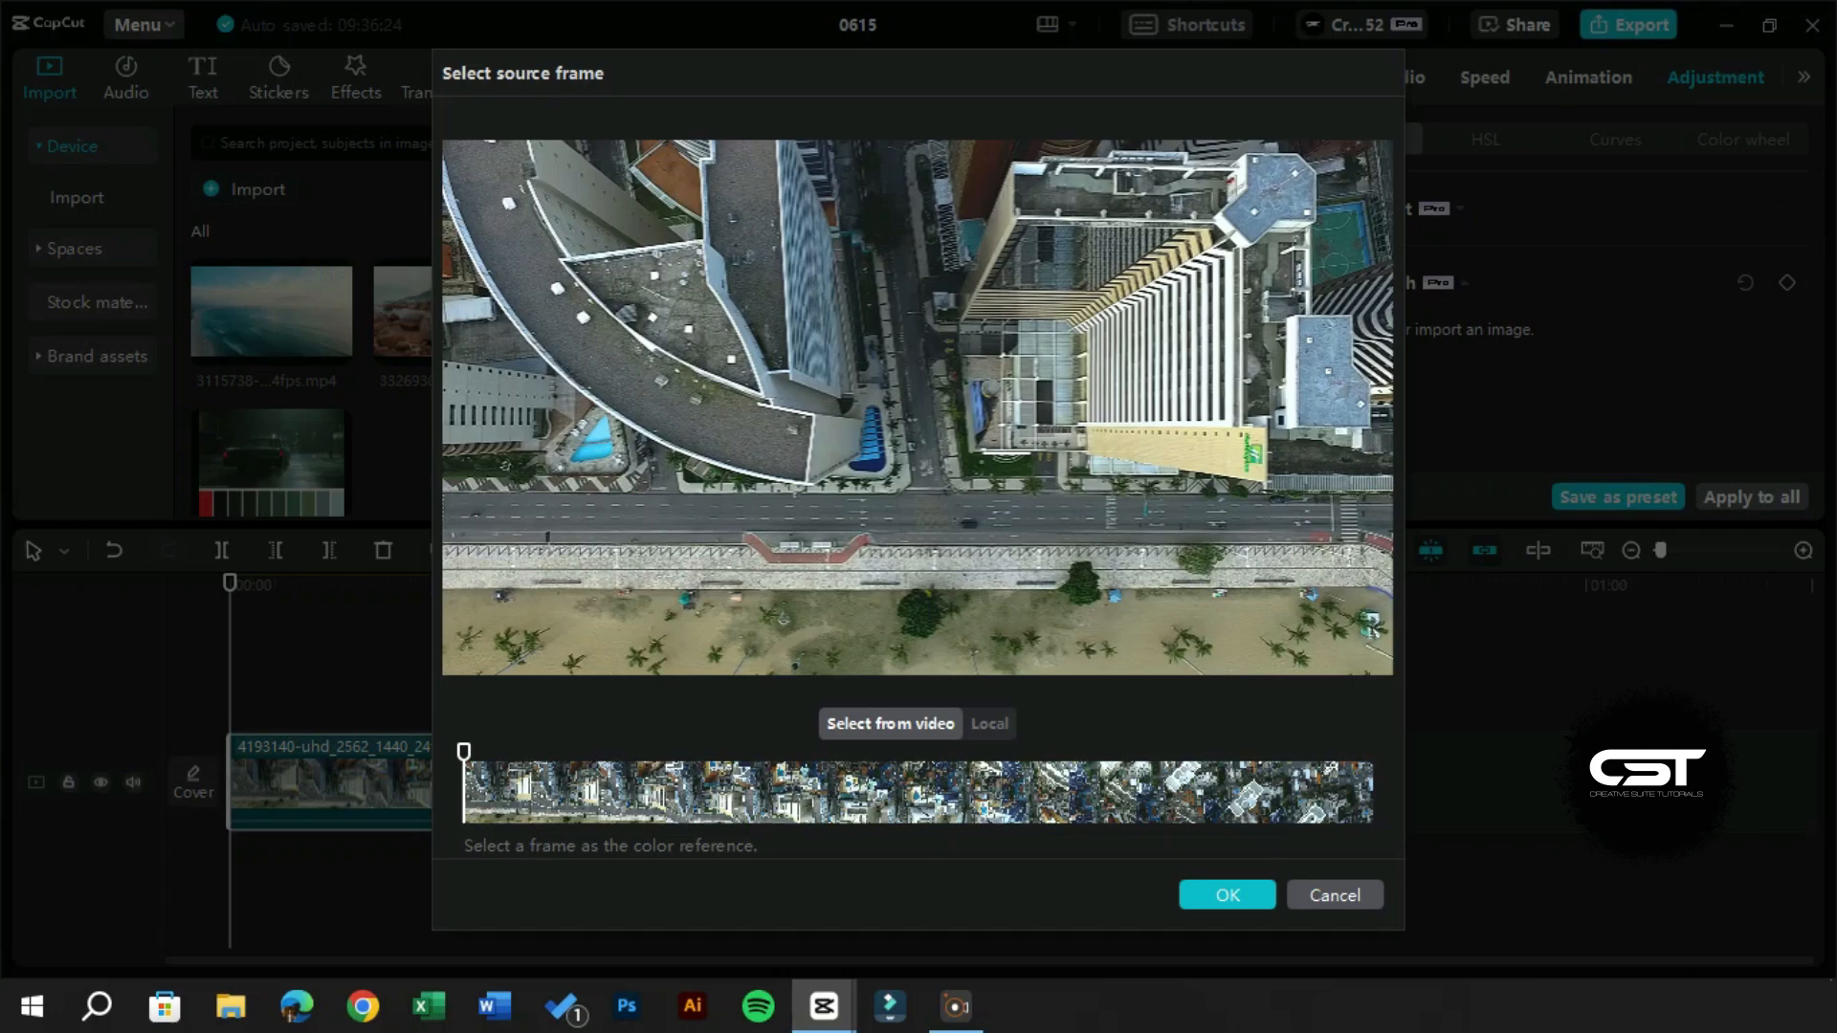
Switch the city clip's source-frame picker to the Local import option
click(989, 724)
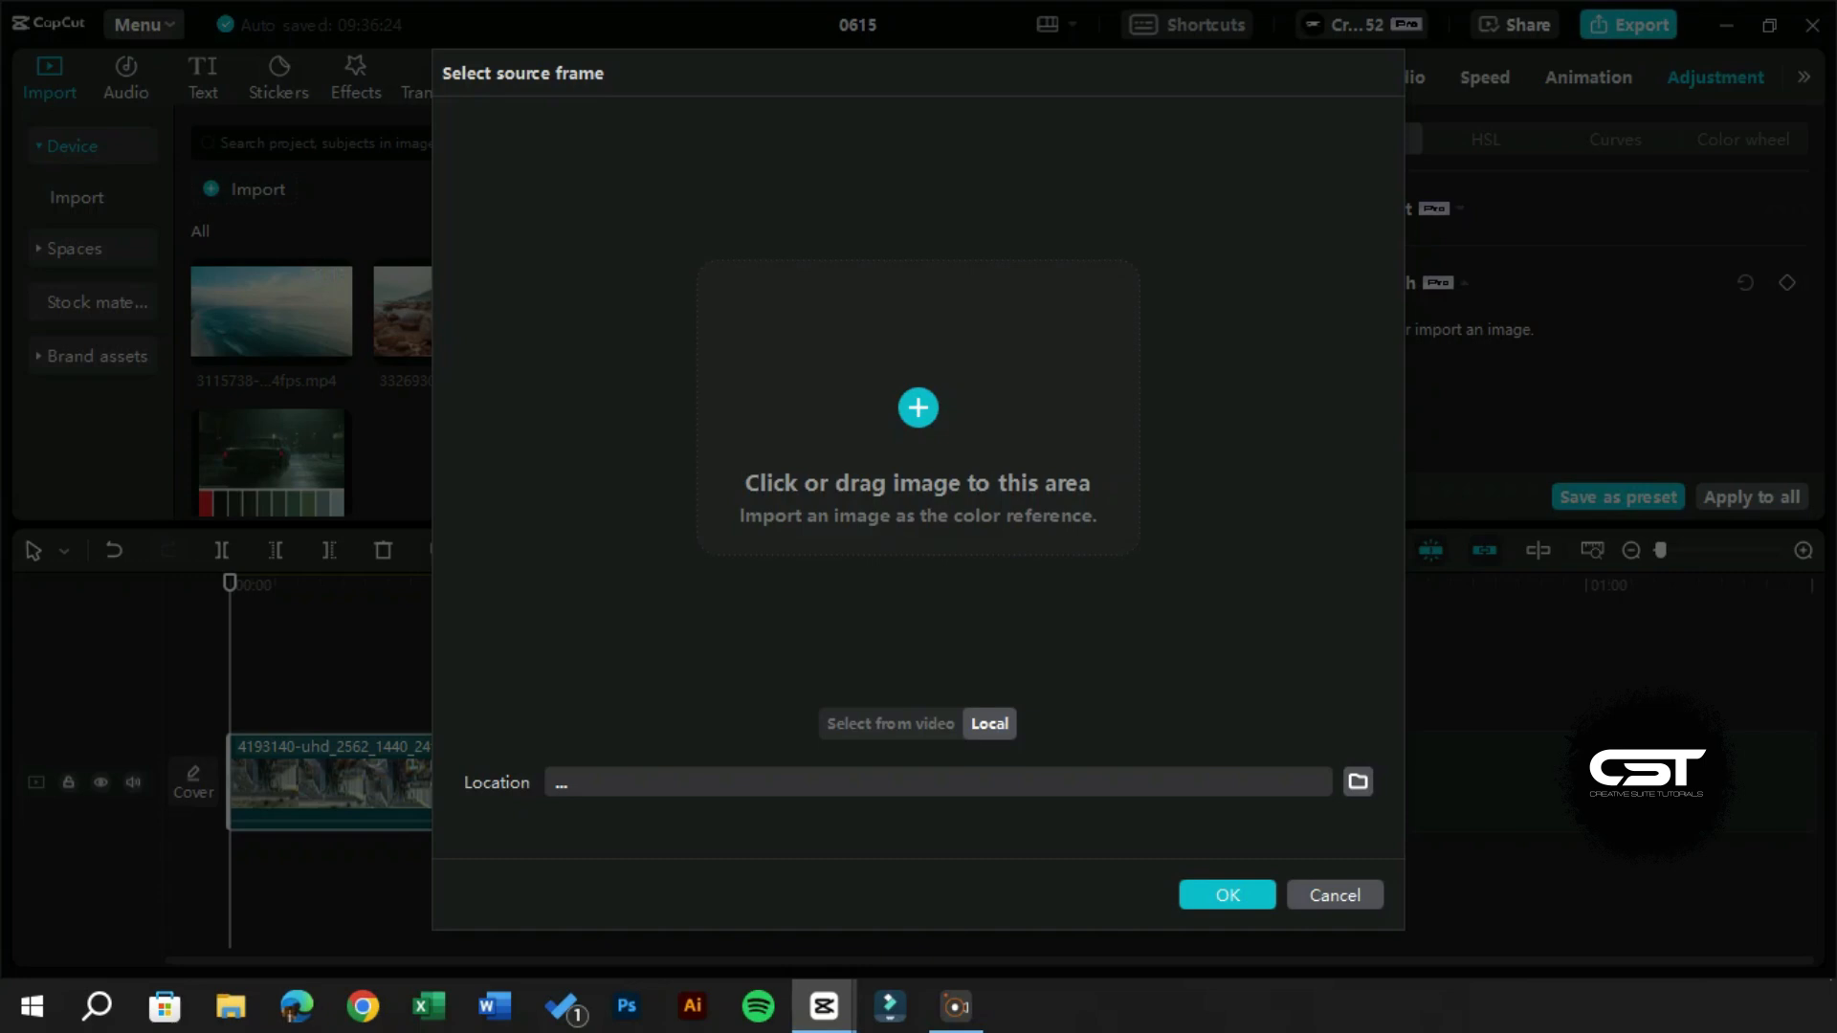
Load the Desktop film screenshot of the man as the city clip's color reference at intensity 80
click(917, 407)
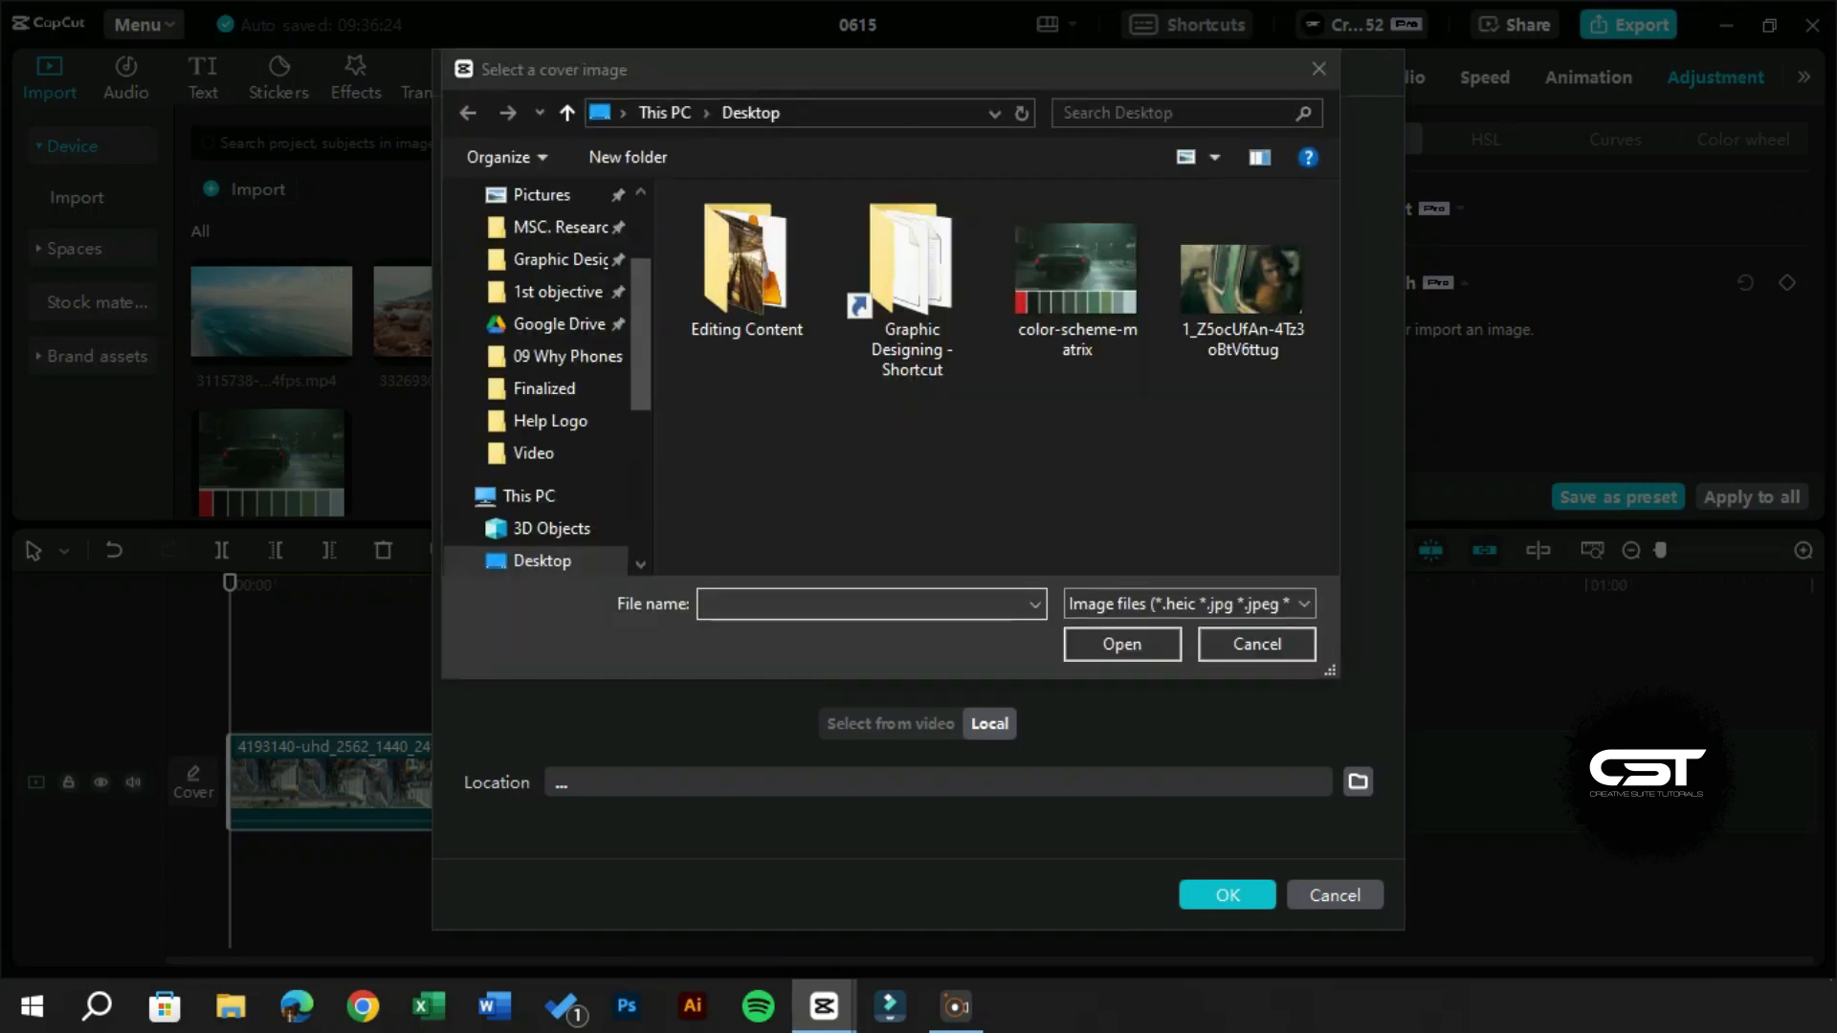
click(1076, 268)
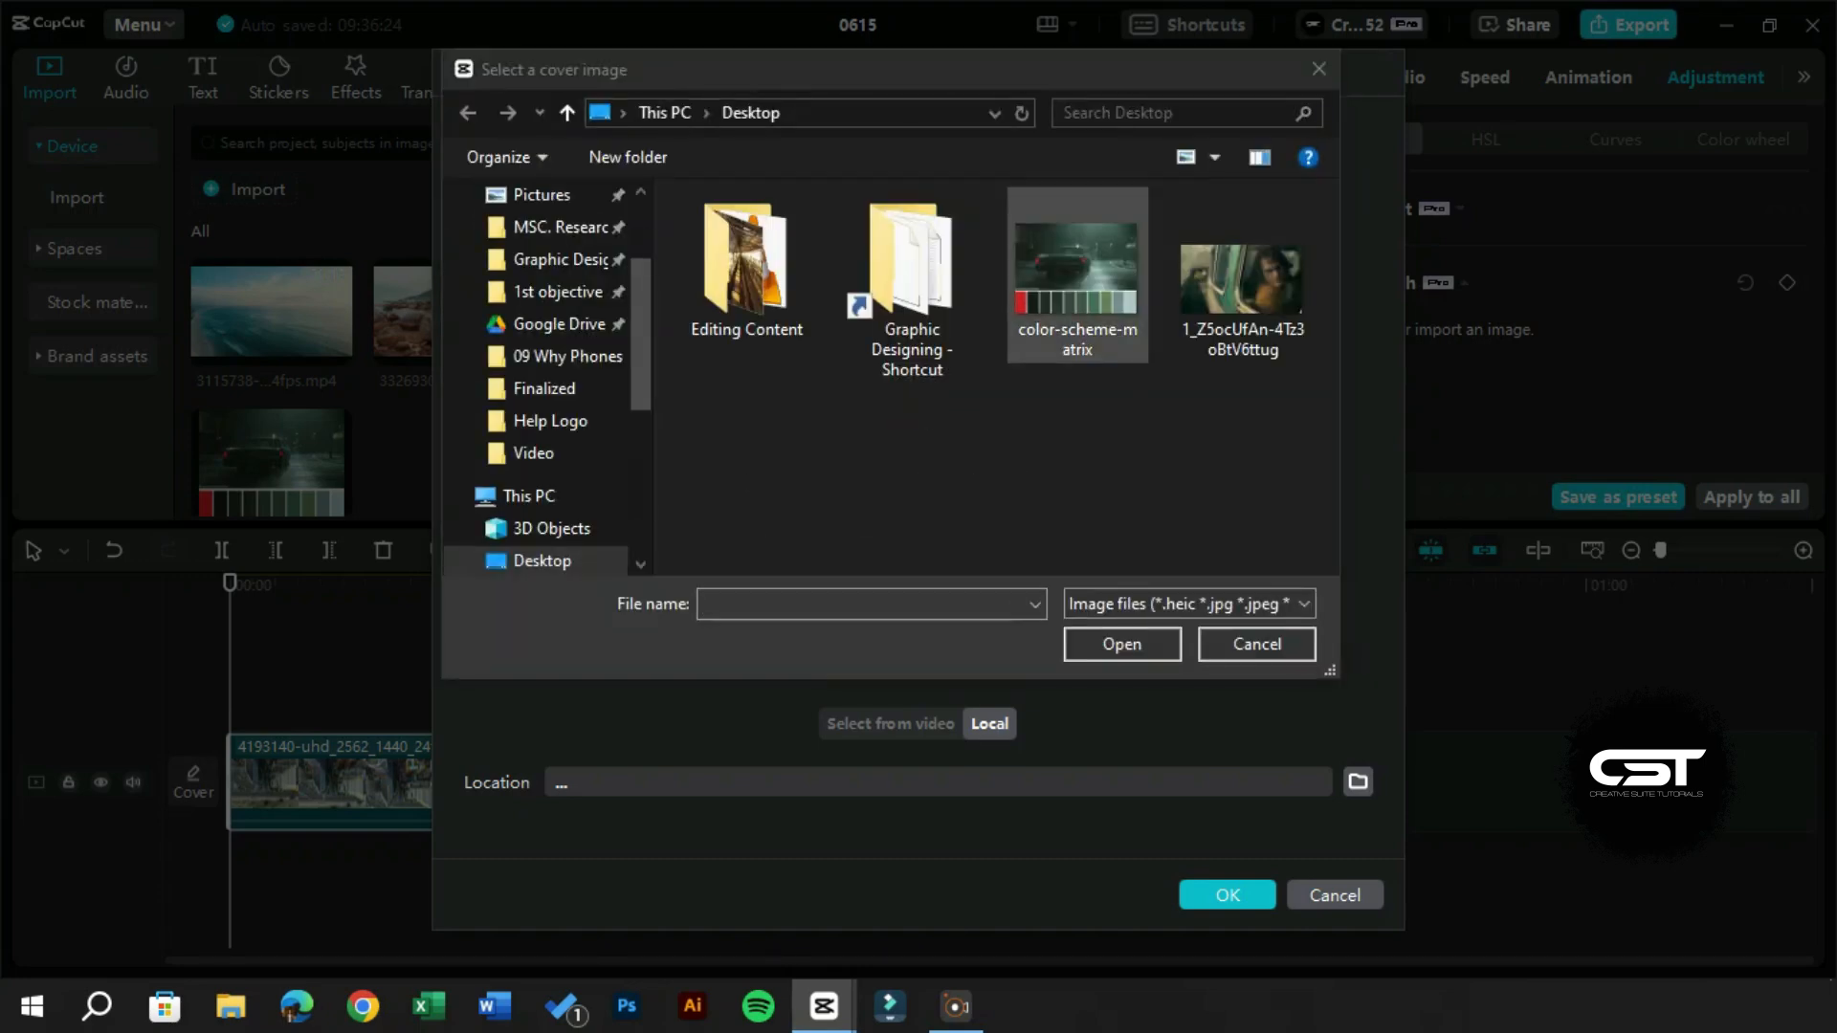
click(1242, 264)
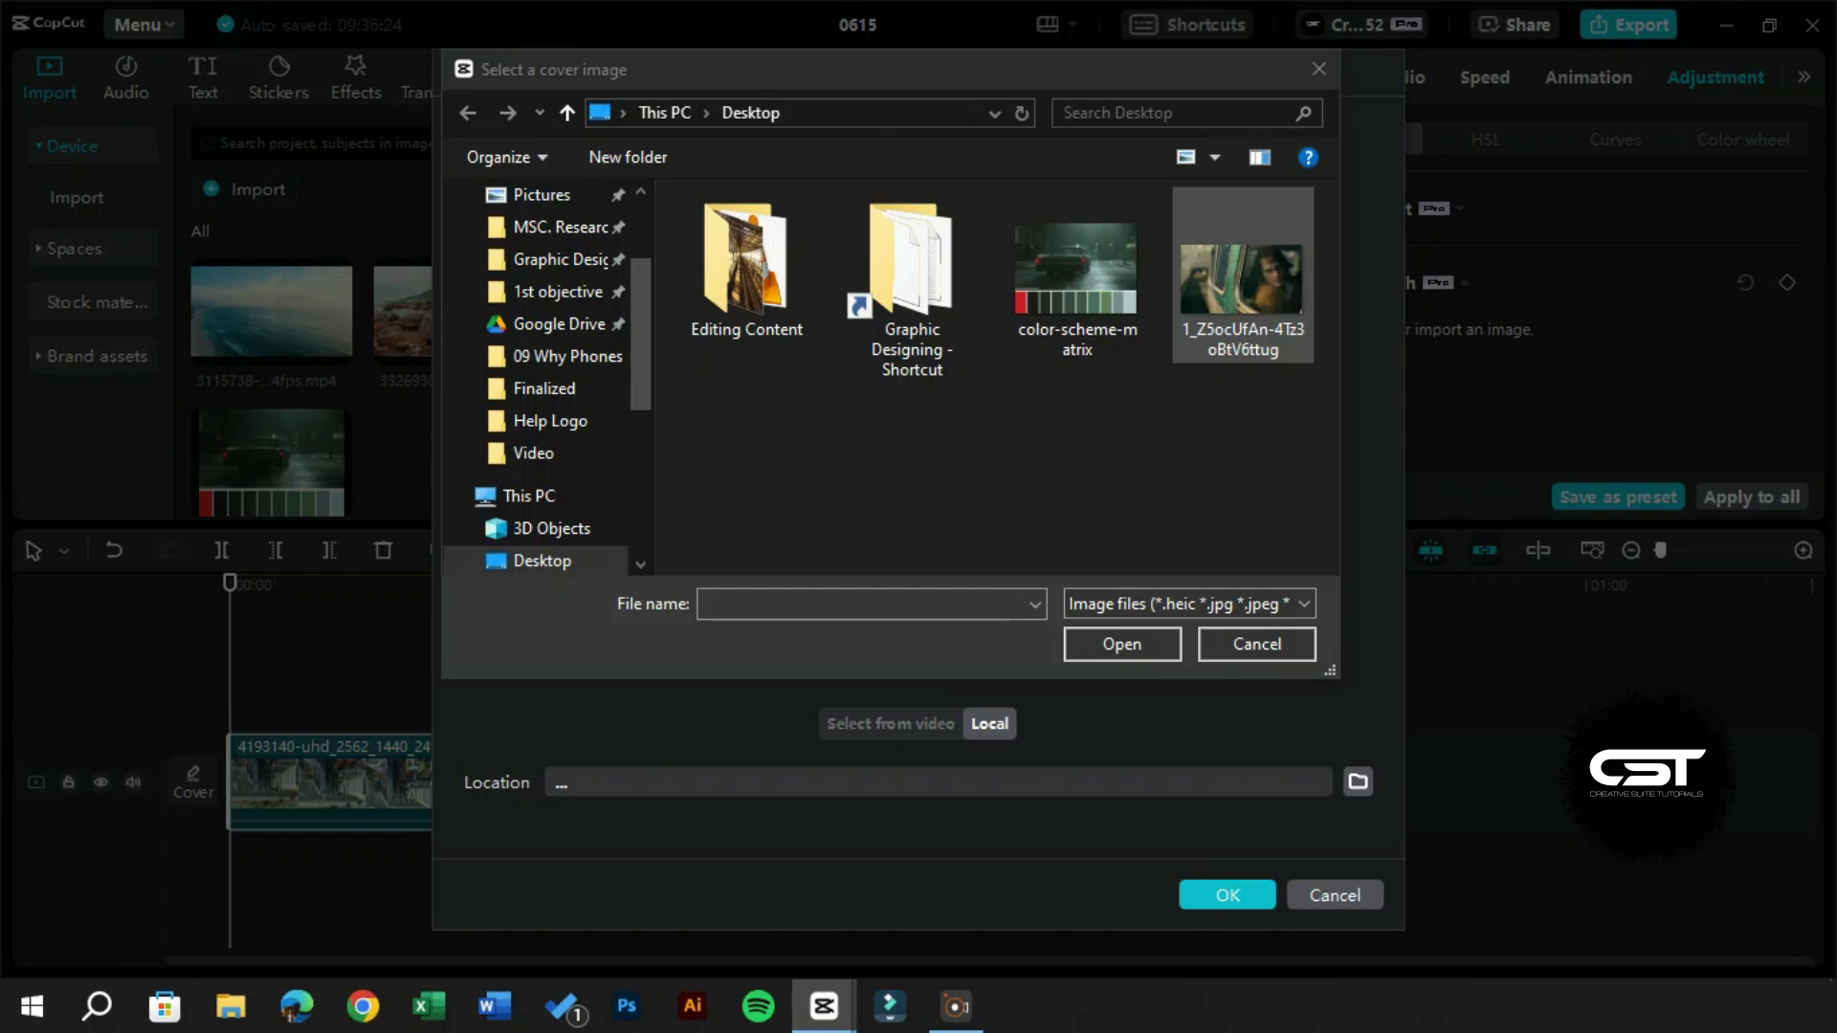
double_click(1240, 261)
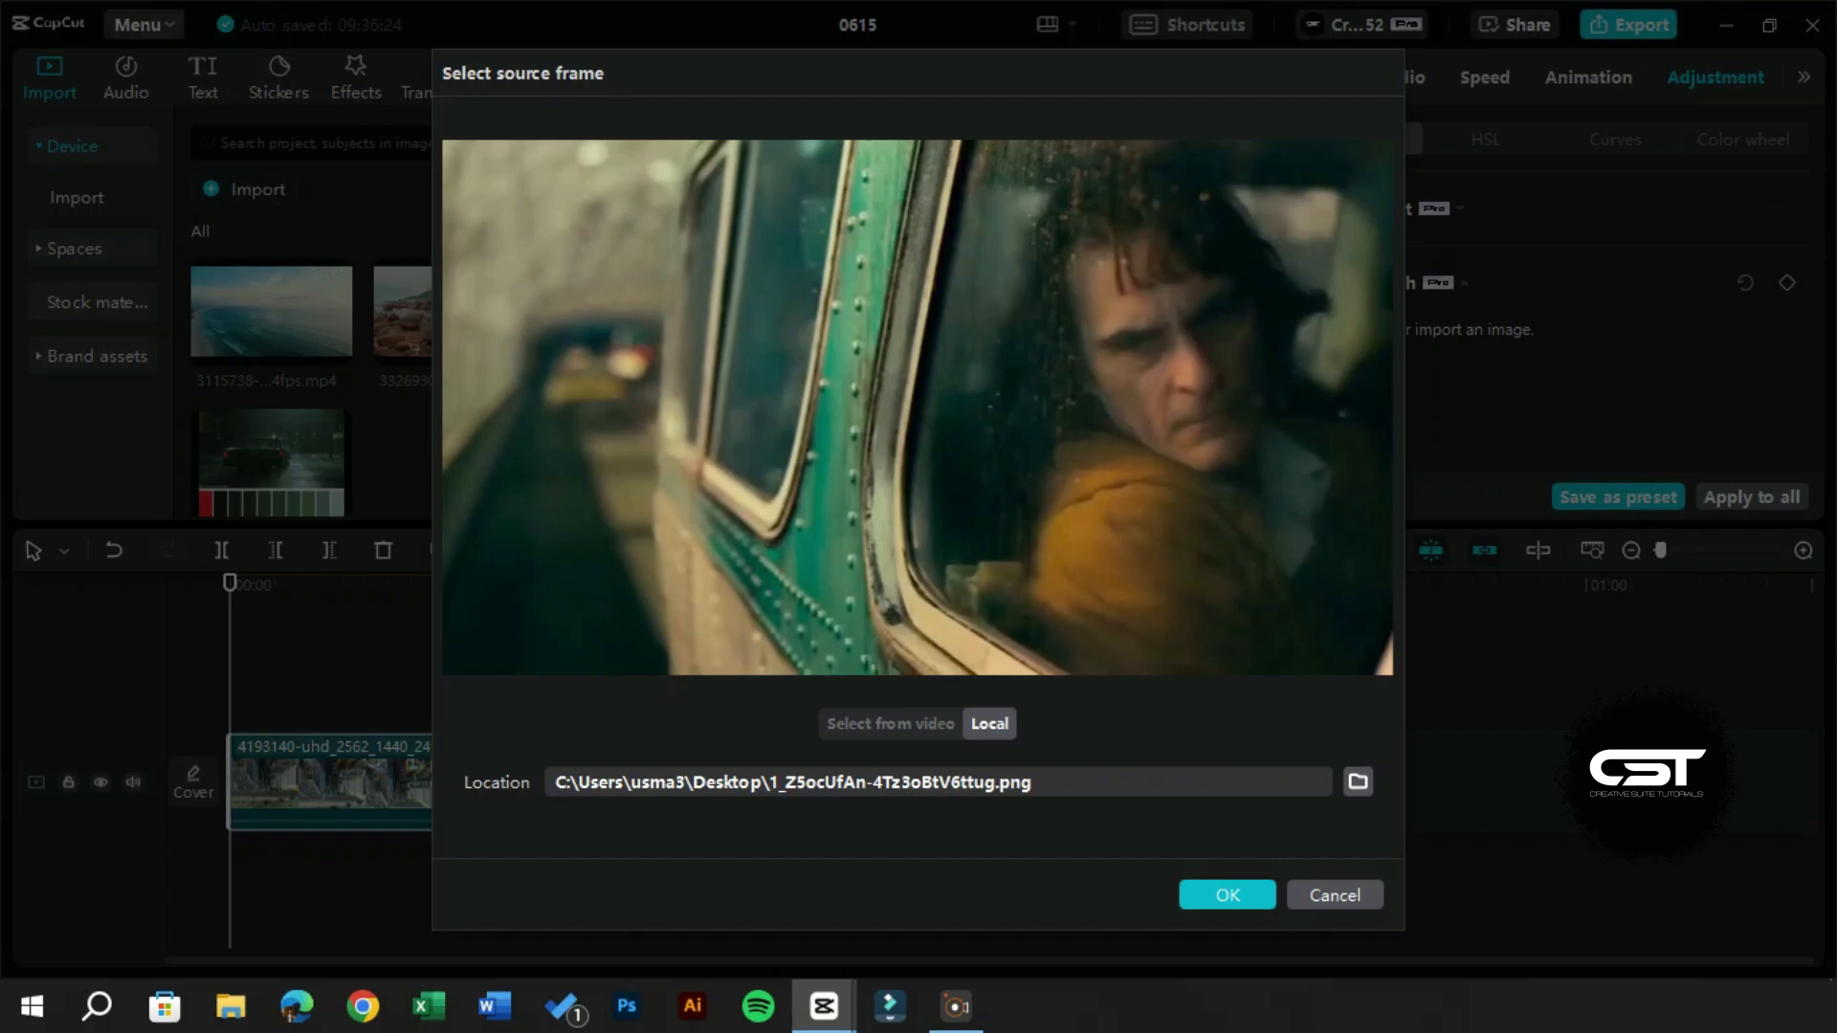
click(1225, 893)
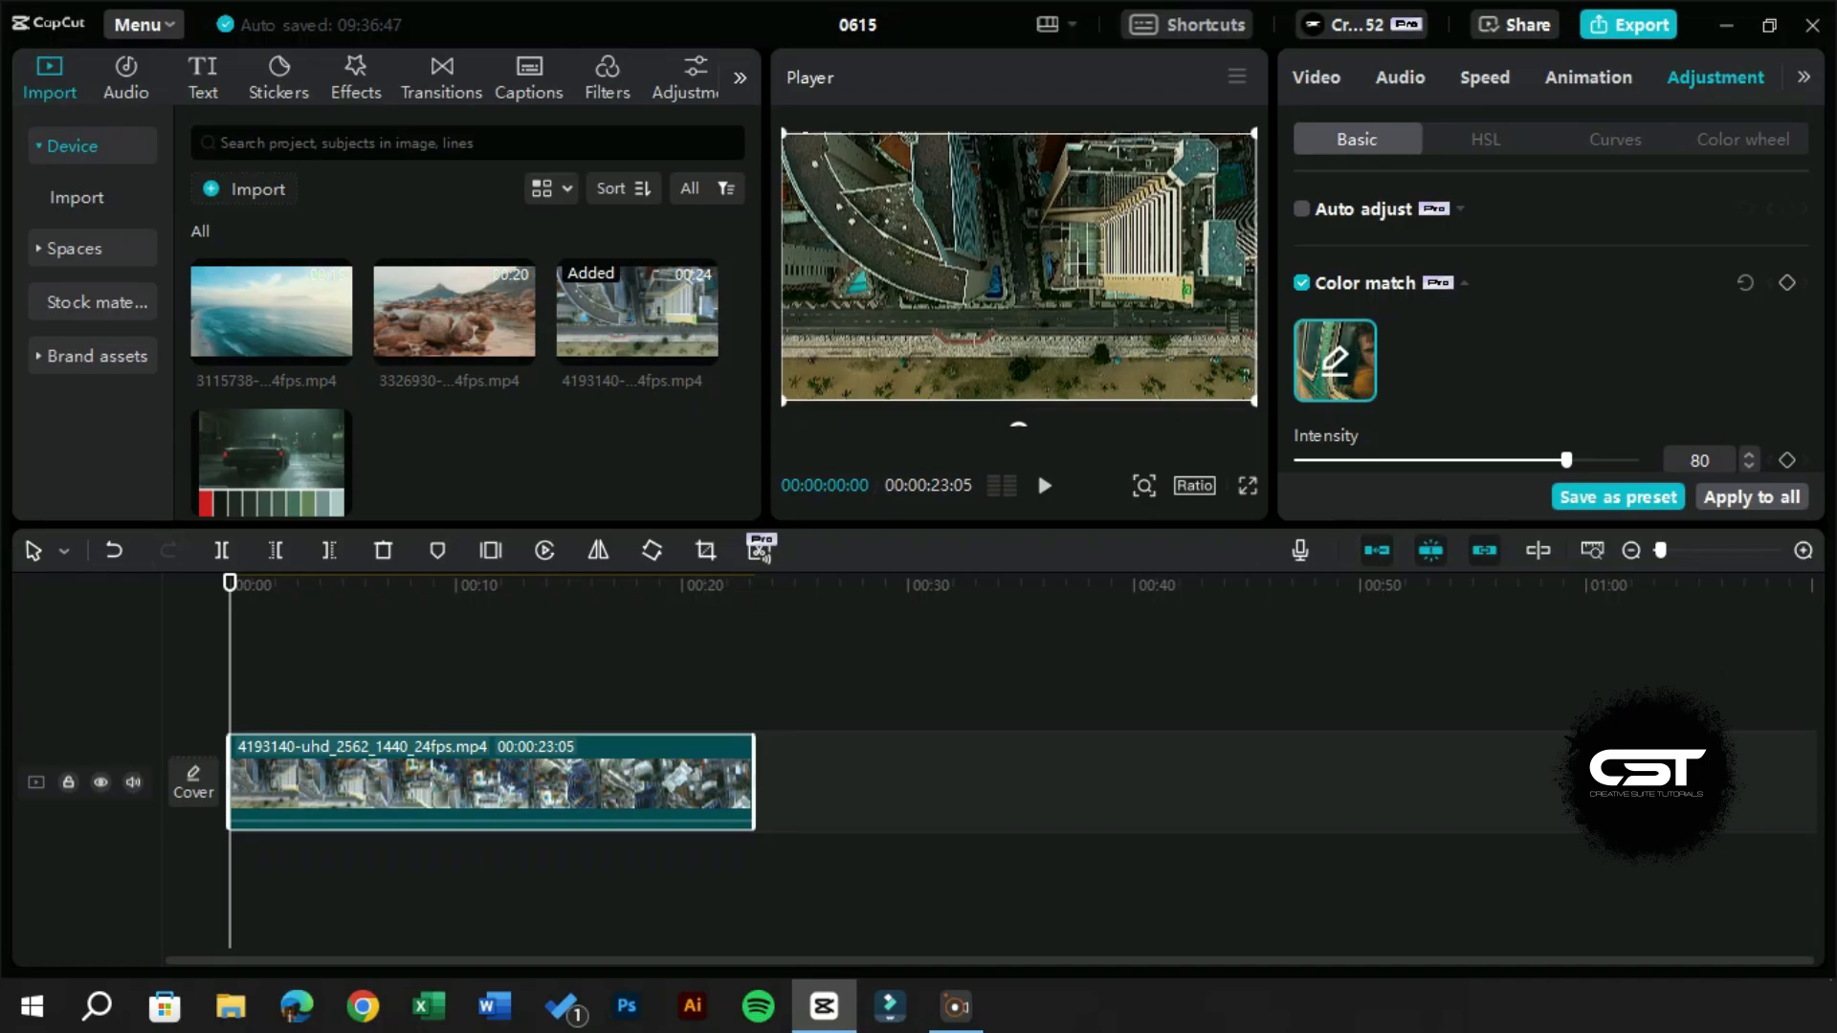
click(1246, 485)
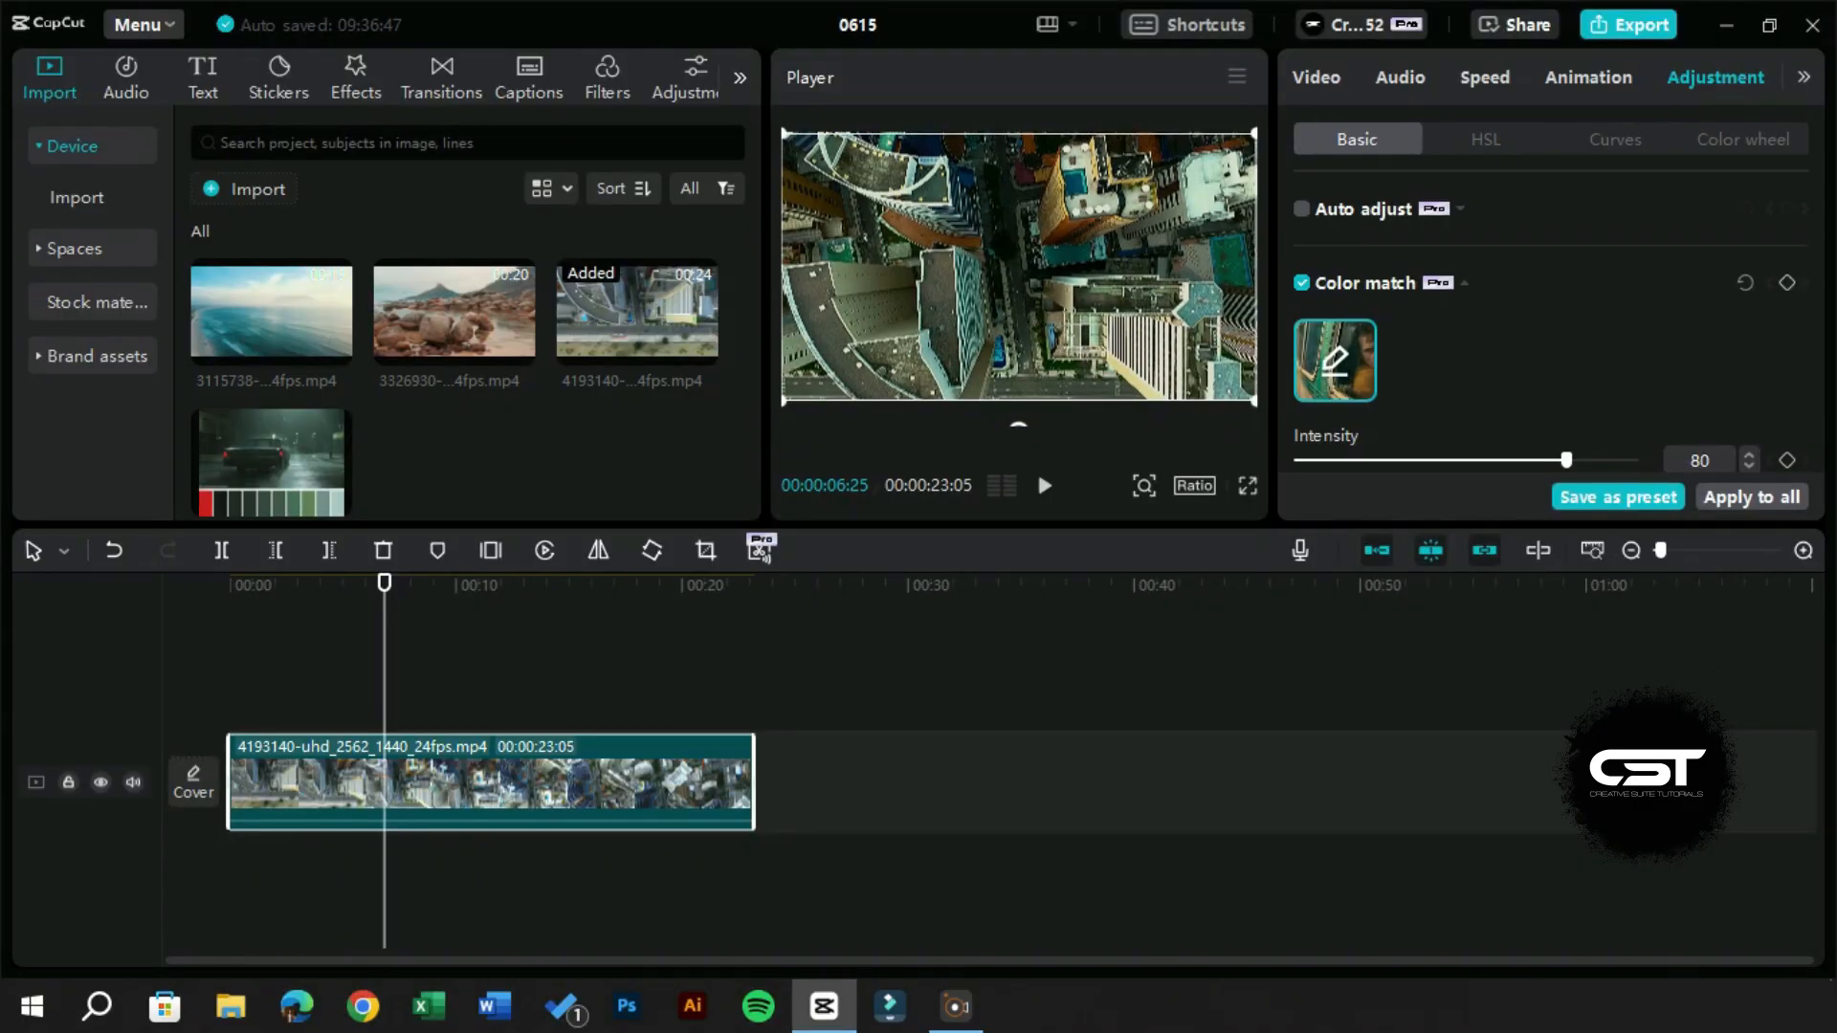
Vary the aerial clip's Color match intensity, preview it off, then clear its film-still reference
drag(1567, 459, 1591, 418)
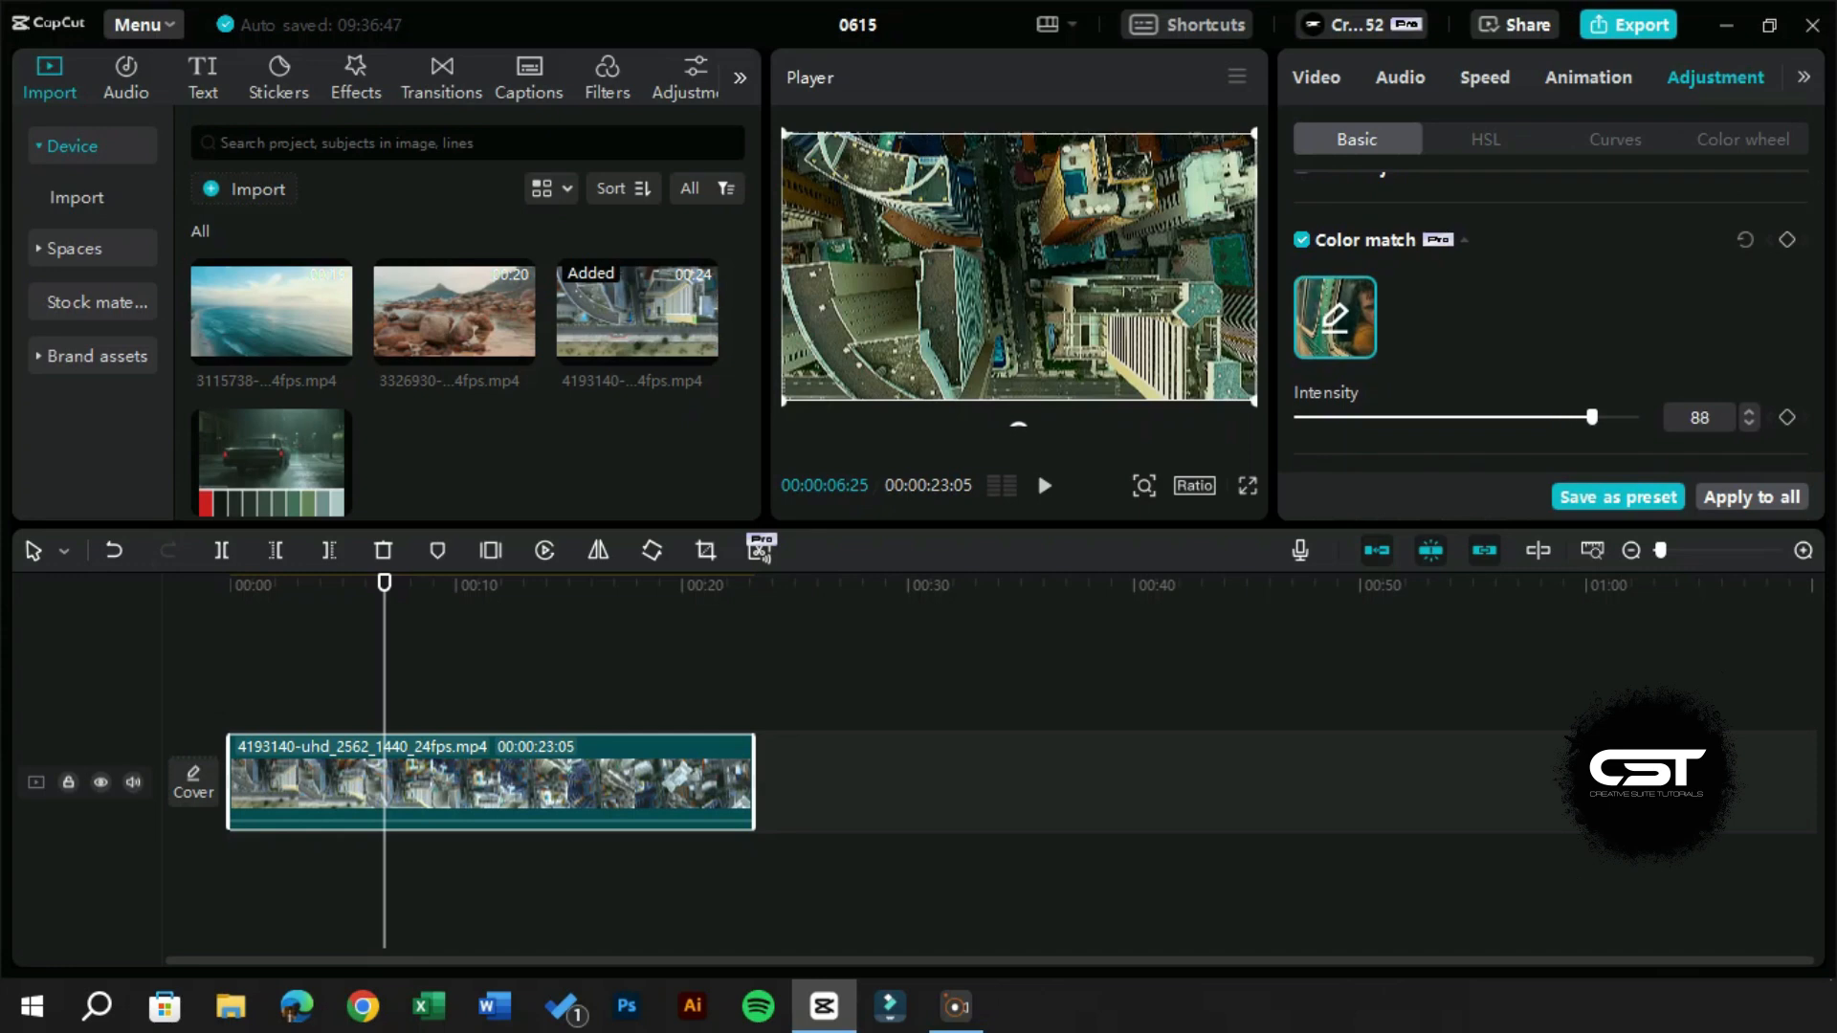
drag(1591, 417, 1558, 417)
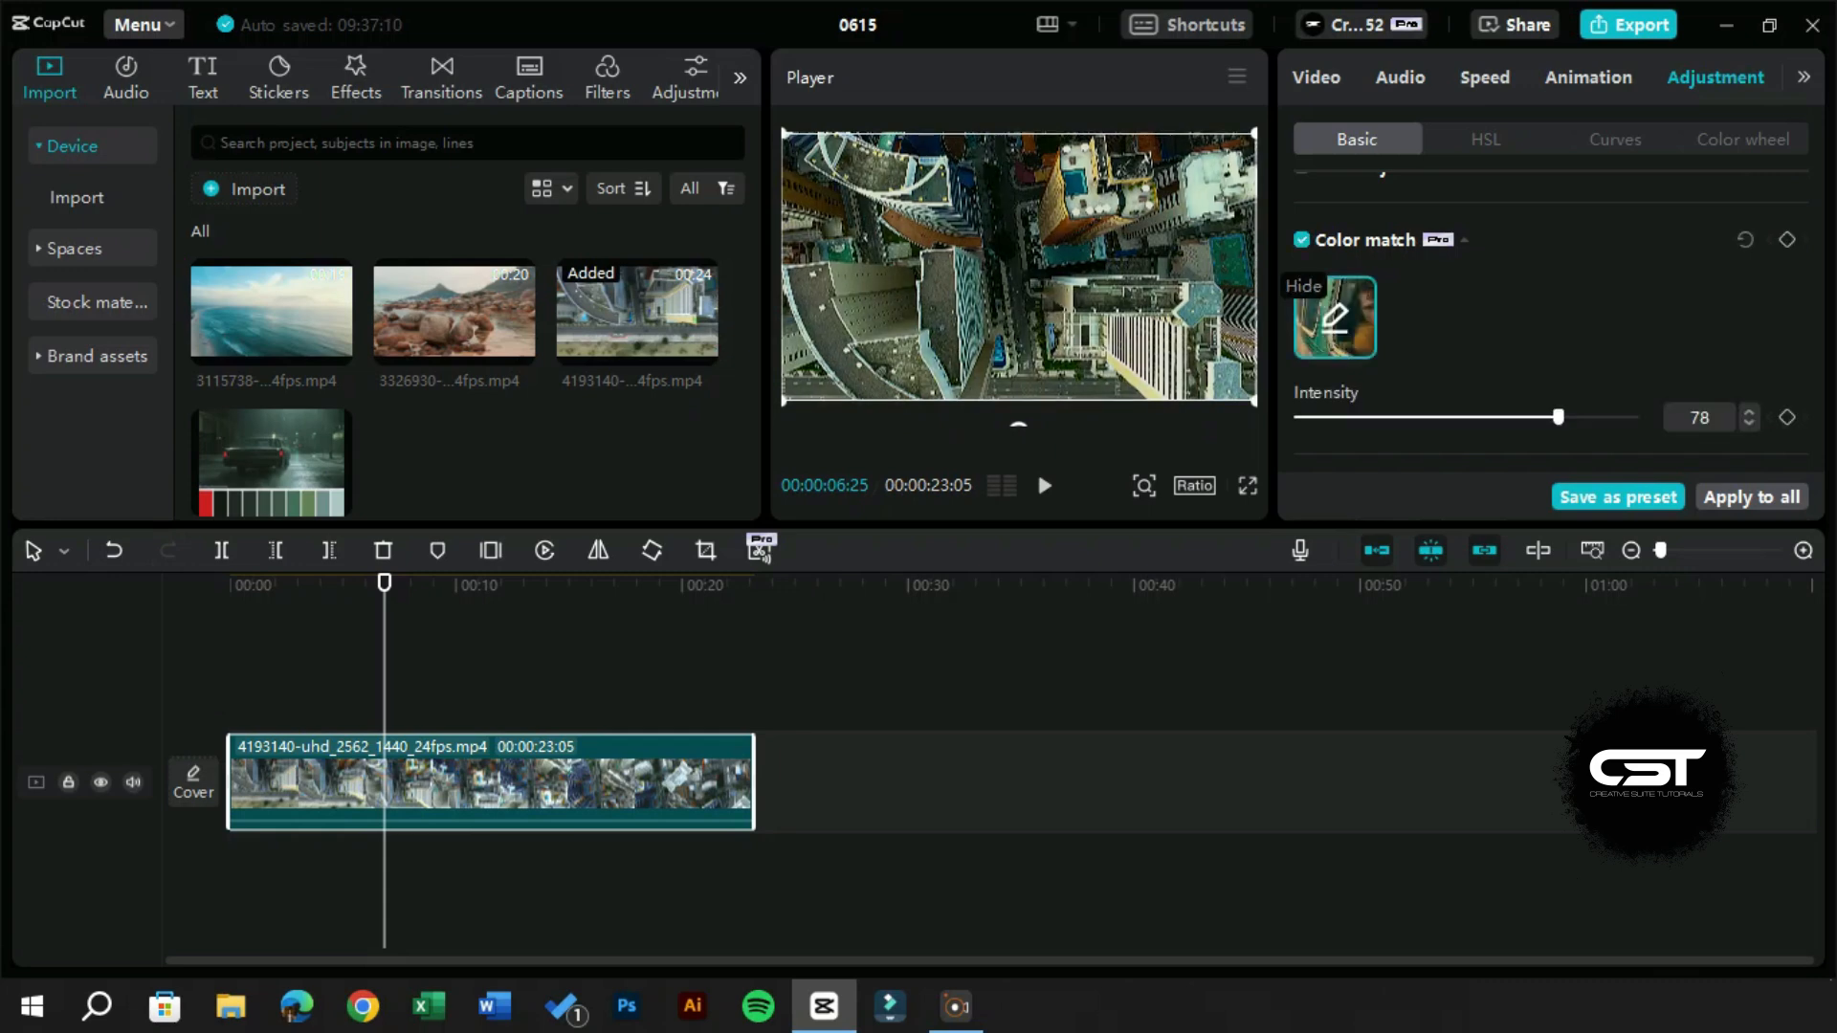
click(1301, 241)
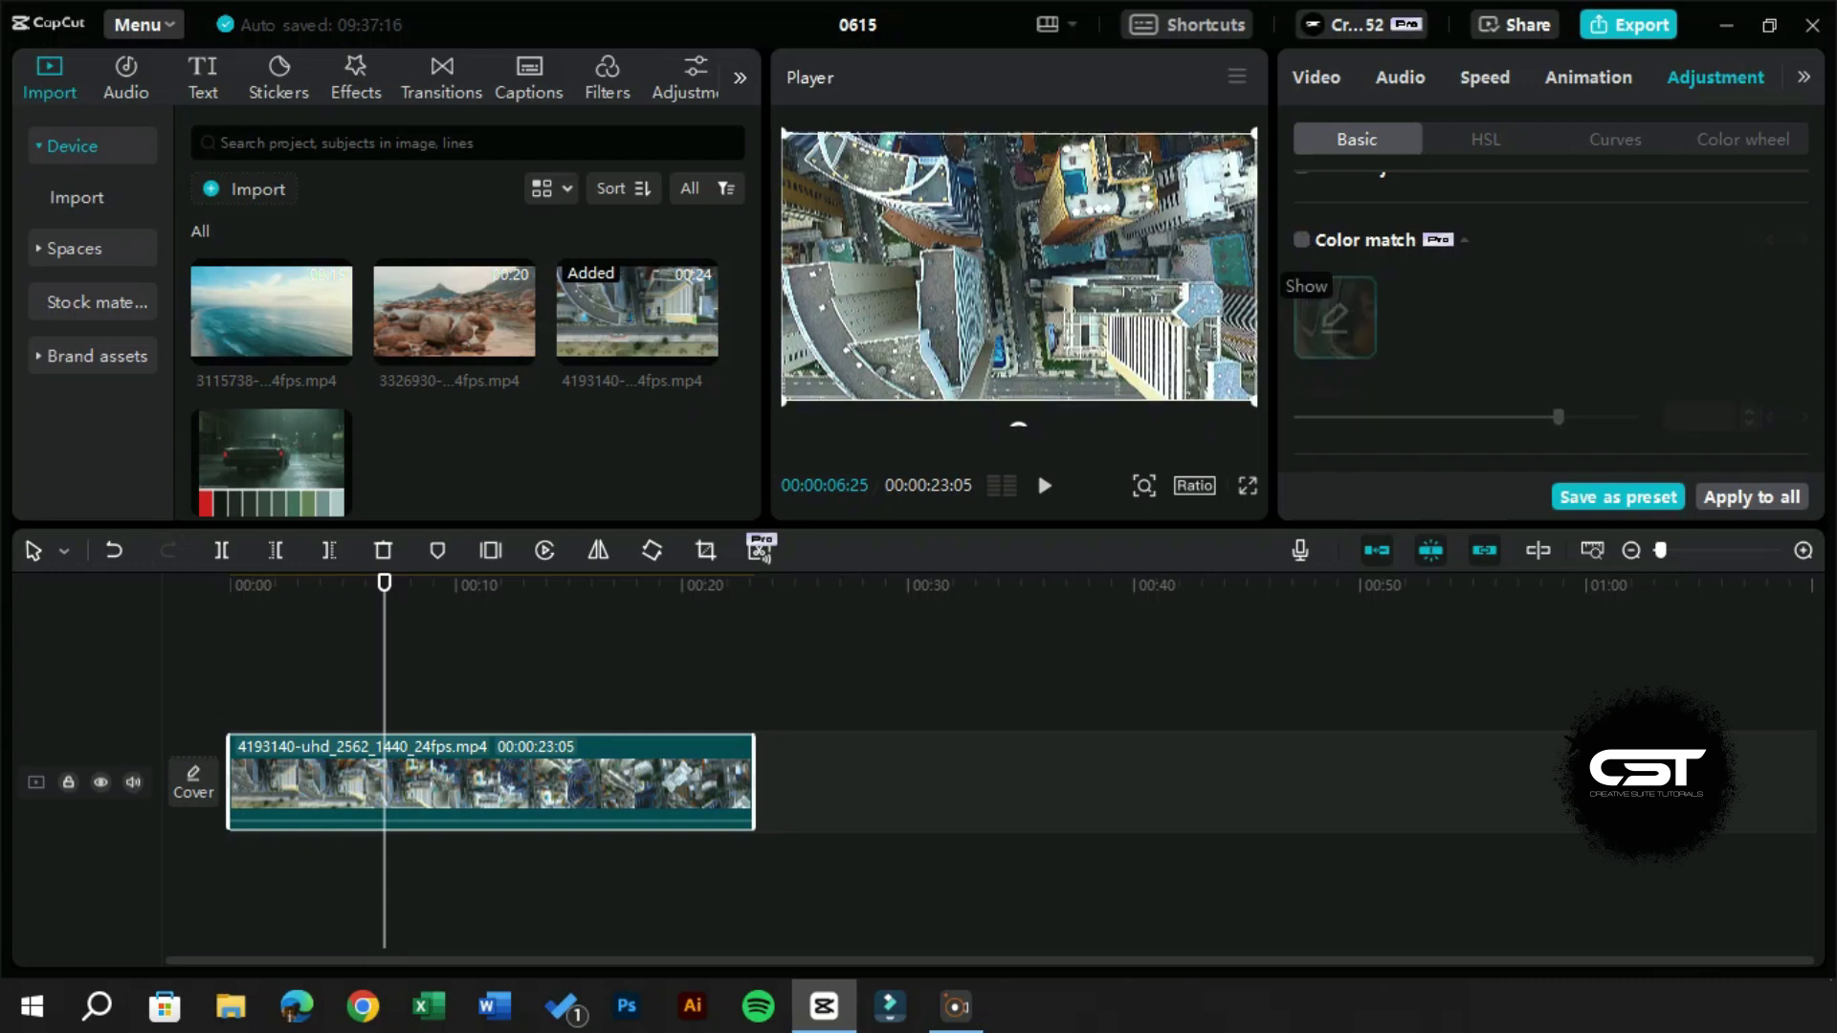
click(1301, 241)
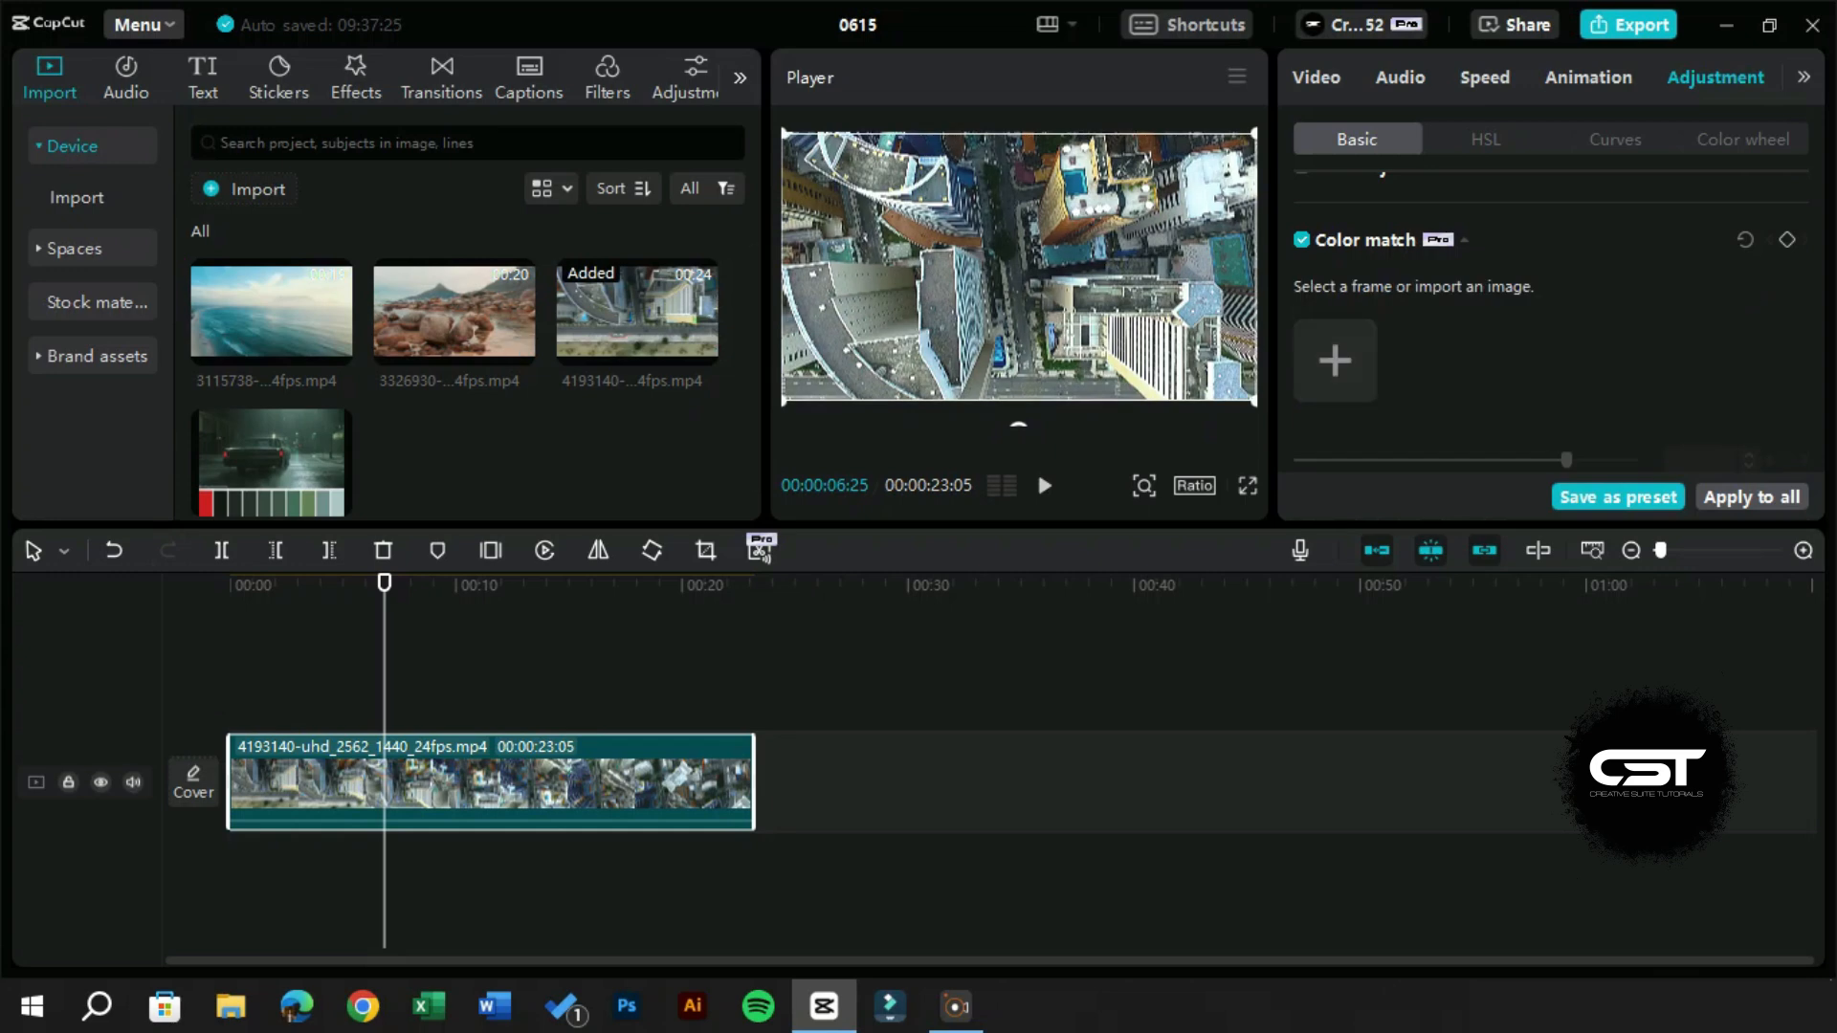
Browse the Desktop for a new Local color reference image, cancelling without choosing one
click(1333, 360)
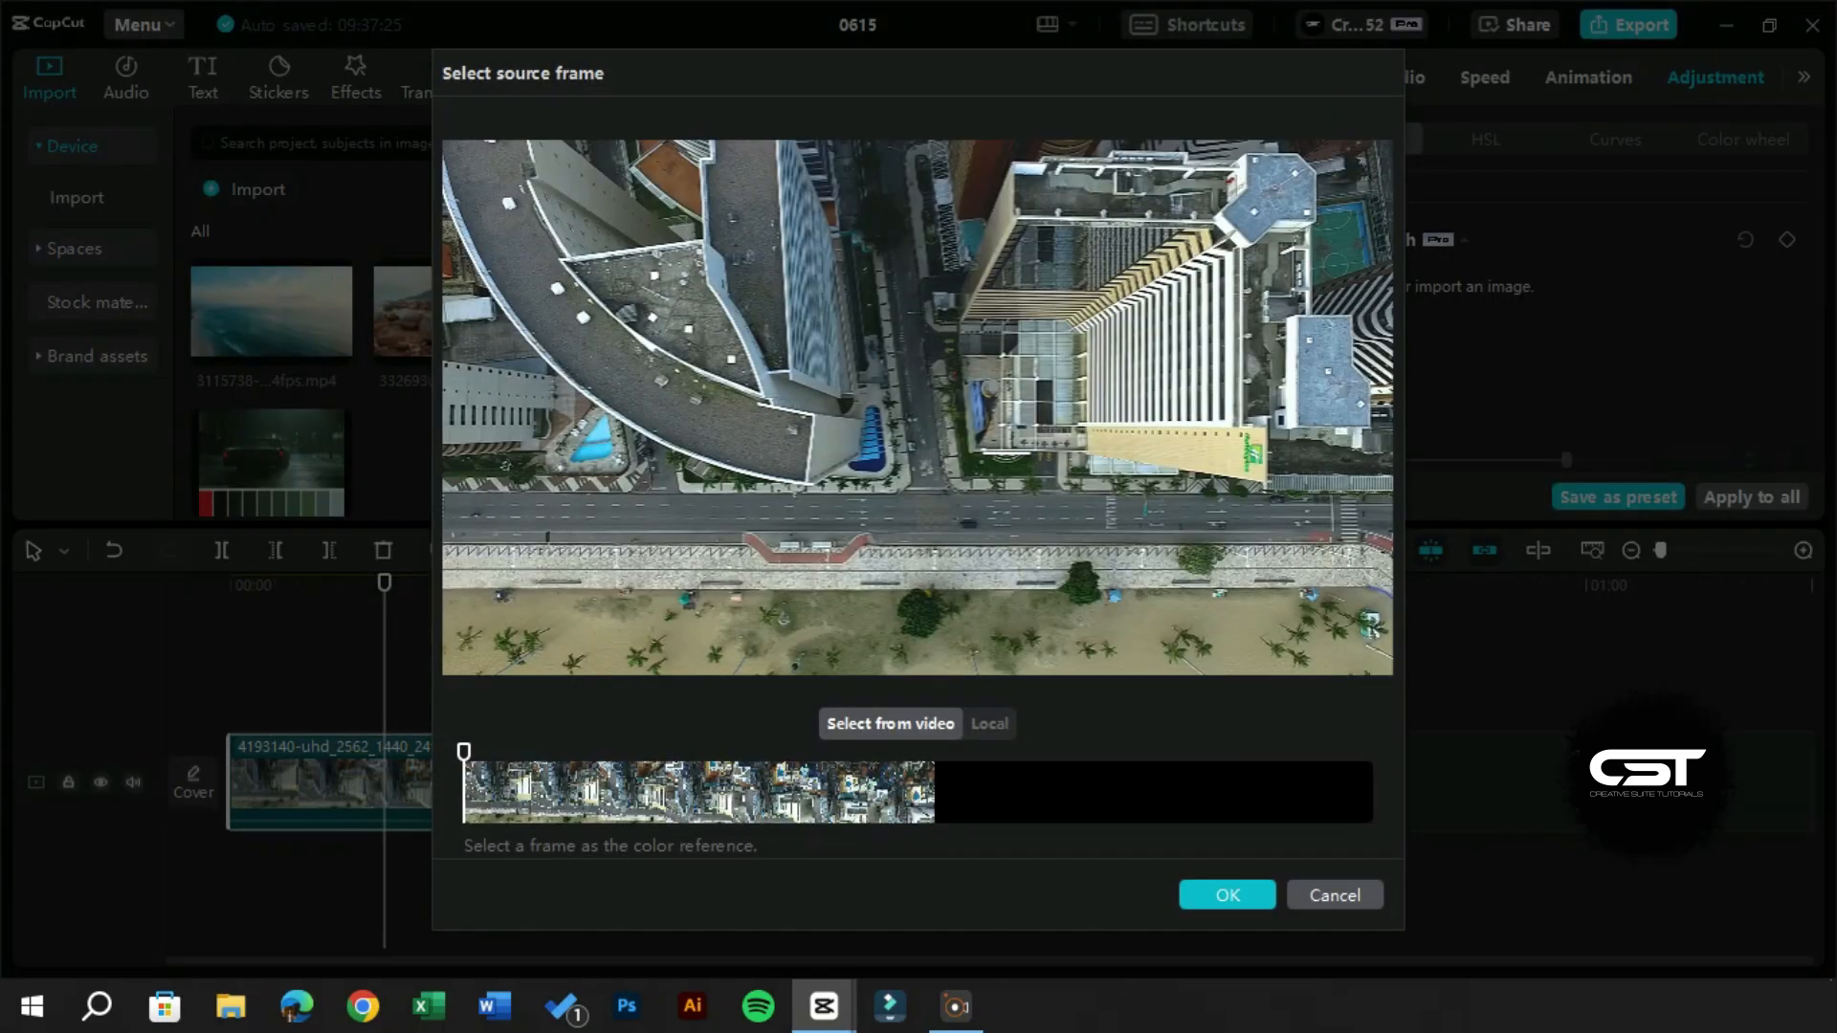
click(987, 724)
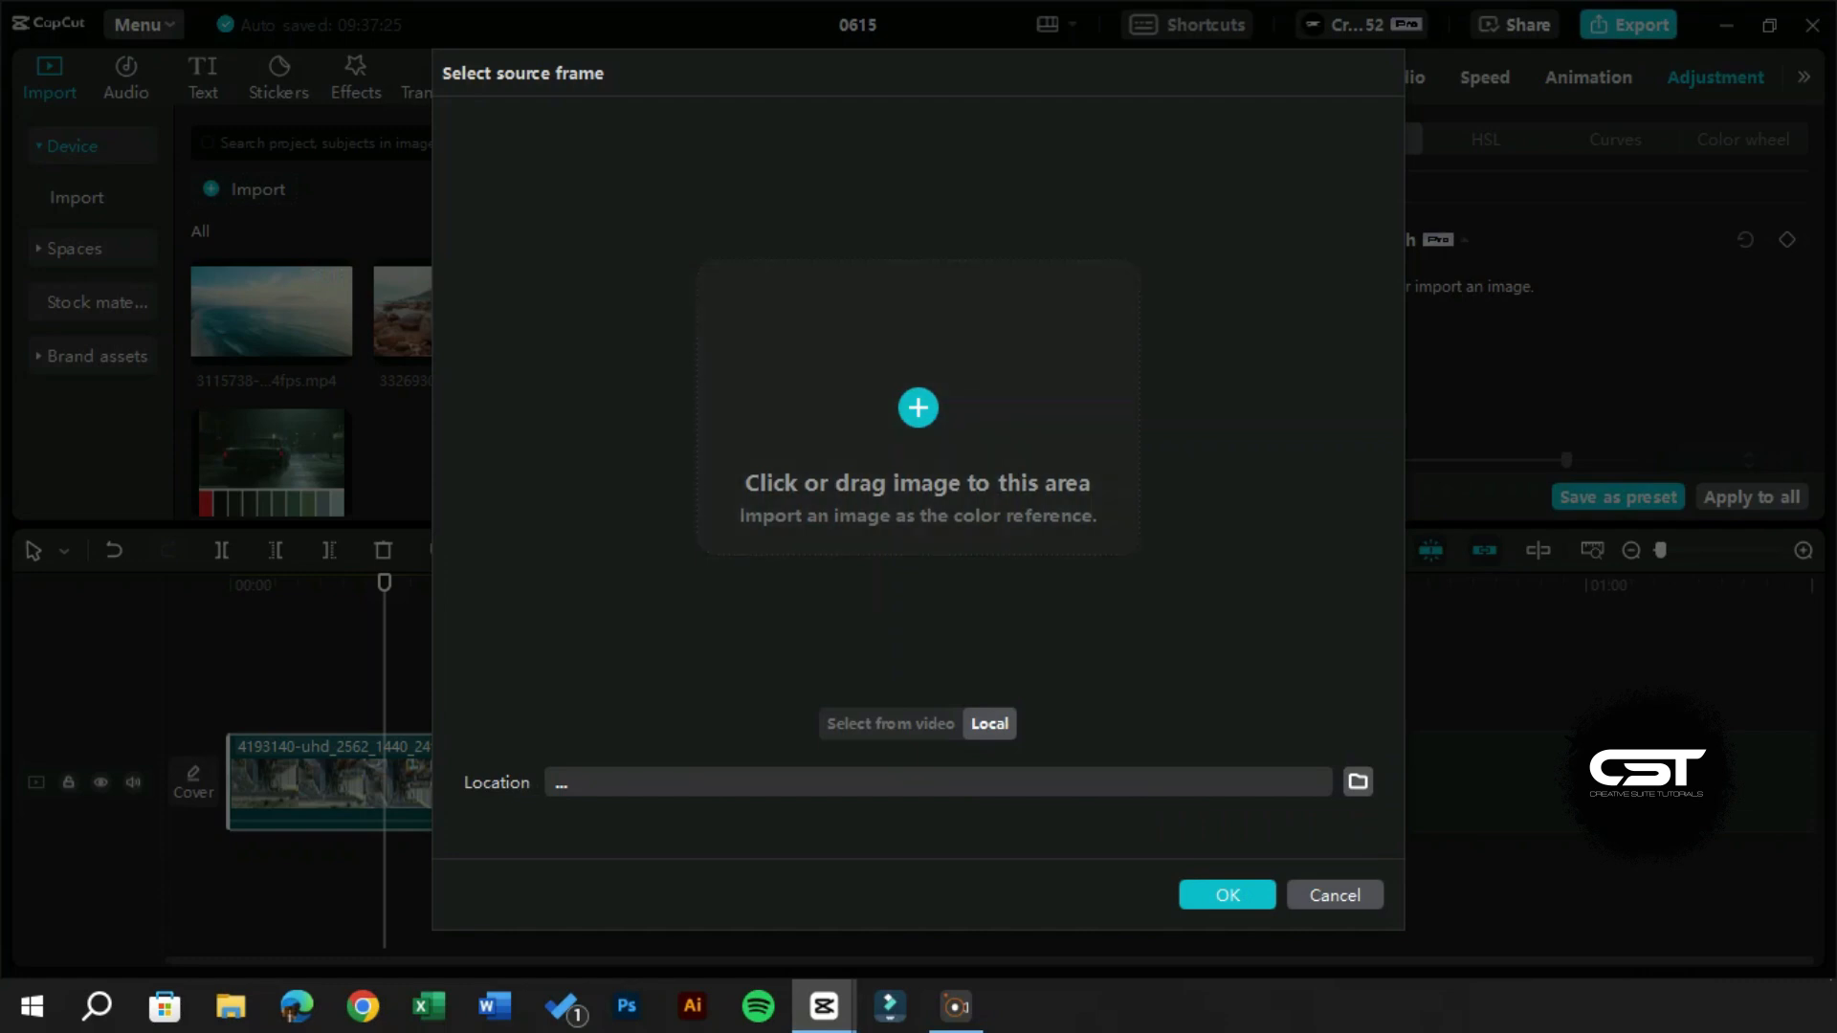
click(917, 408)
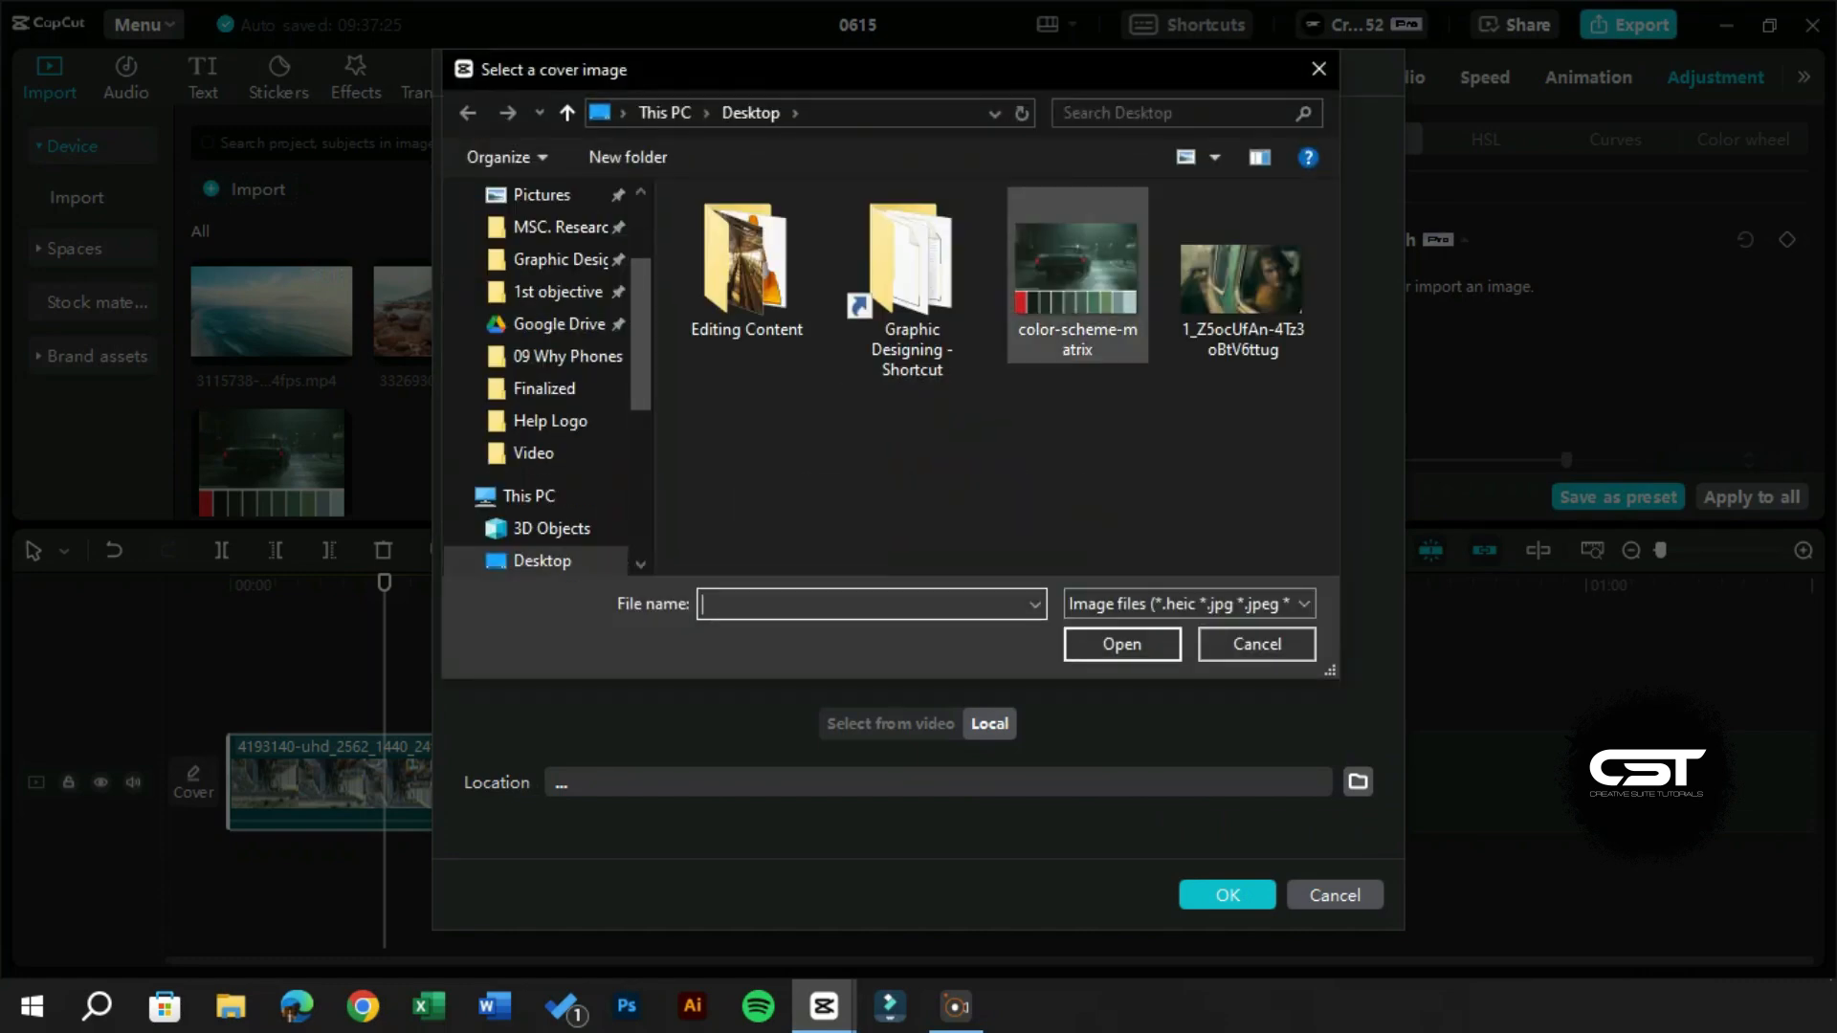
mouse_move(1074, 276)
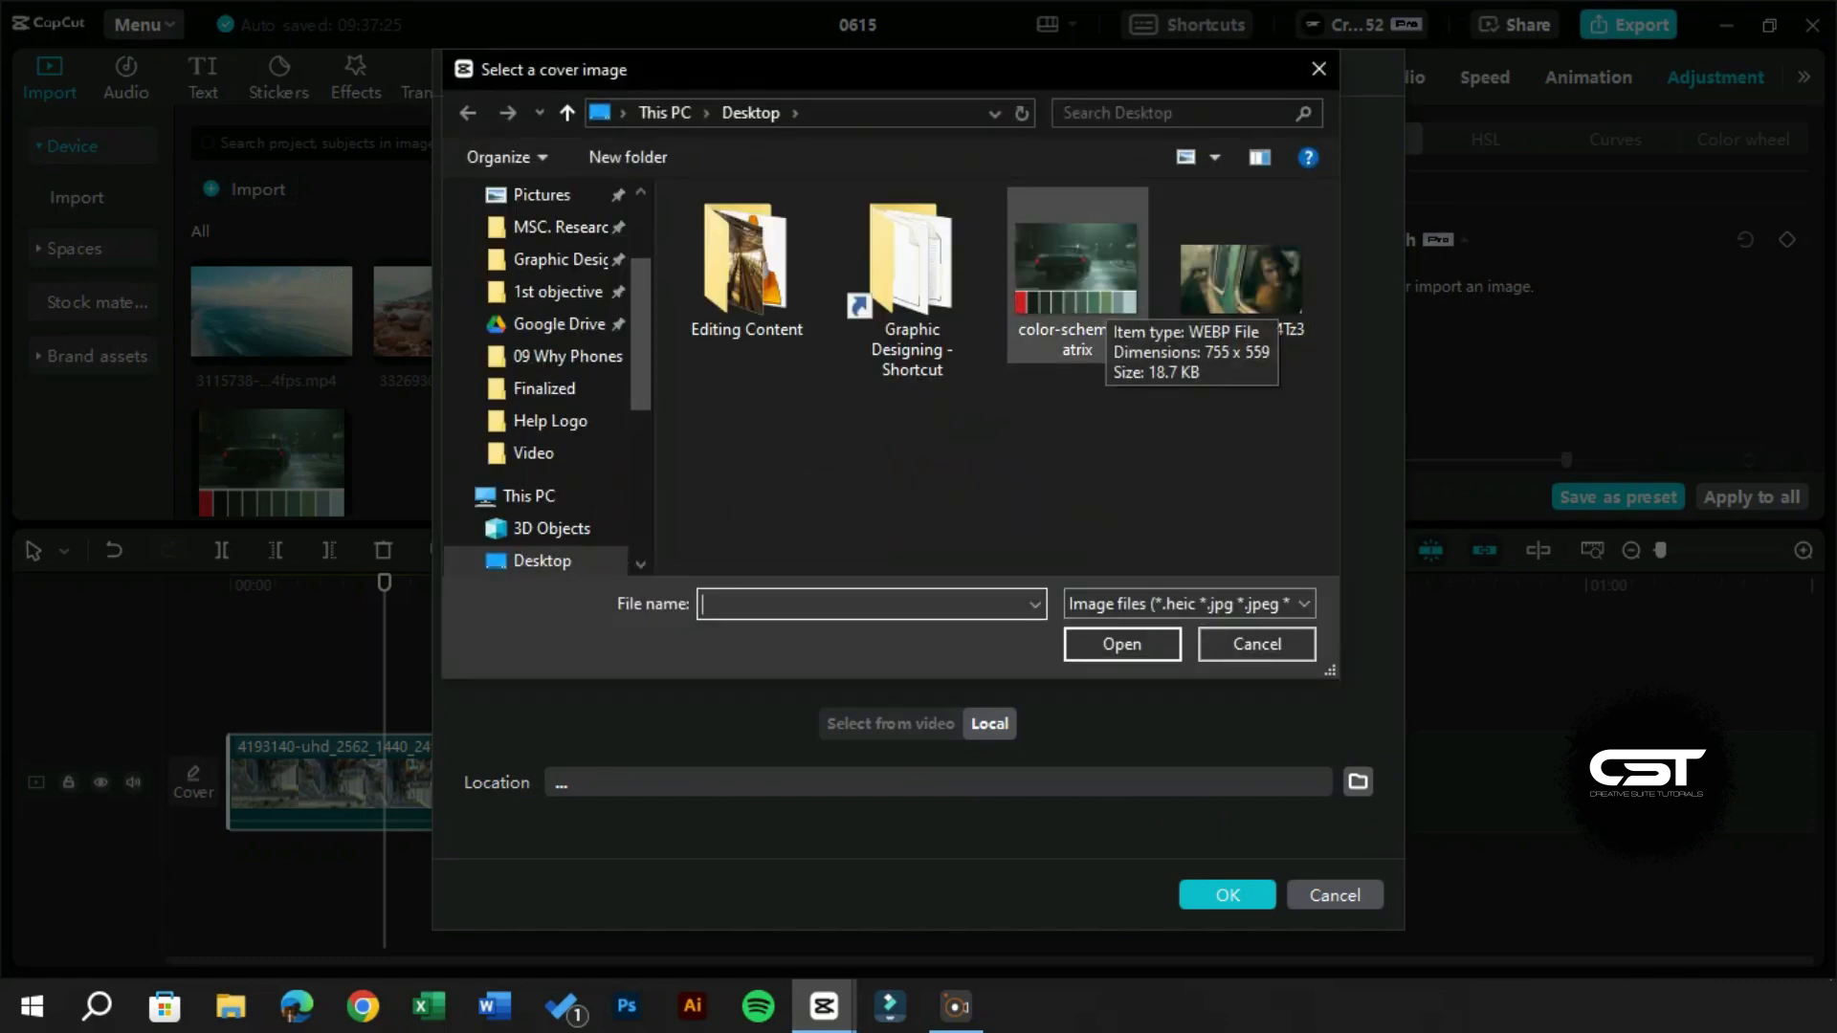
click(1253, 645)
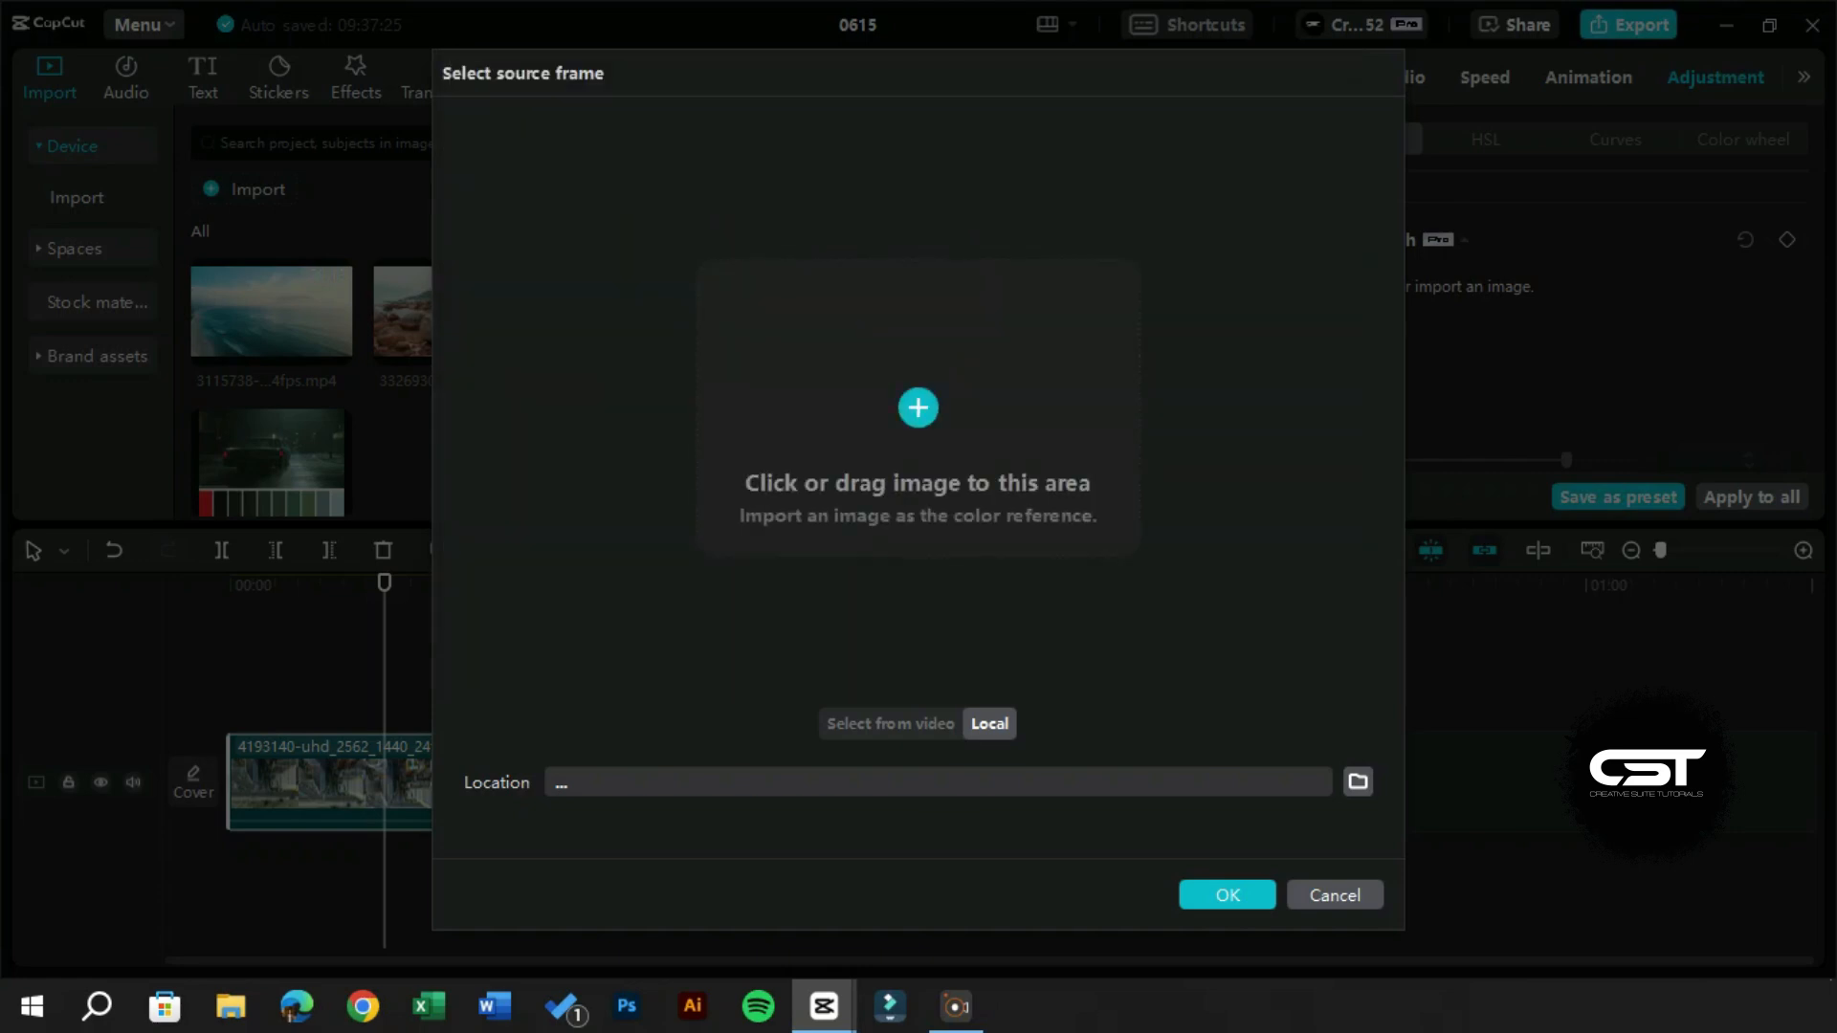
click(917, 408)
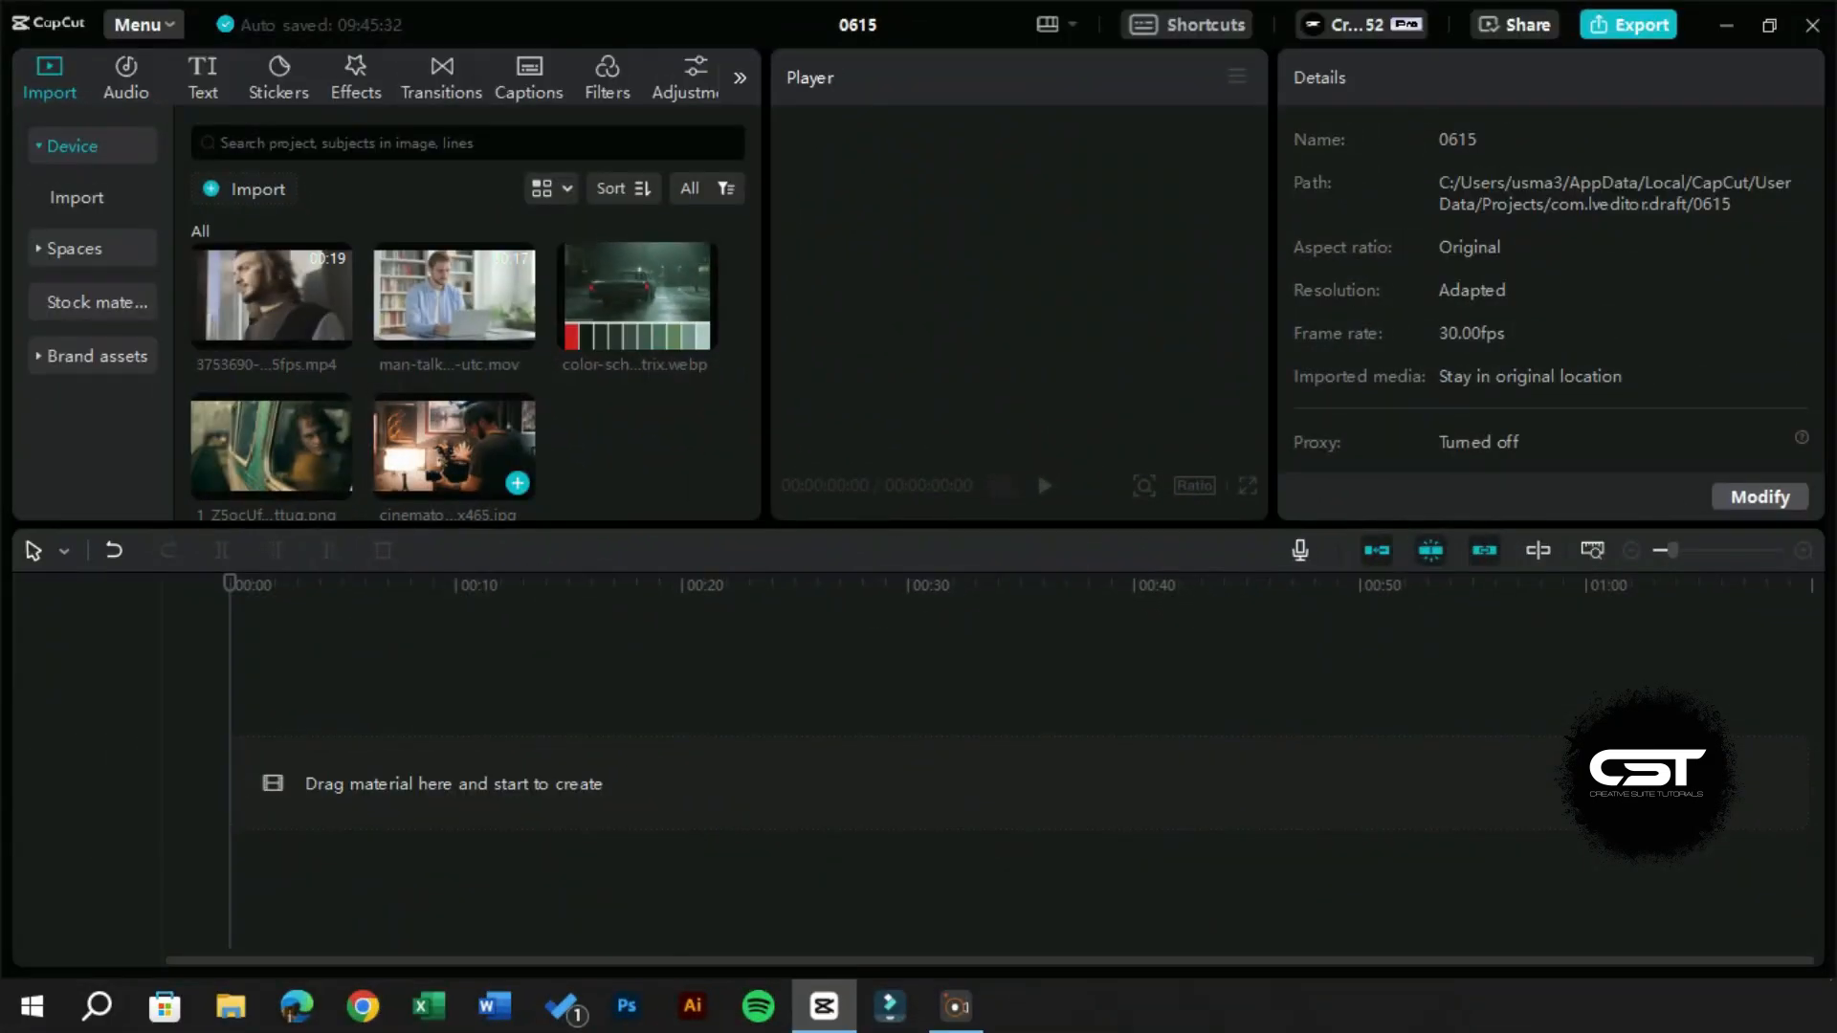
Place the portrait and cinematographer clips on the timeline and color-match the portrait to the warm cinematographer frame
drag(272, 292, 528, 765)
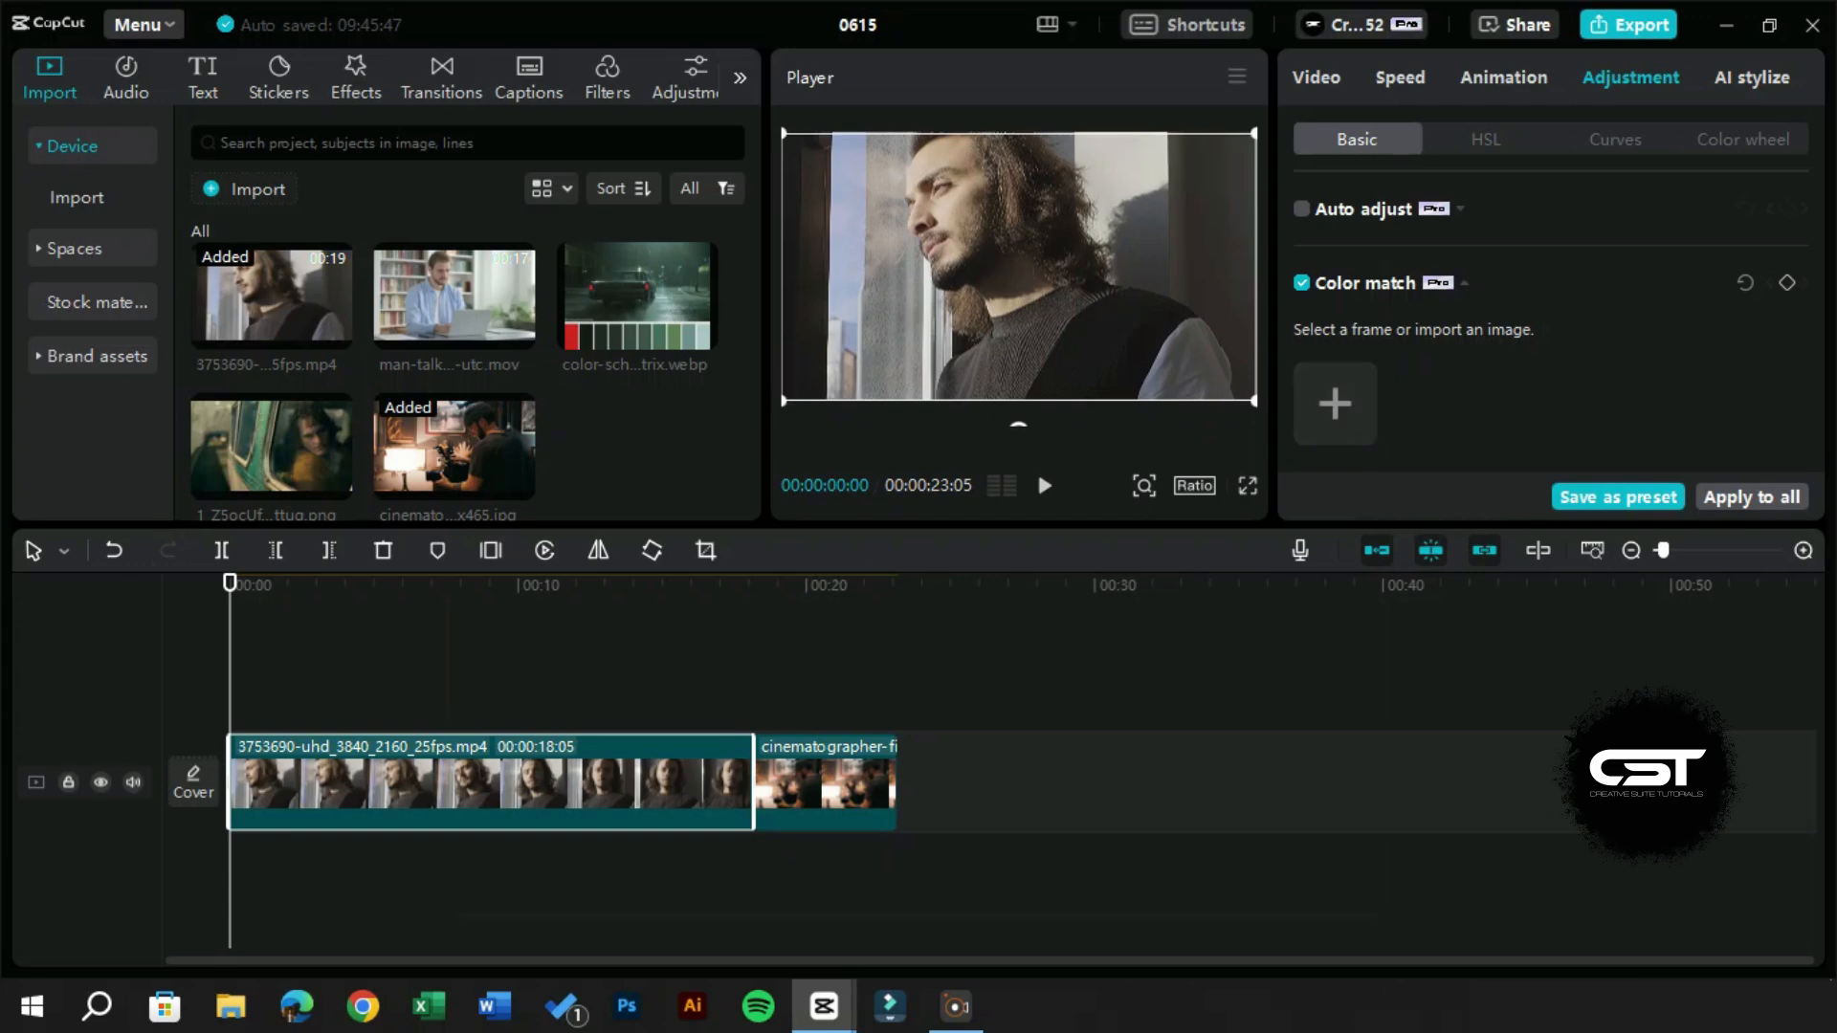
click(1334, 404)
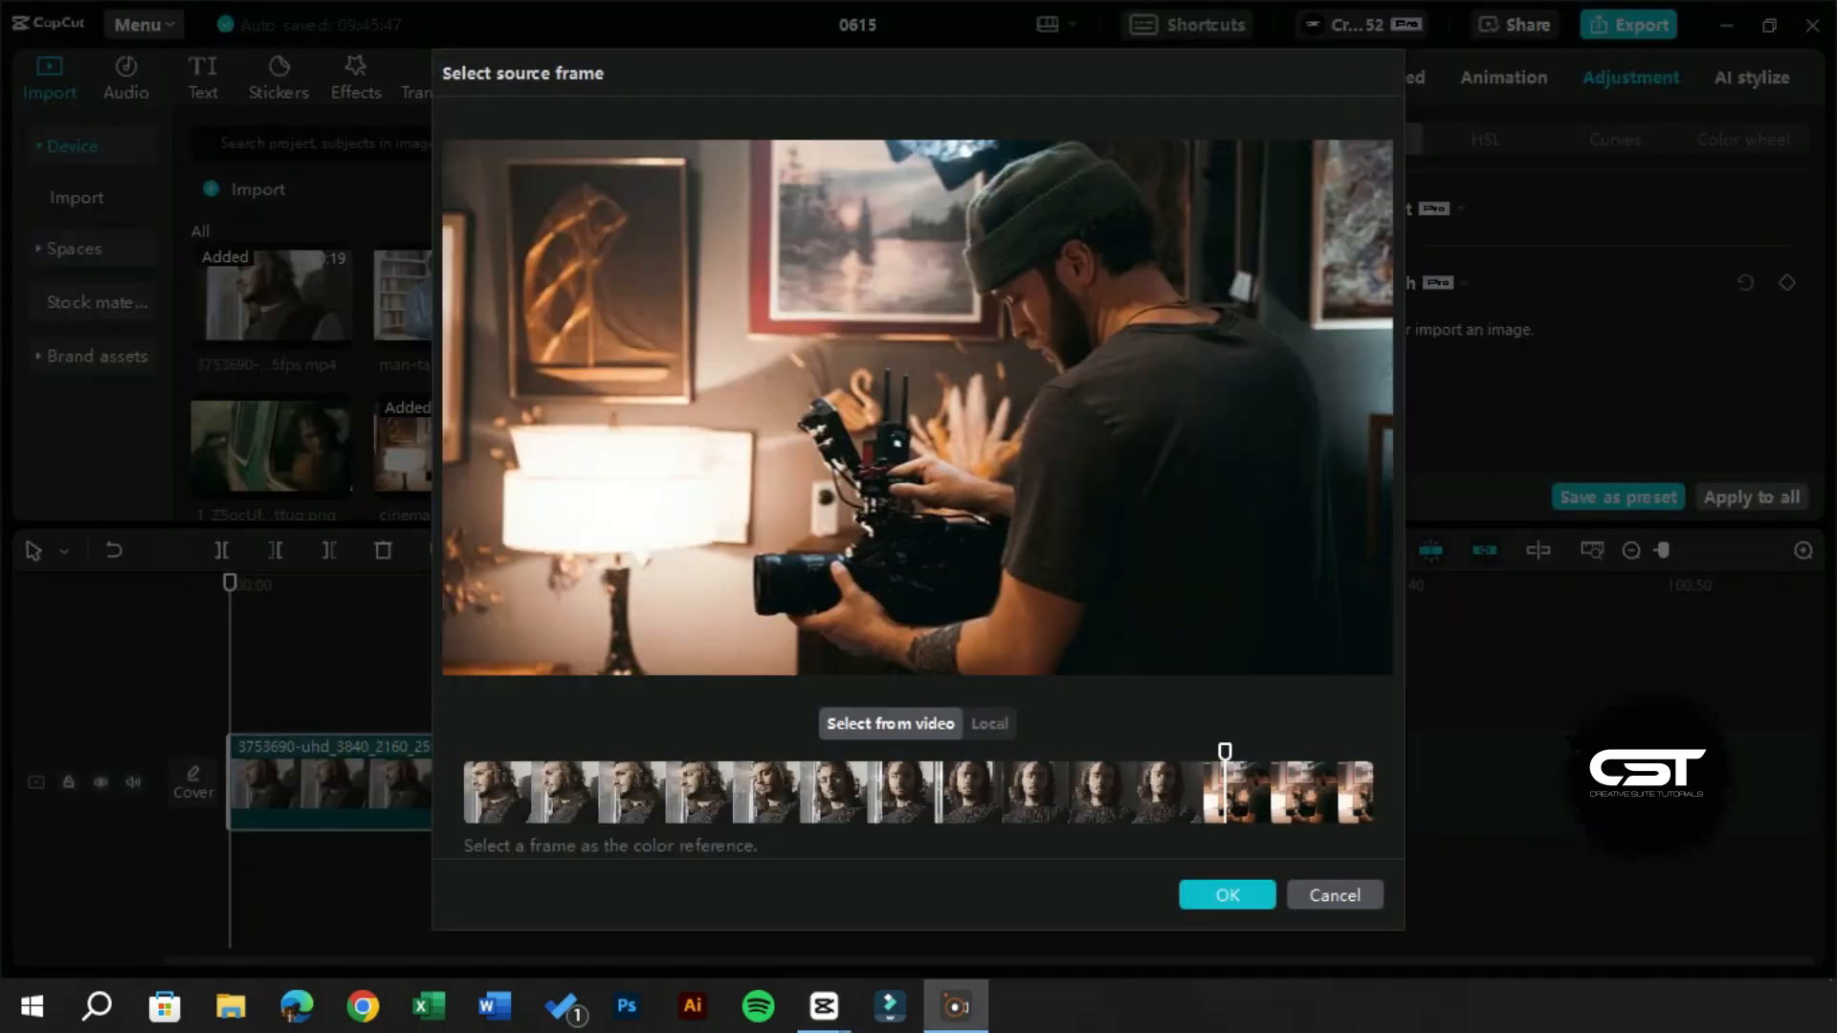
click(1224, 896)
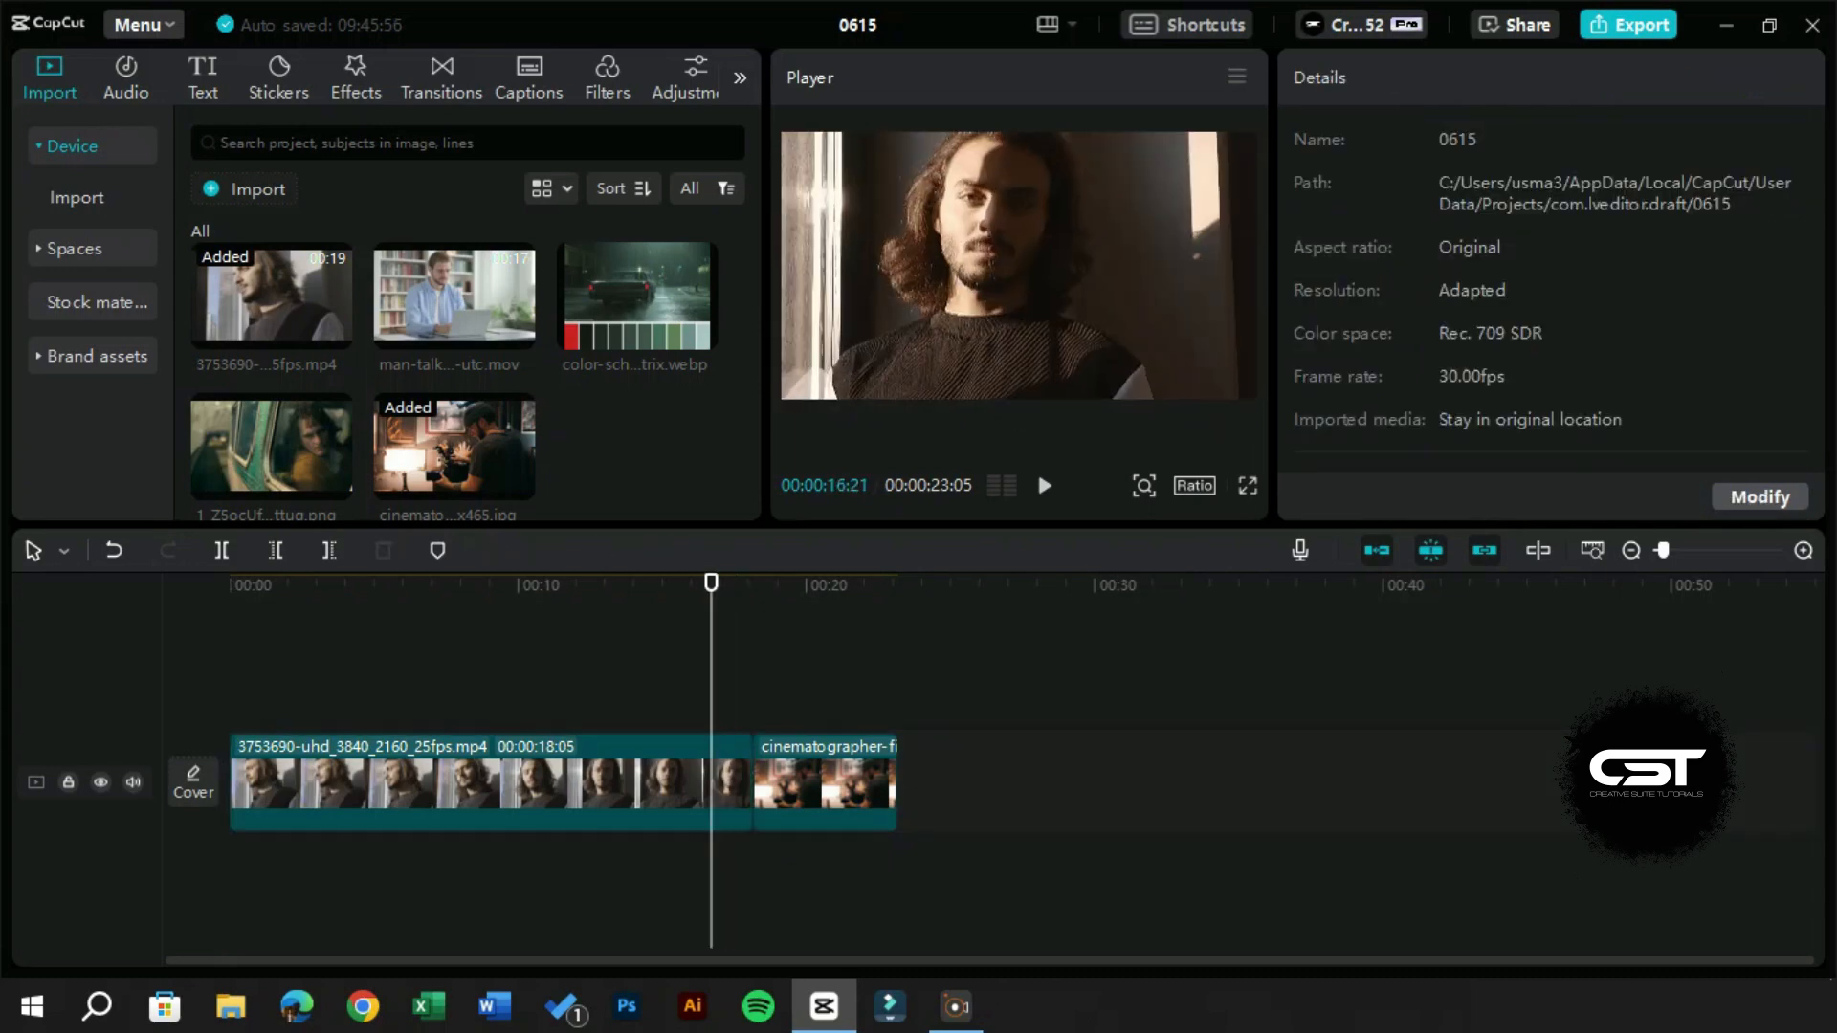
Toggle the portrait clip's color match off and back on to compare, leaving it enabled at intensity 80
click(1041, 484)
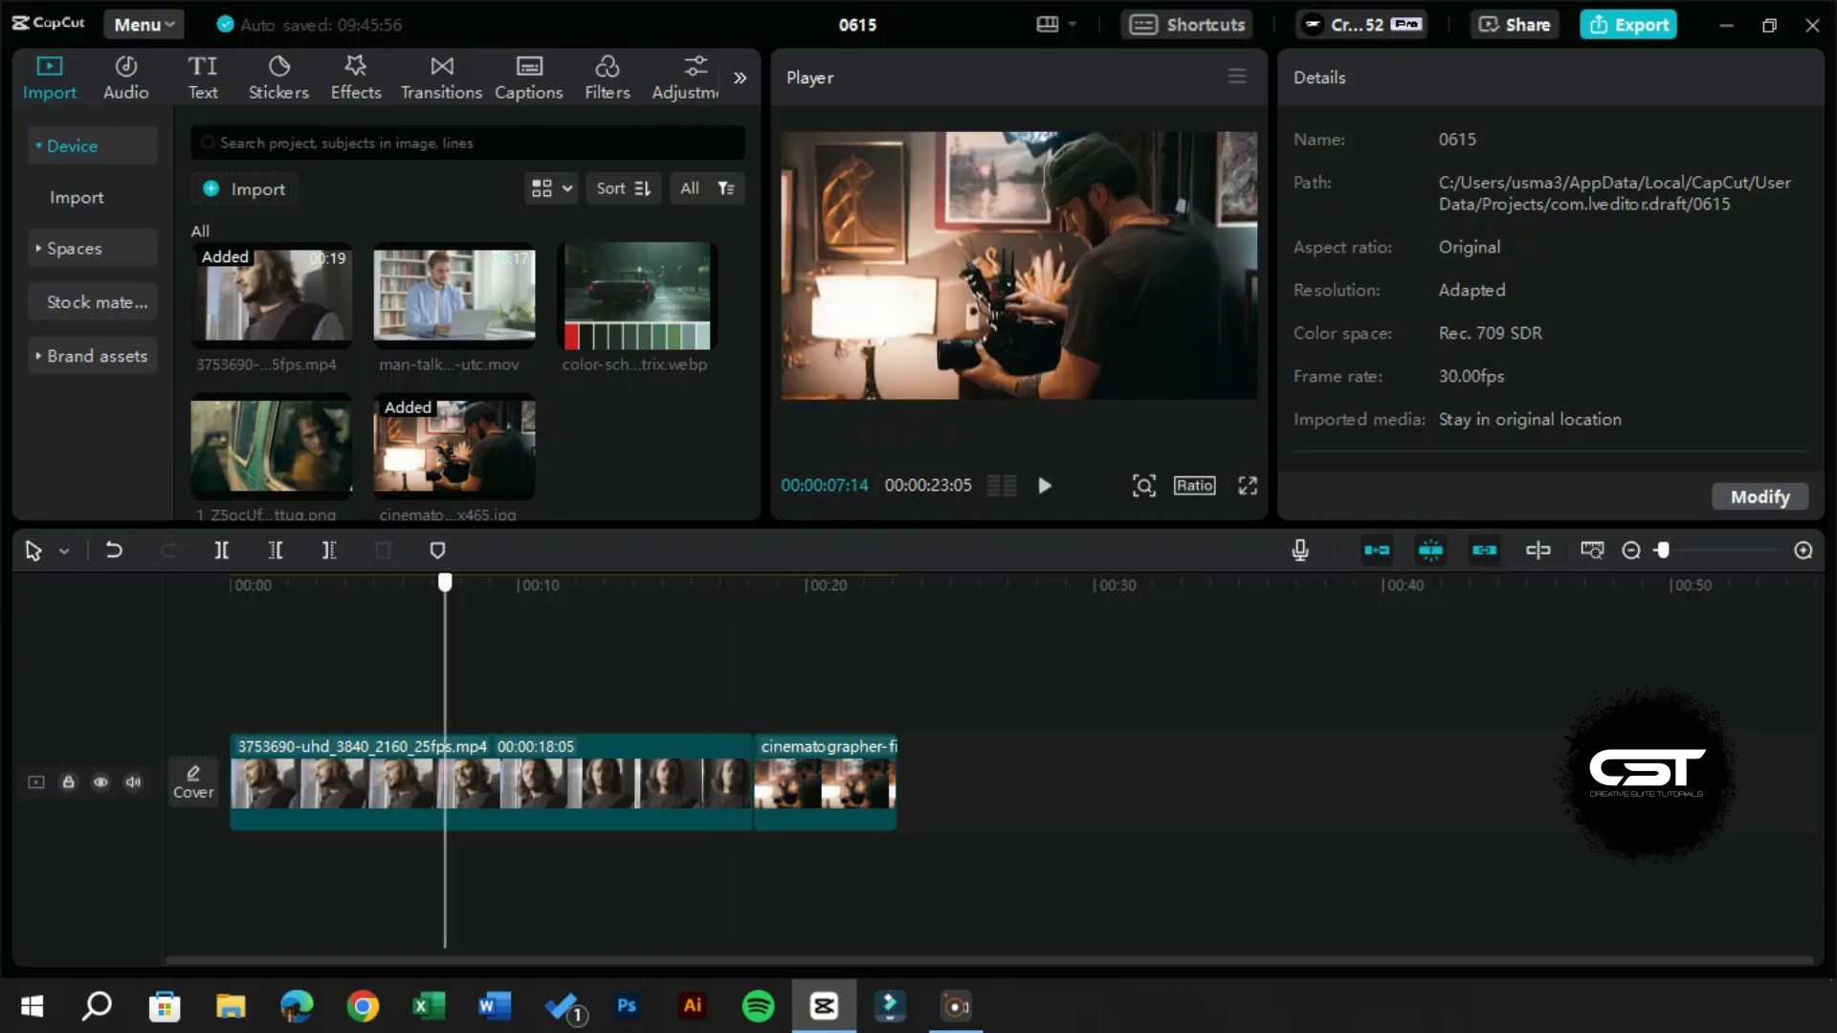
click(481, 782)
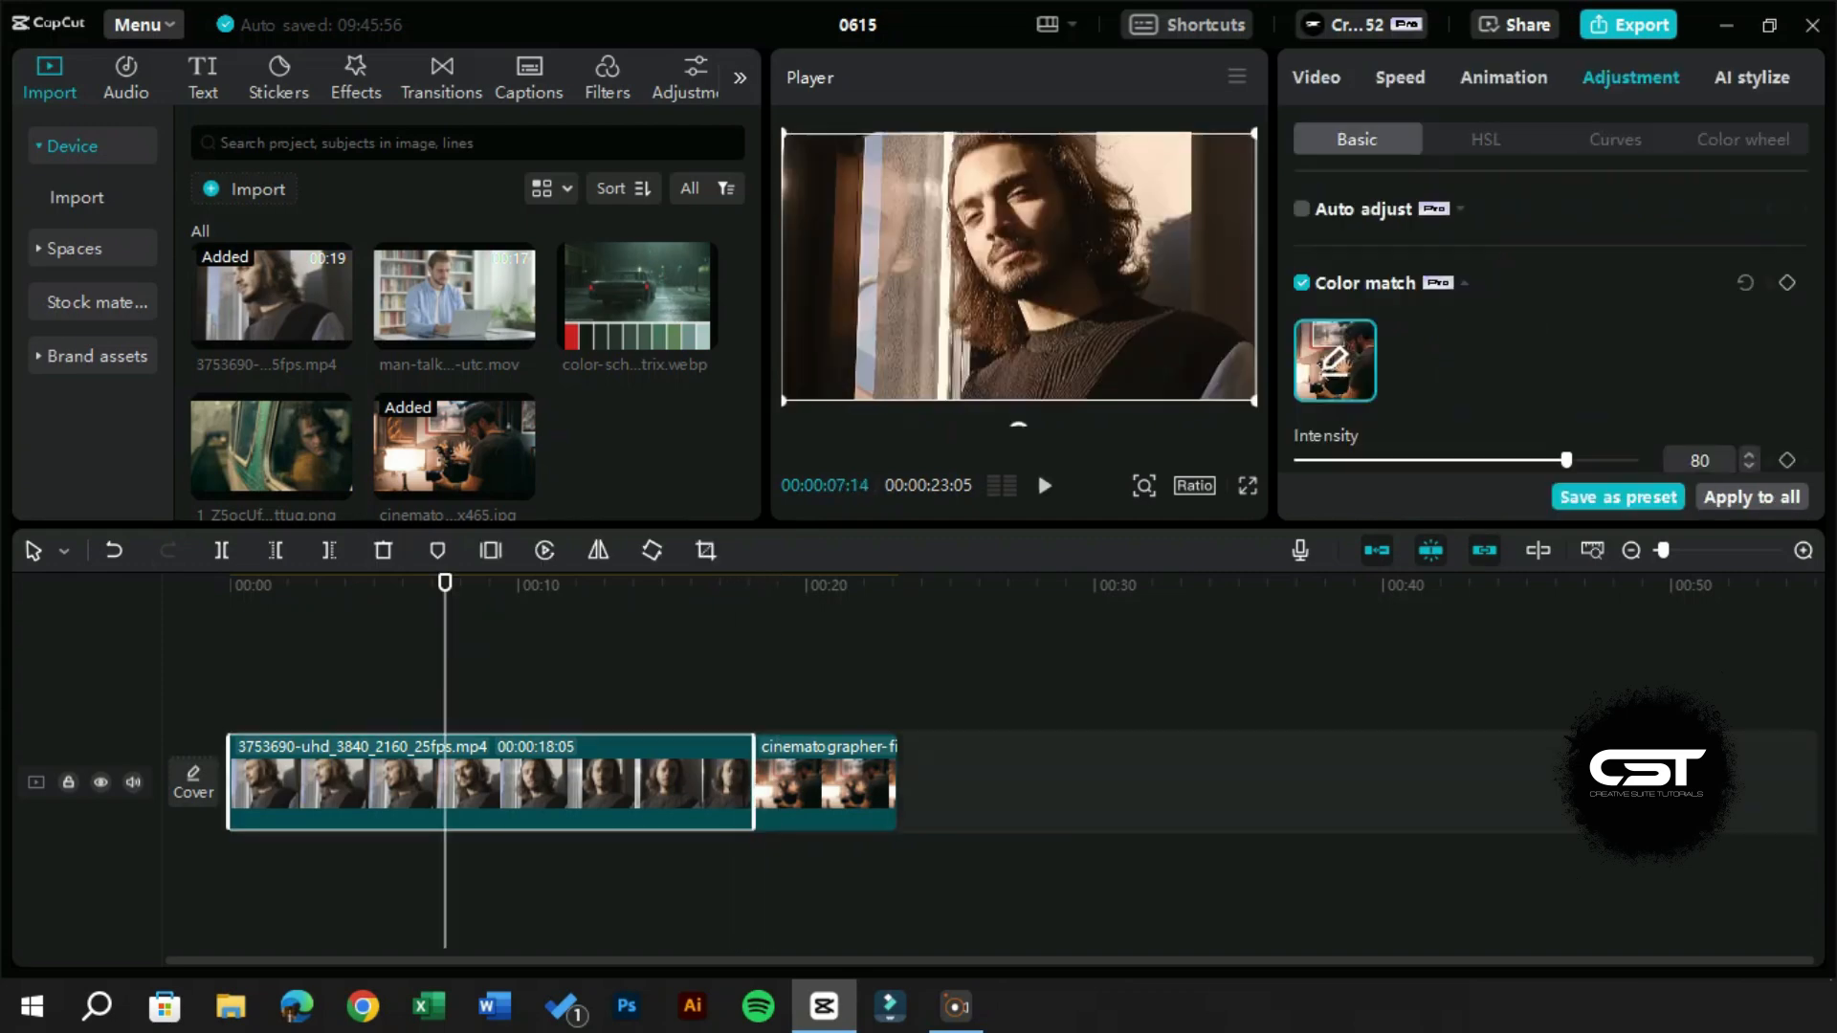
click(1302, 283)
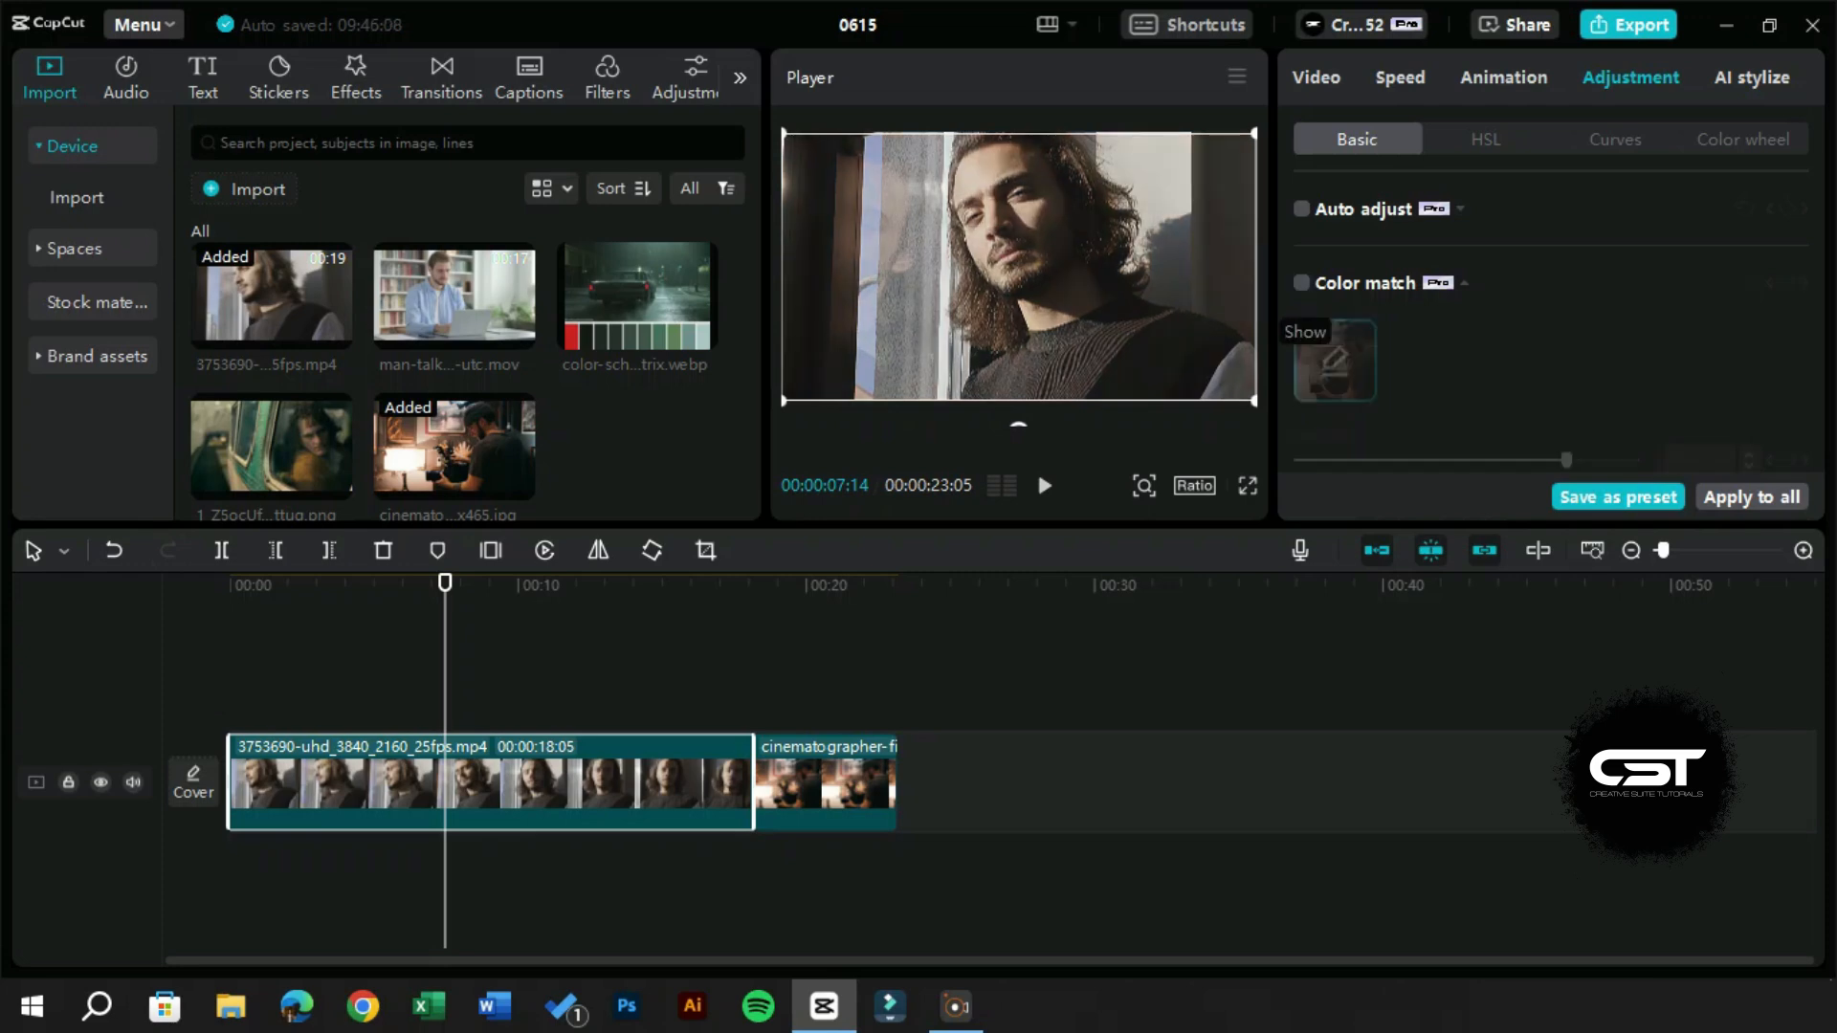
click(1301, 283)
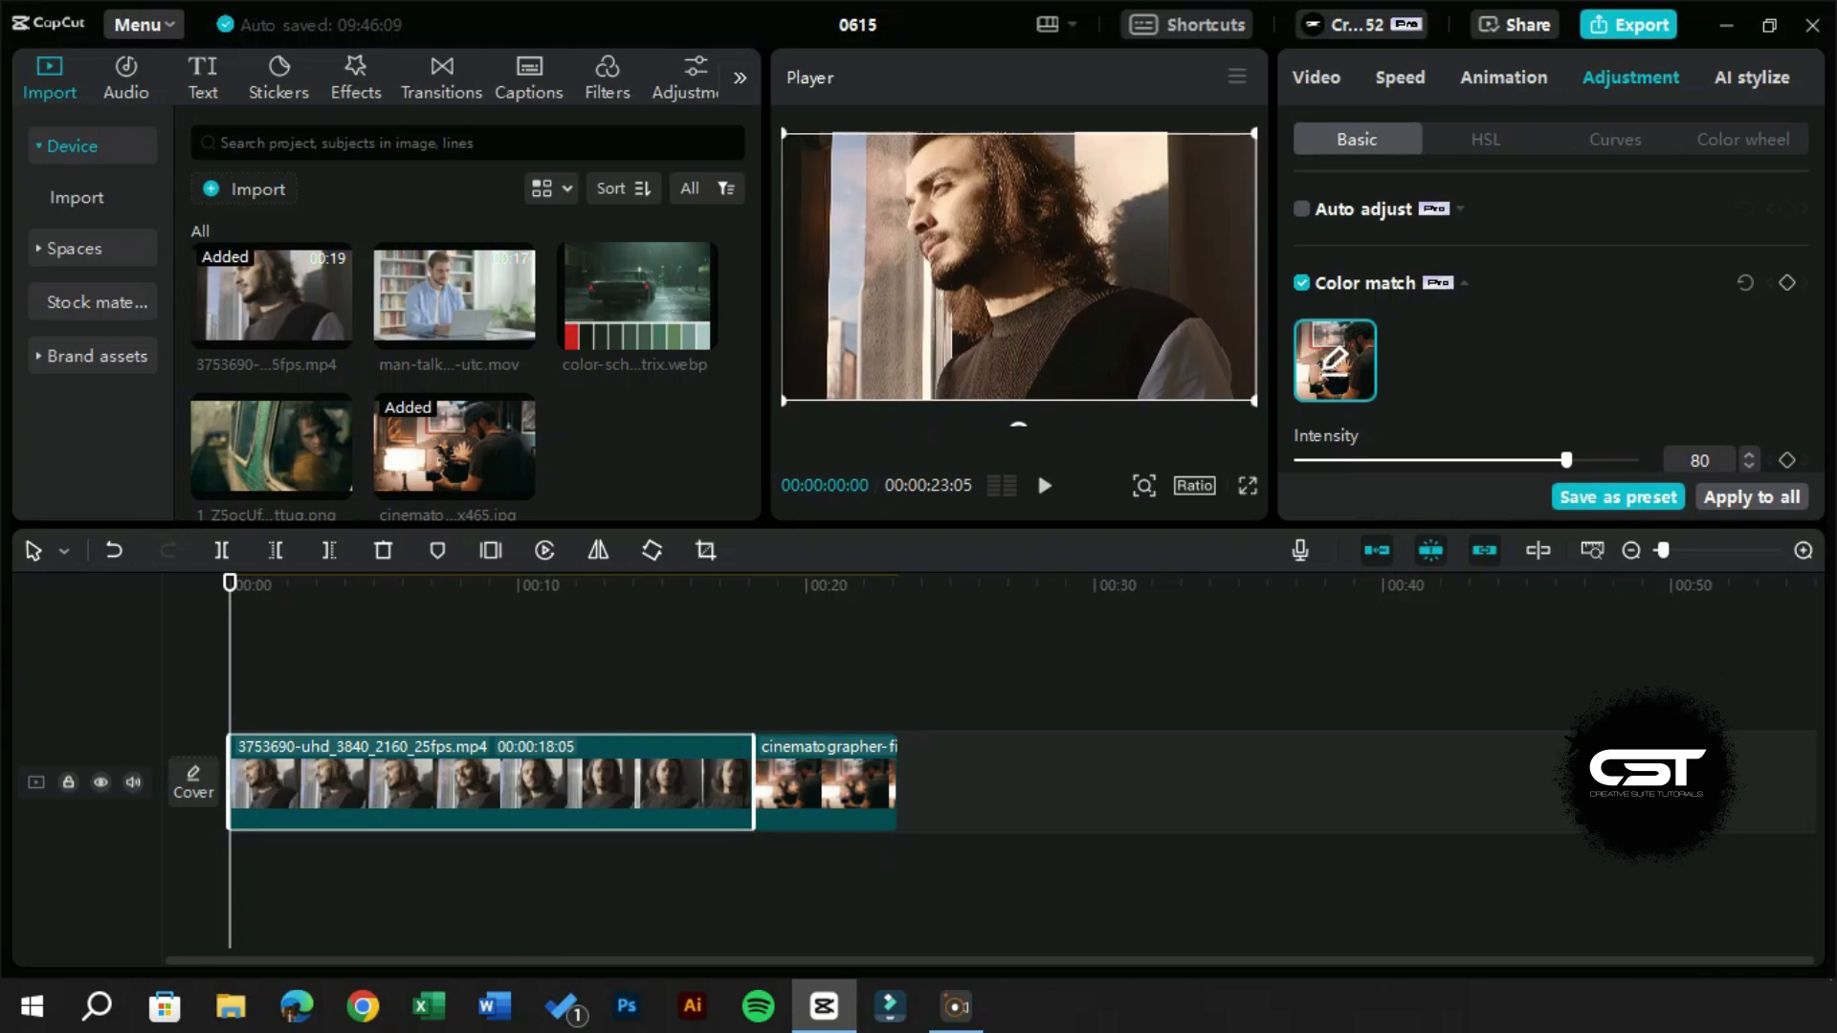
drag(1567, 459, 1298, 459)
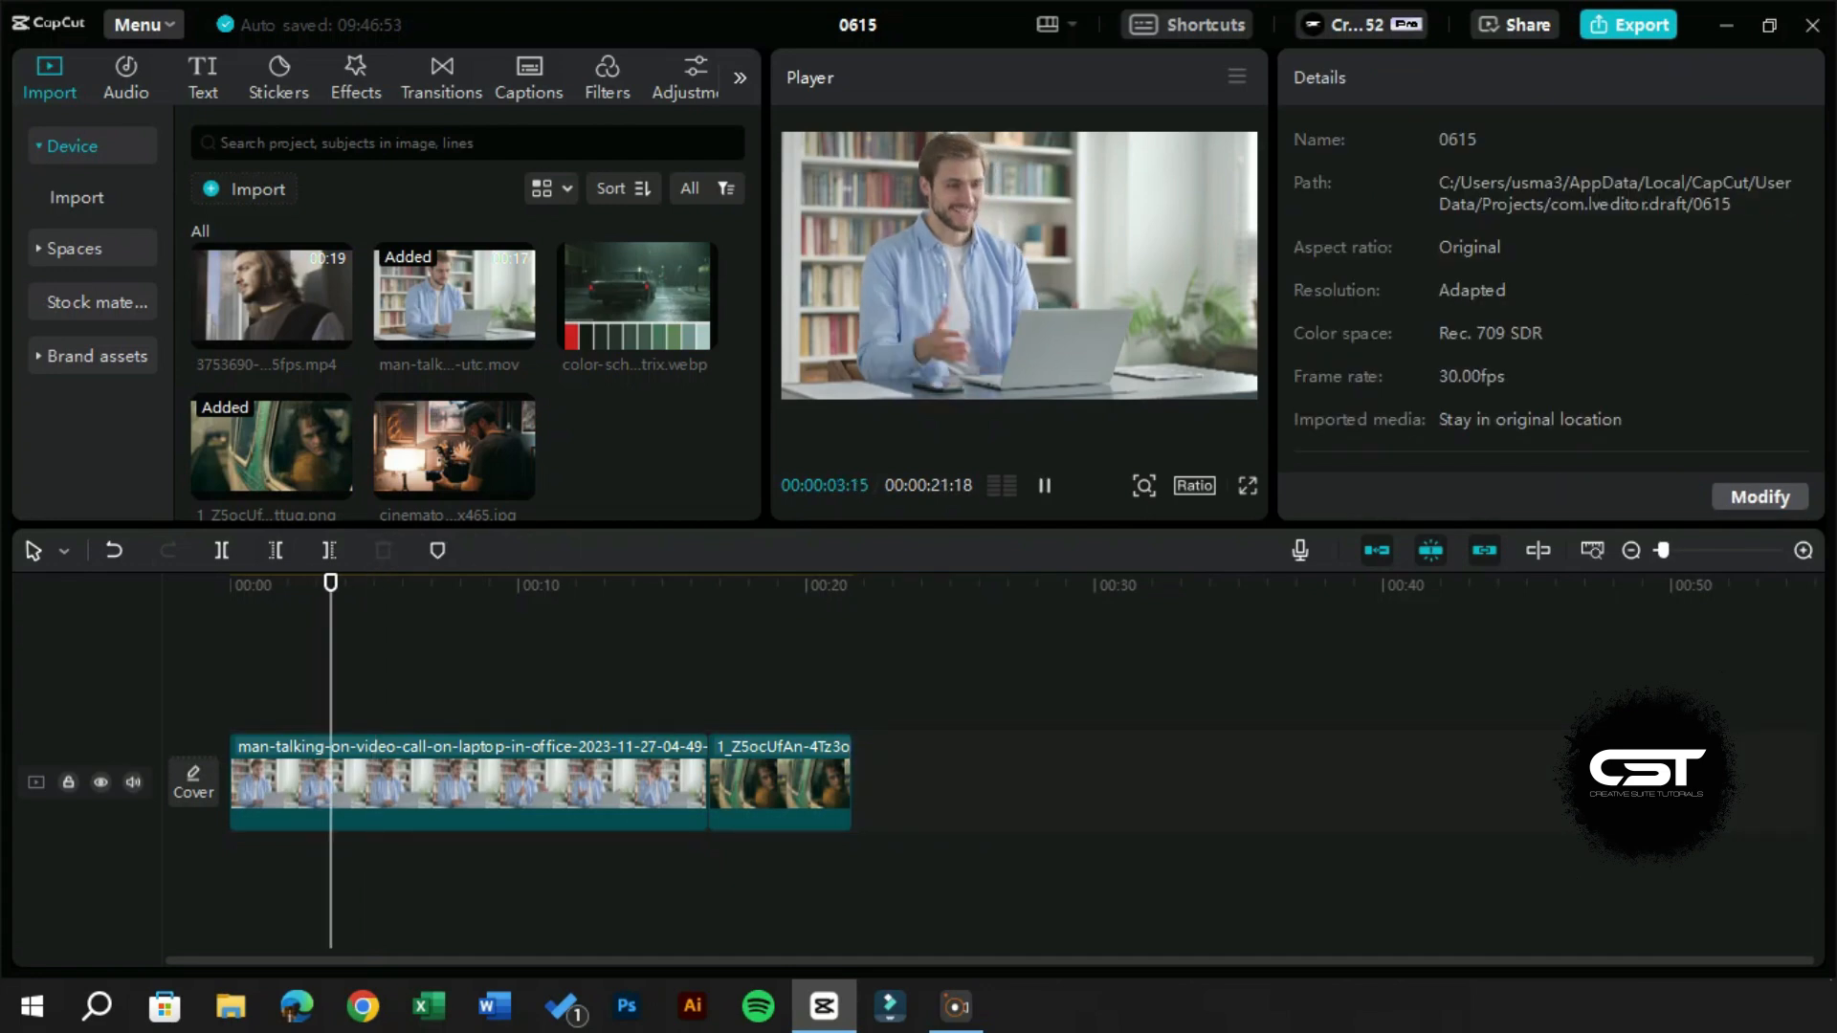
Color-match the office video-call clip to the teal-and-yellow train-window film still at intensity 80
click(463, 783)
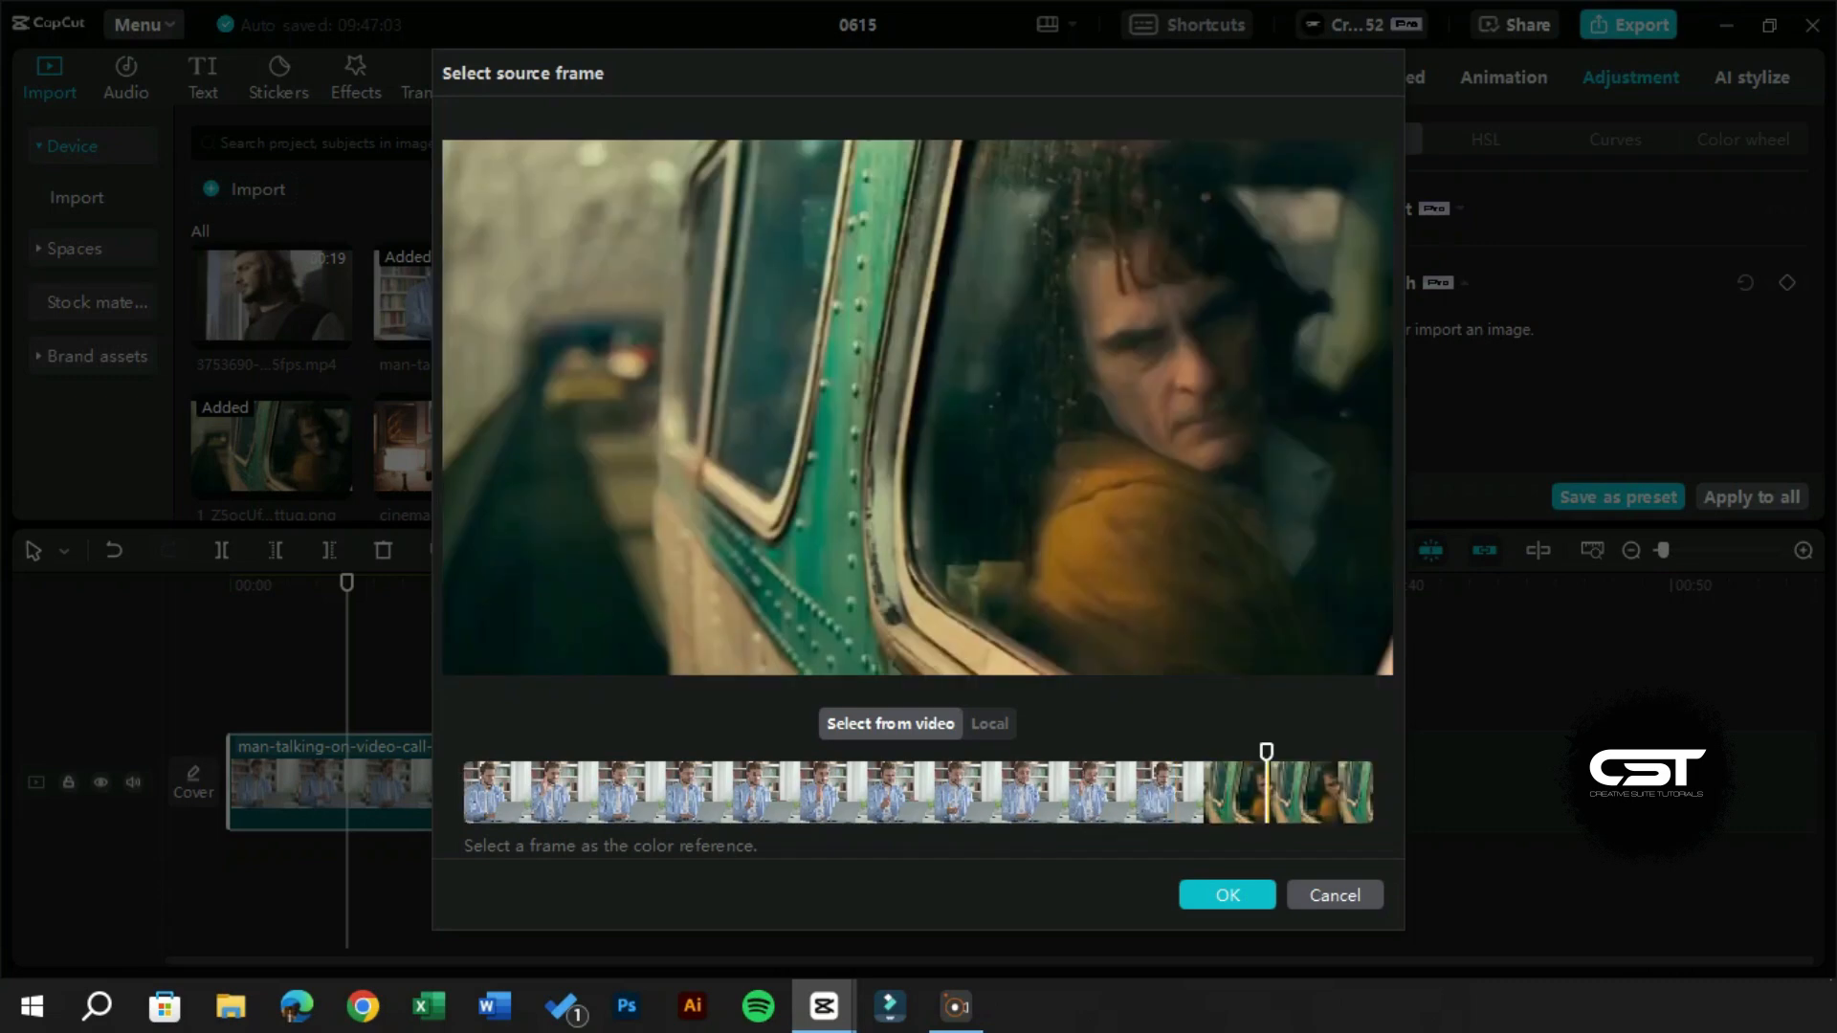
click(1224, 895)
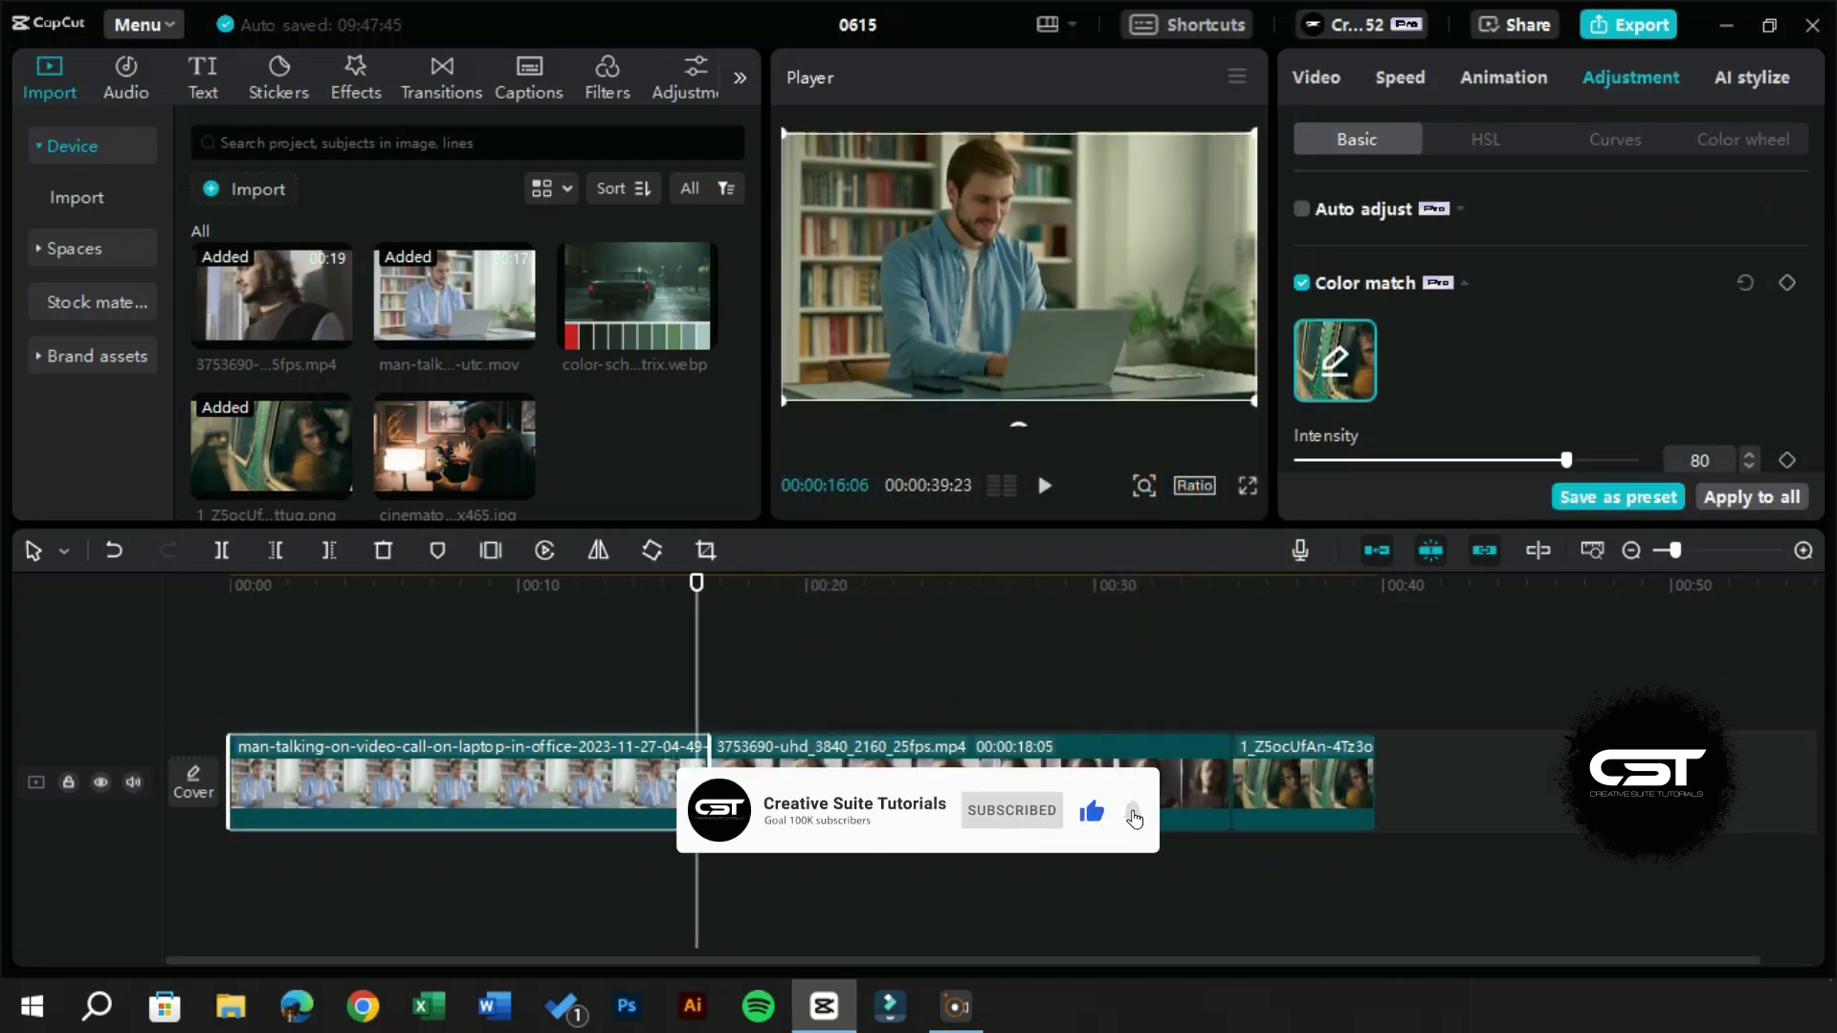
click(1485, 140)
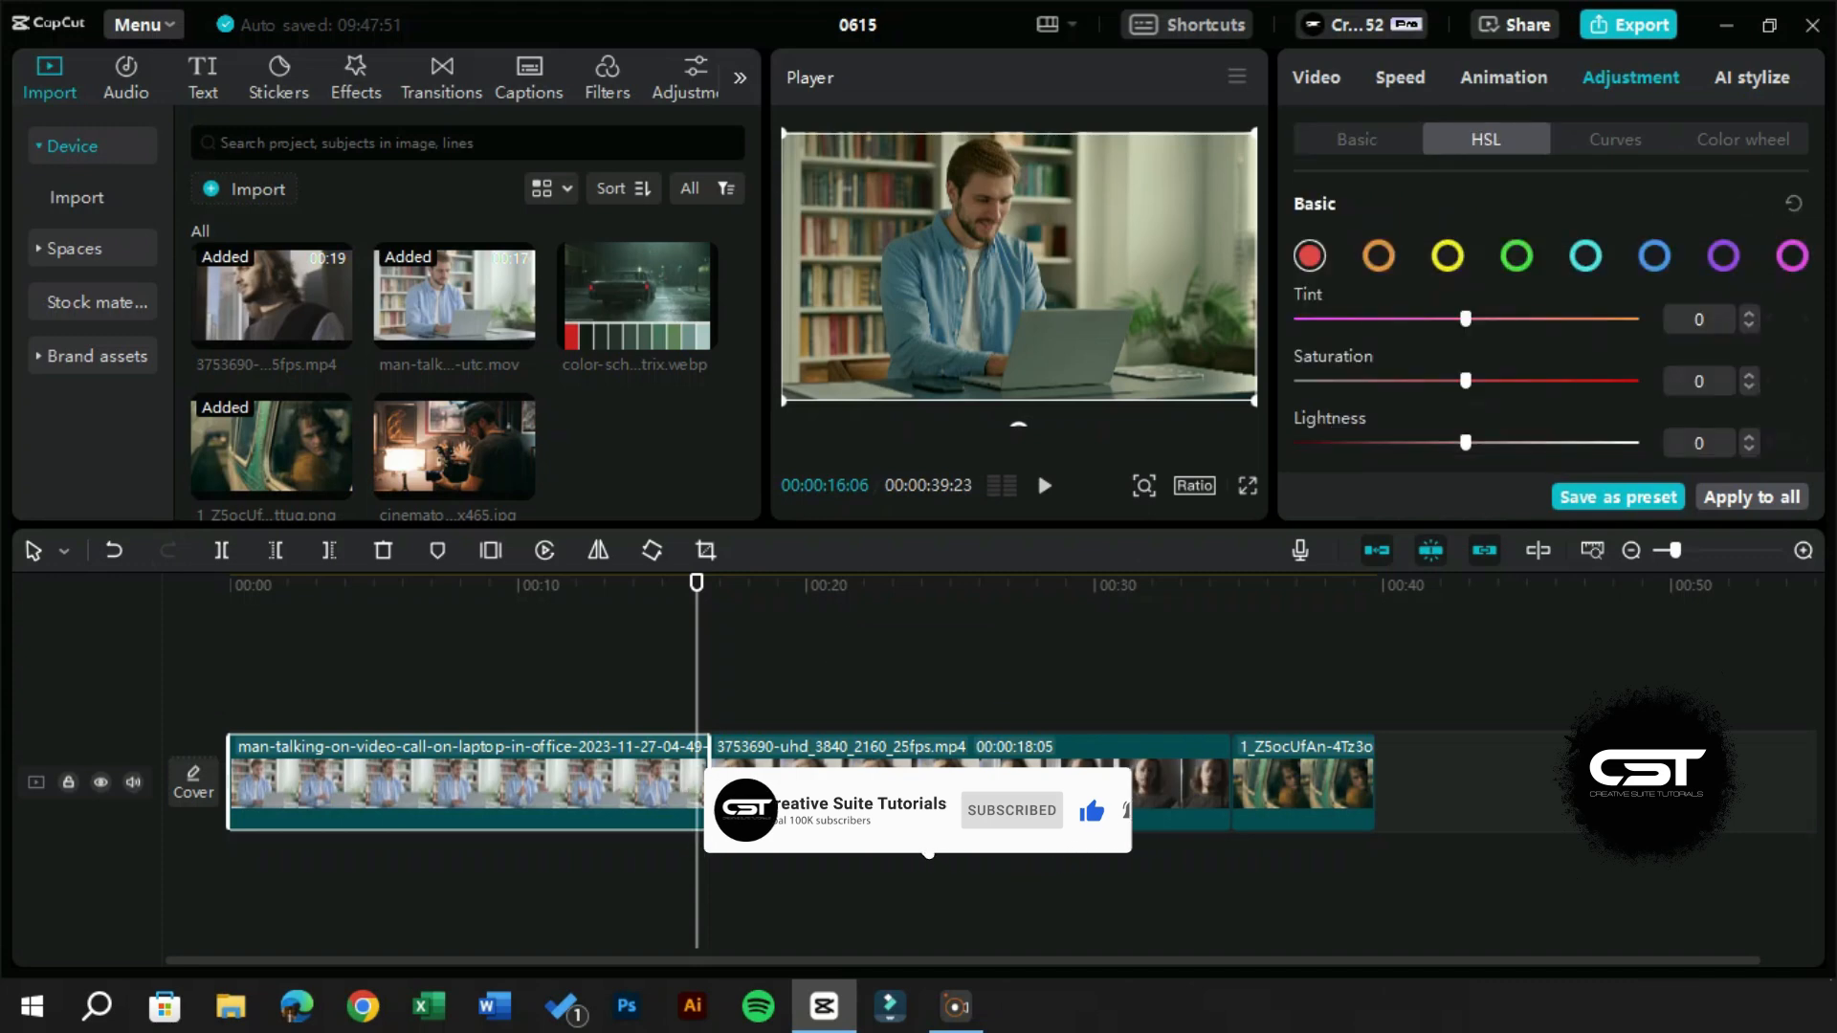
click(1357, 138)
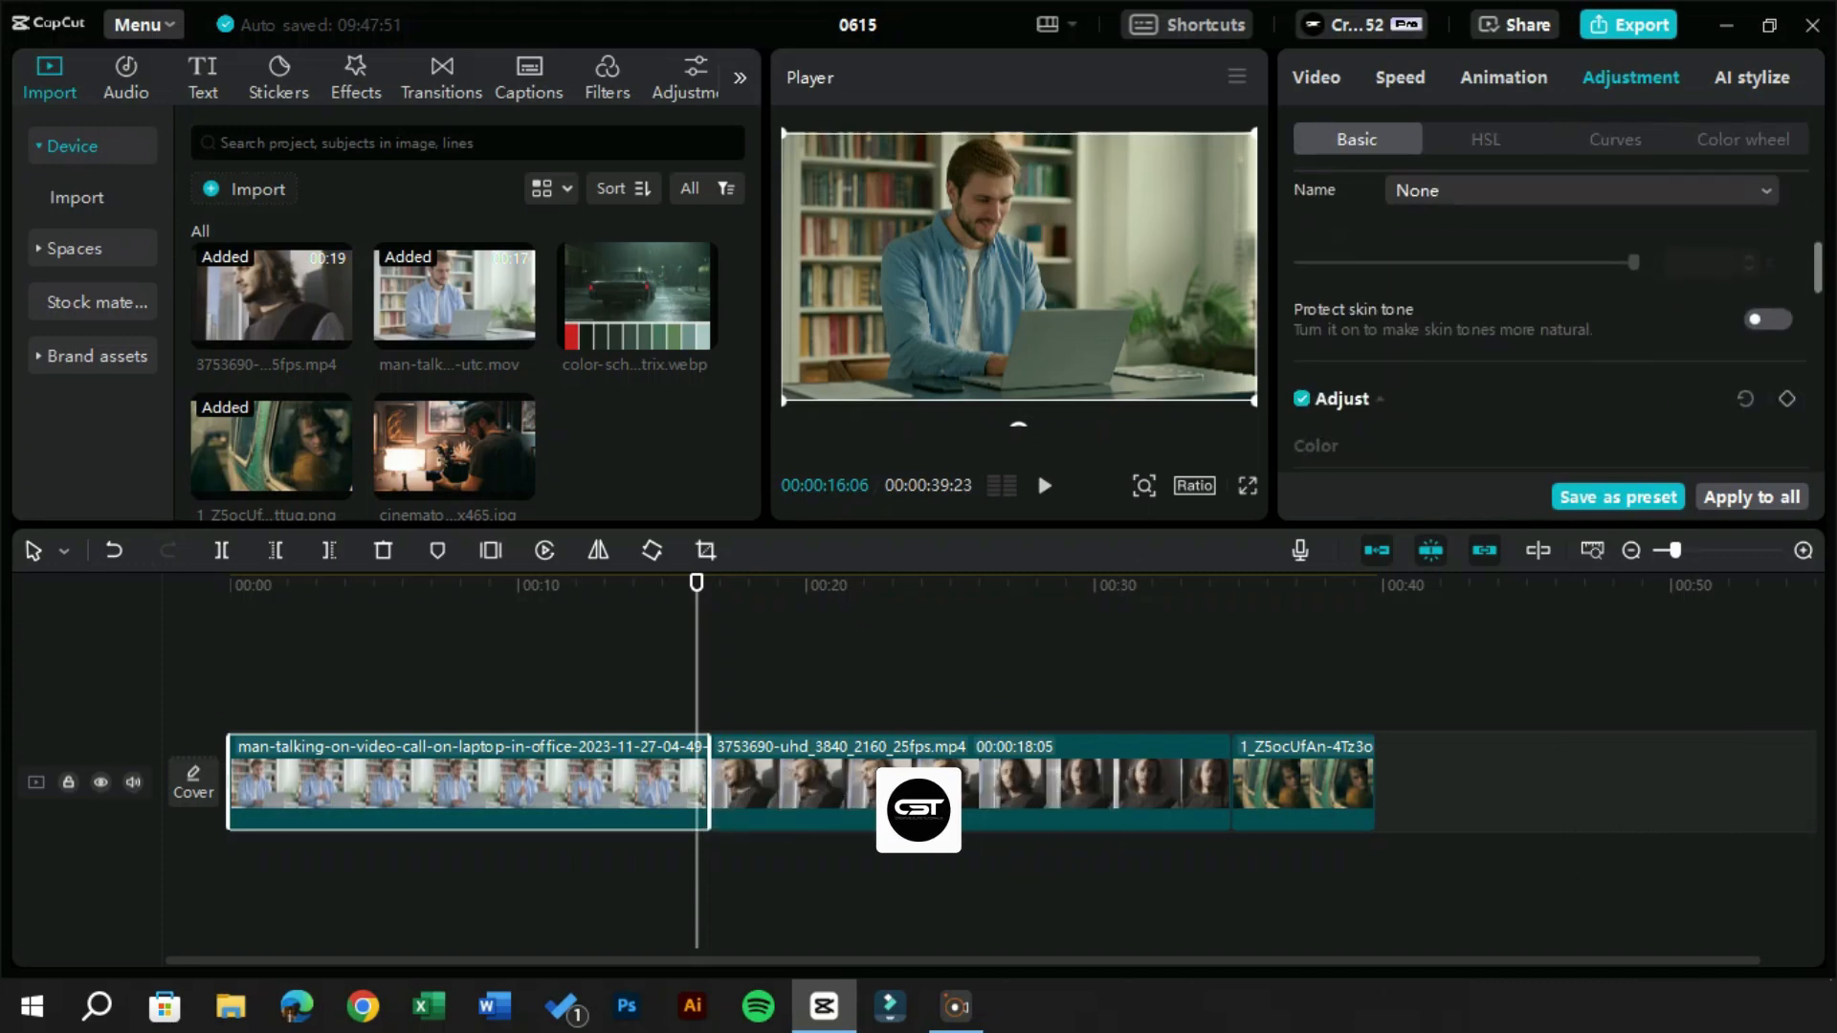